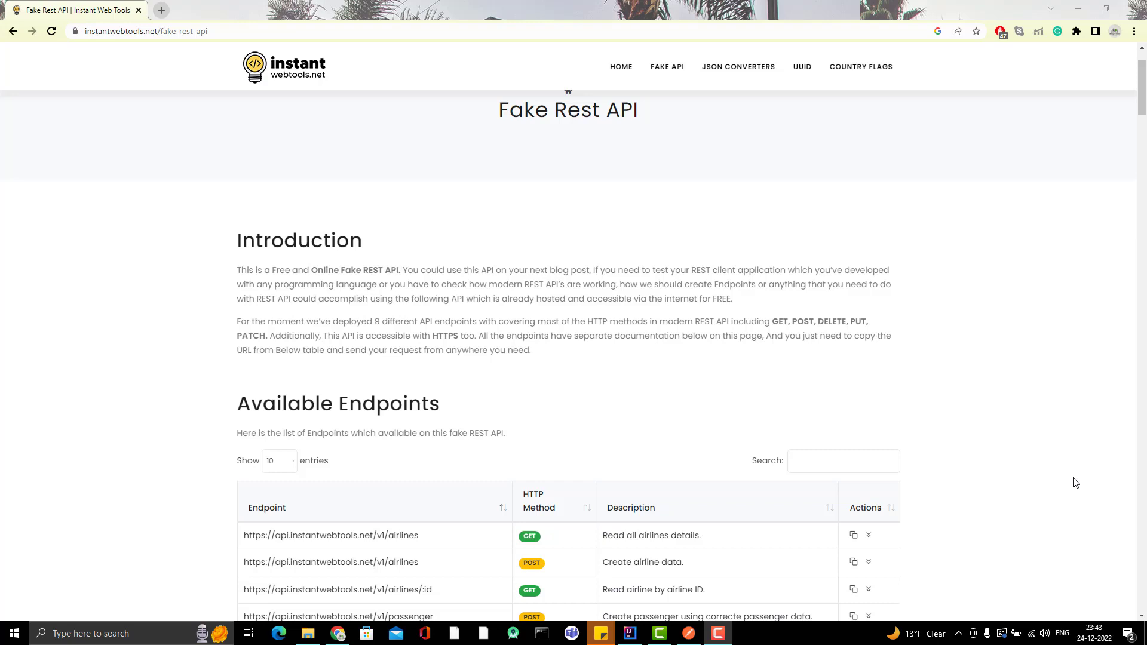
mouse_move(393, 115)
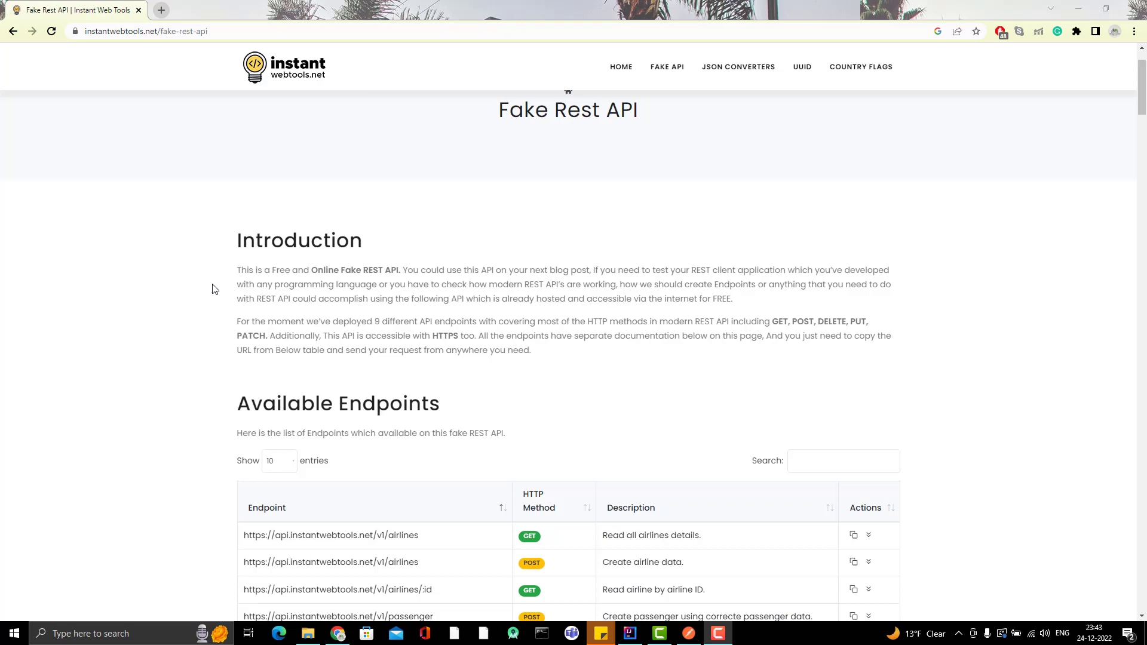
Step: Jump to the Create Airline section and select its sample request JSON
scroll(down, 3)
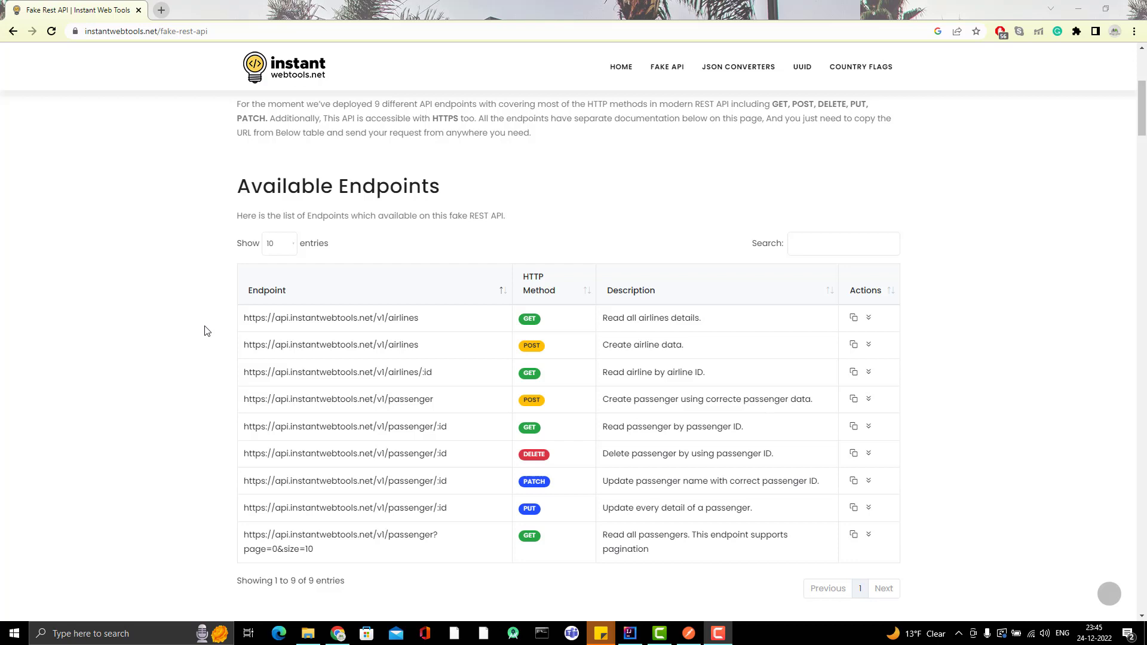
mouse_move(320, 344)
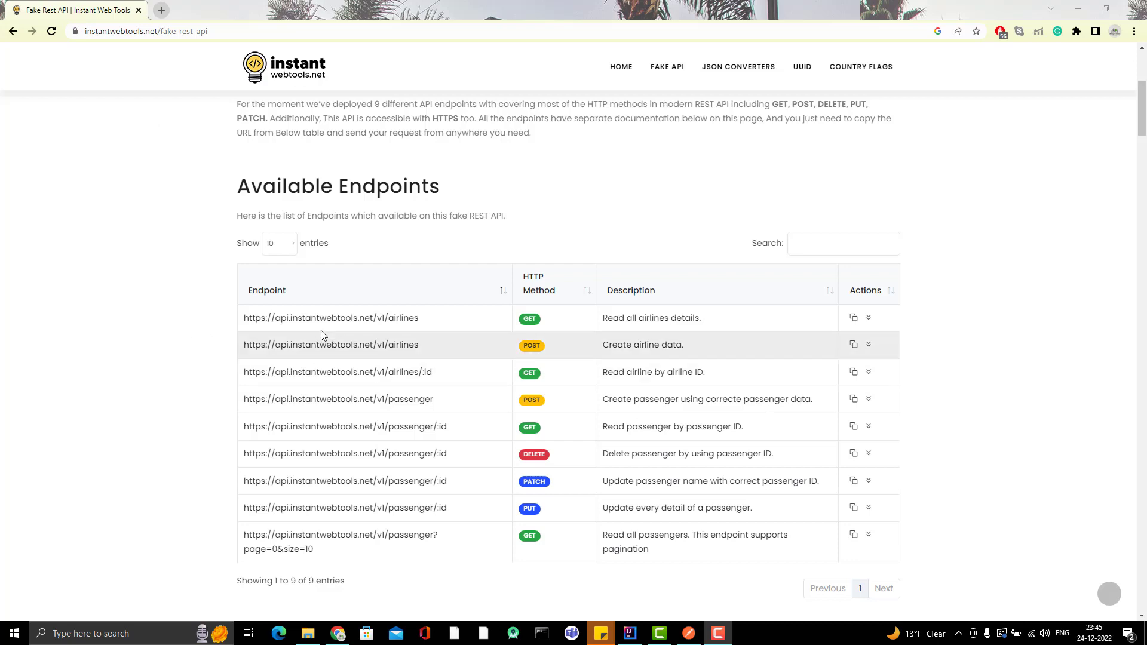
mouse_move(428, 357)
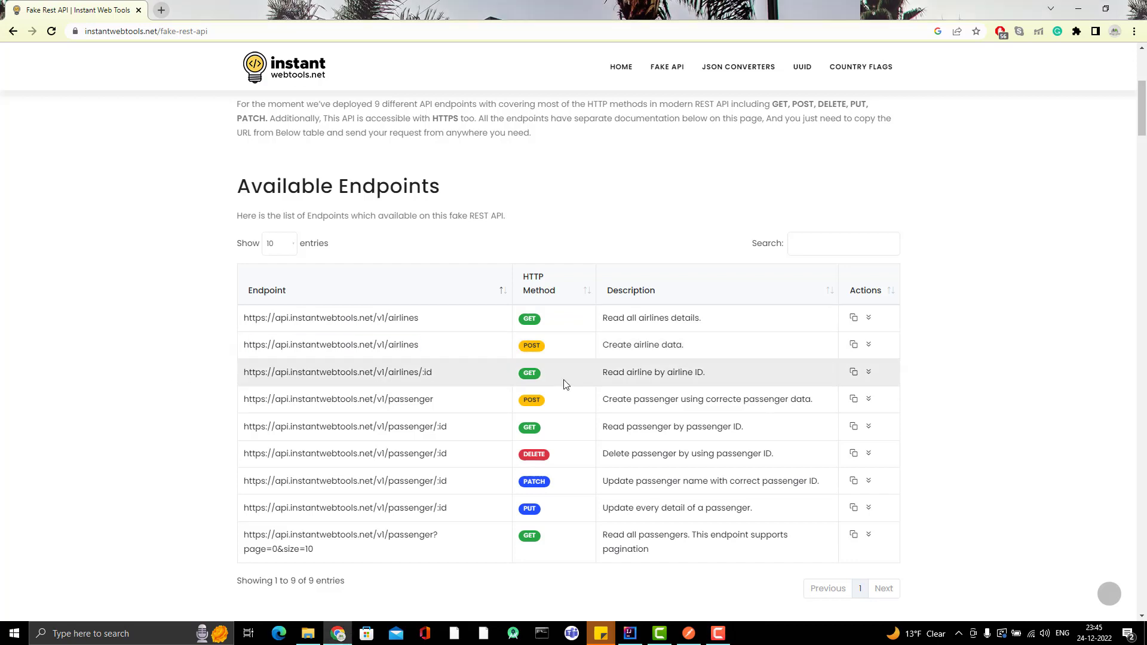
mouse_move(828, 360)
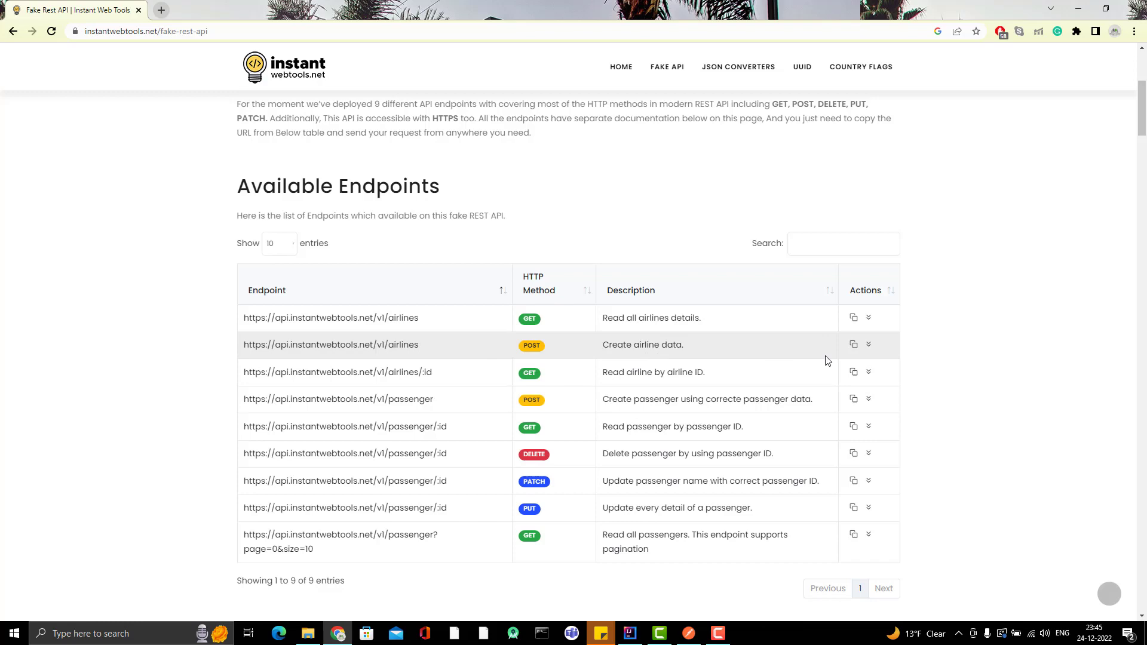
scroll(down, 3)
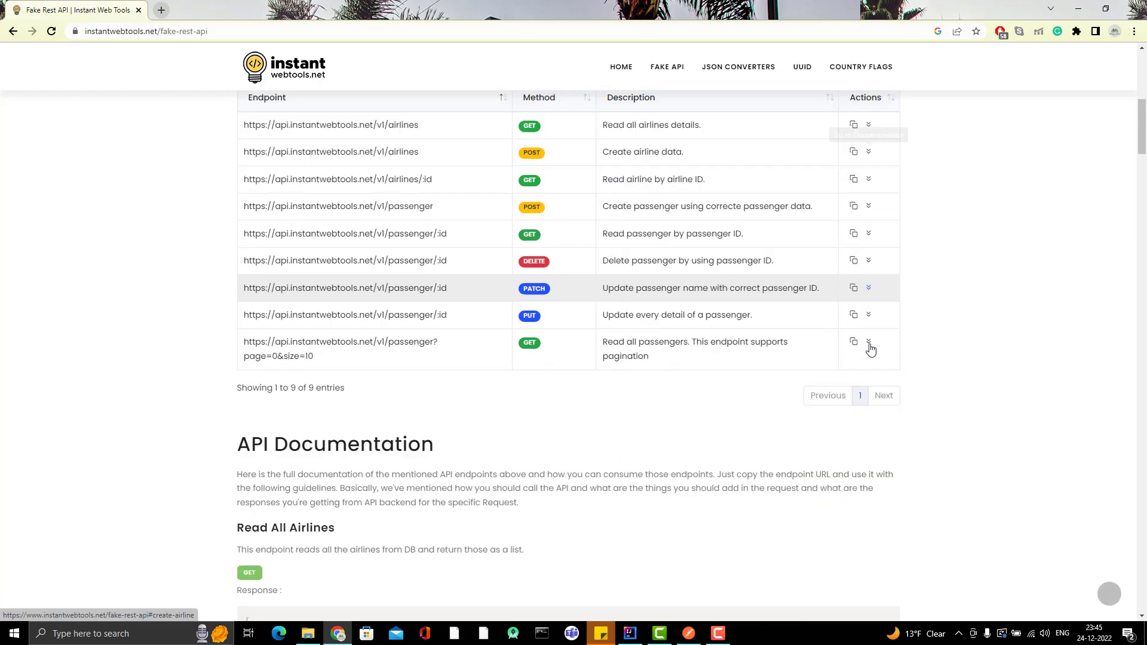
click(854, 340)
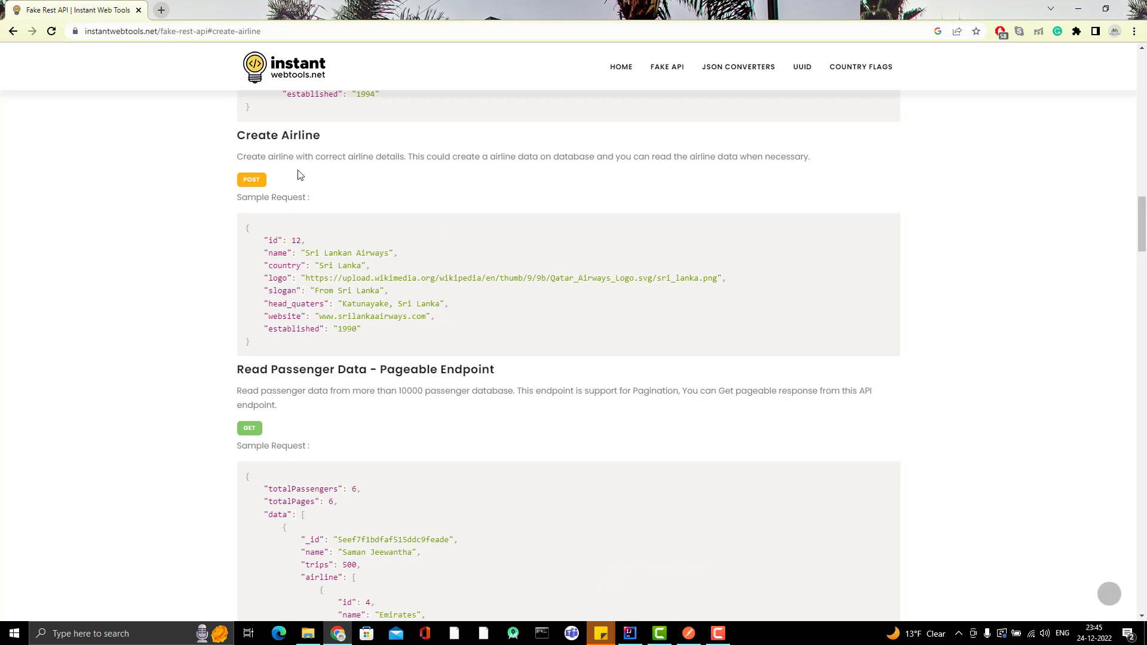
mouse_move(247, 234)
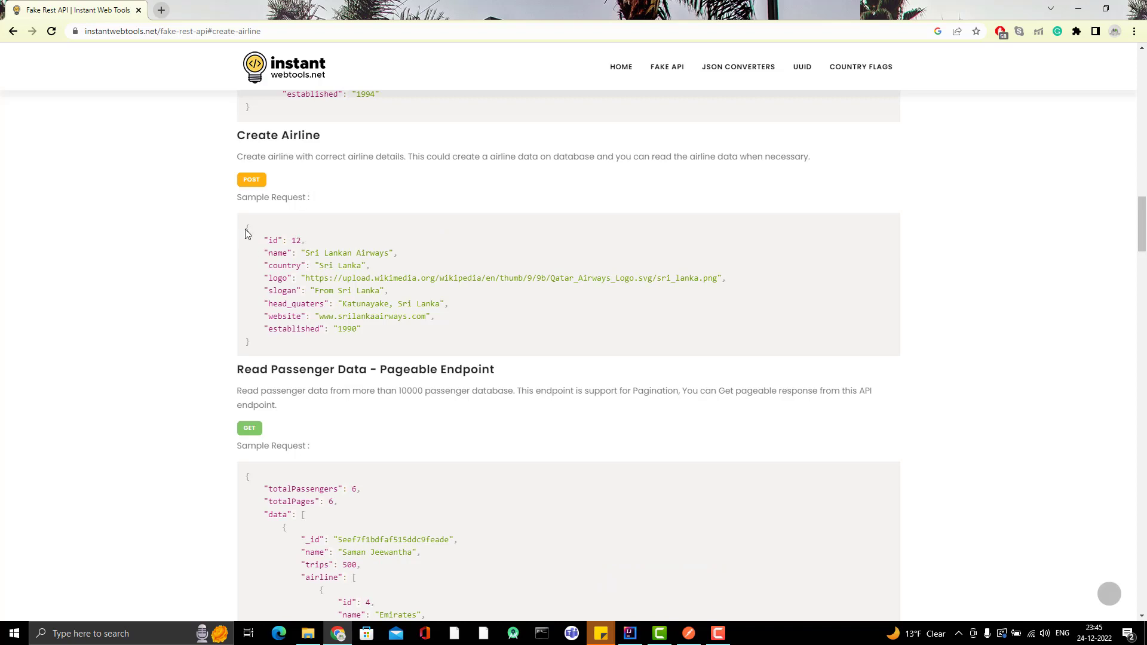
drag(247, 234, 250, 342)
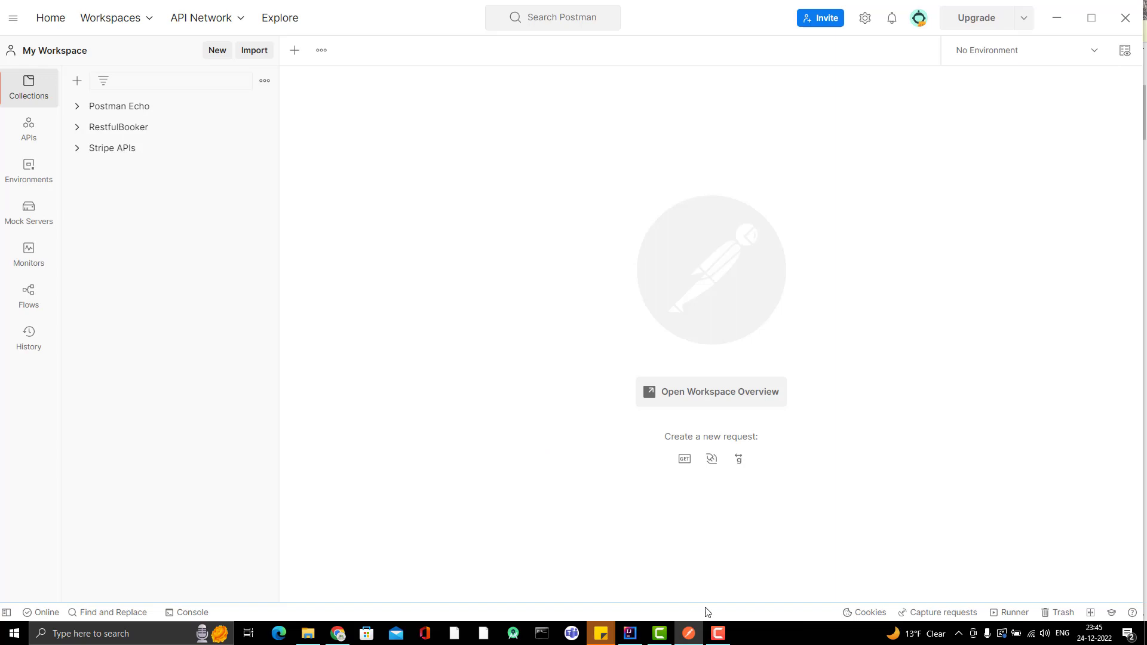
mouse_move(254, 50)
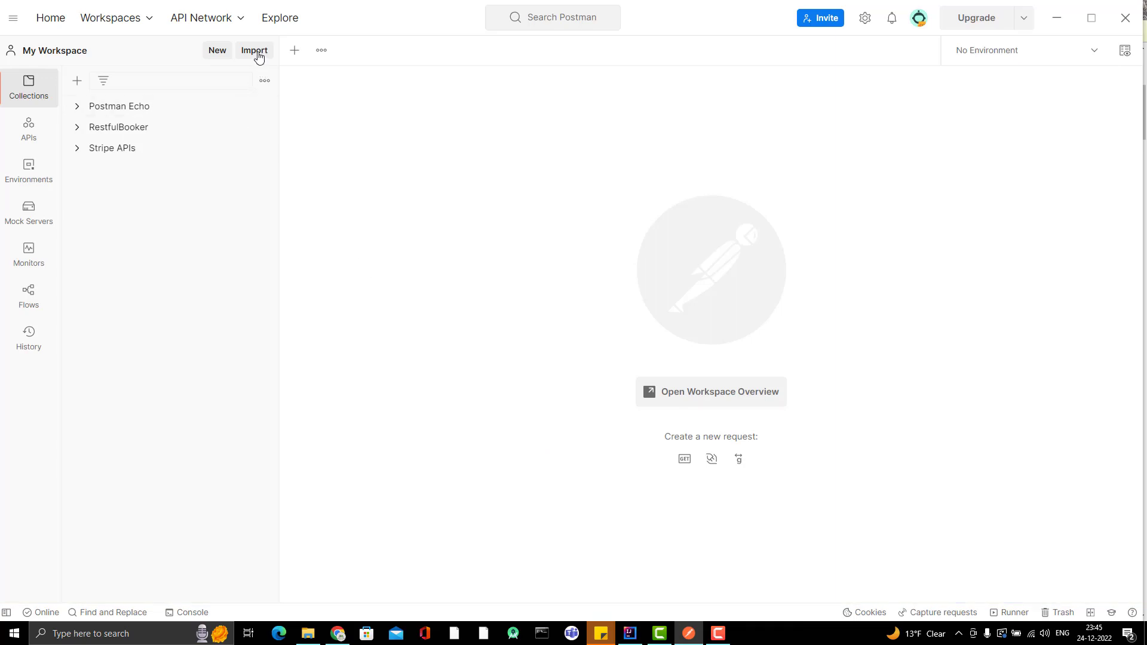
Step: Create a collection named Airlines and add a new blank request to it
click(294, 50)
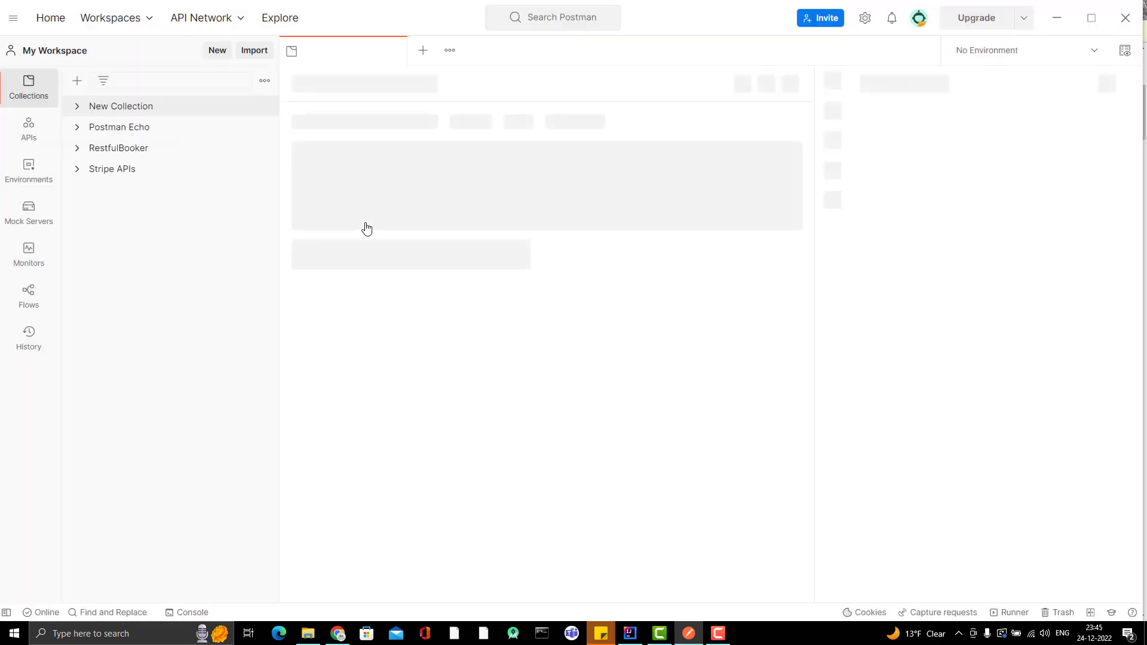
text(Airlines)
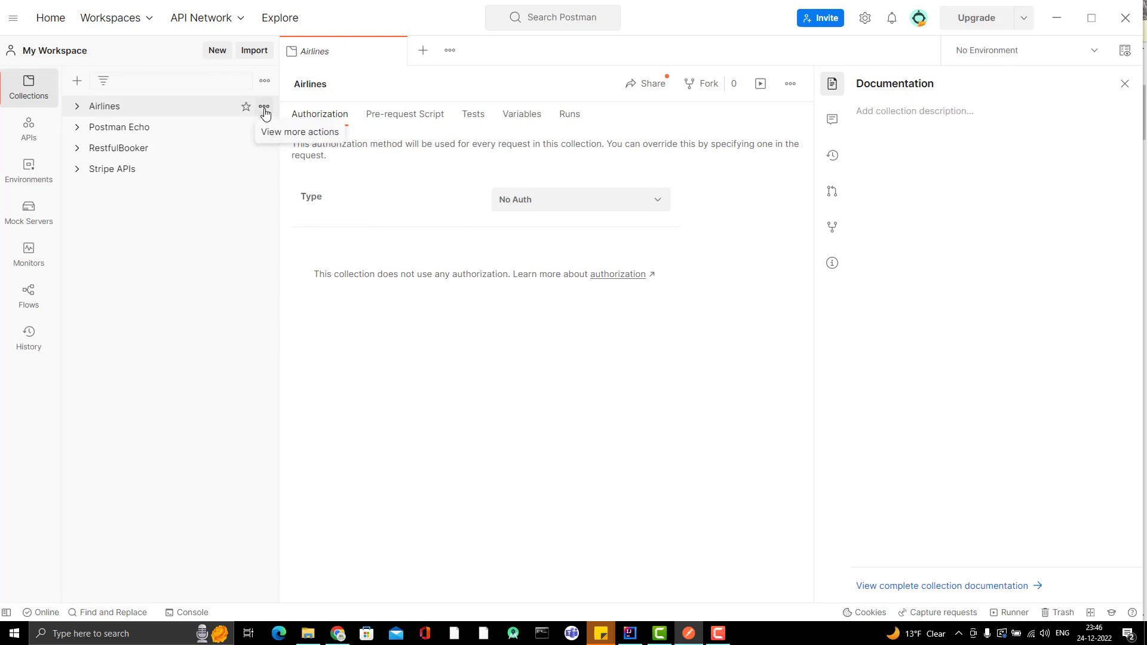
click(265, 107)
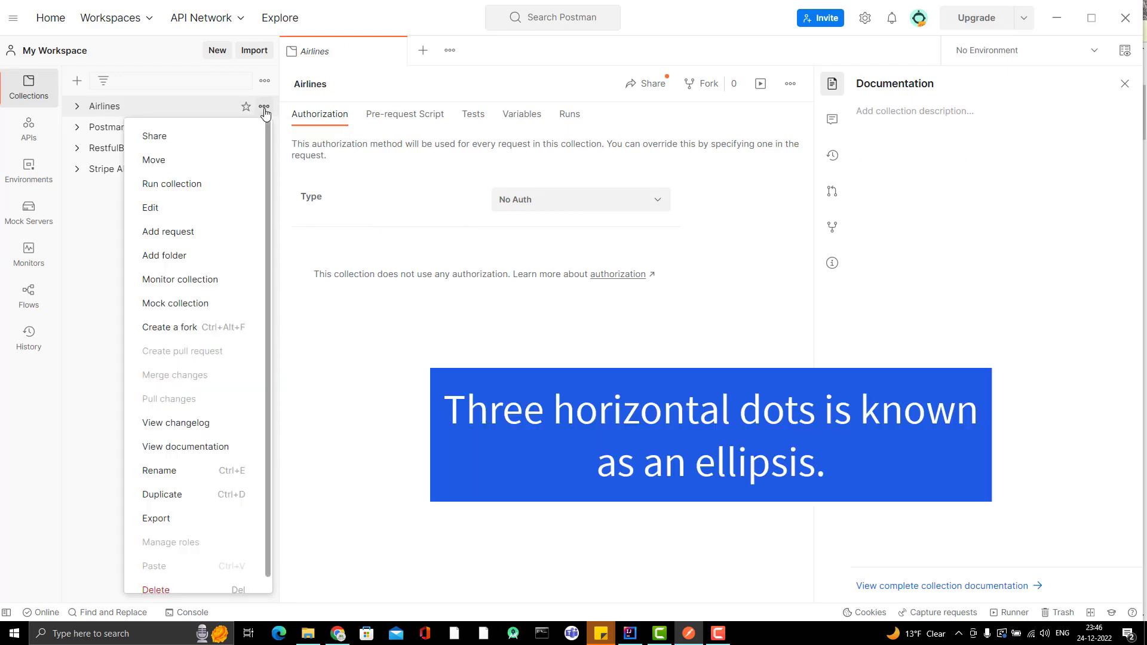
click(168, 232)
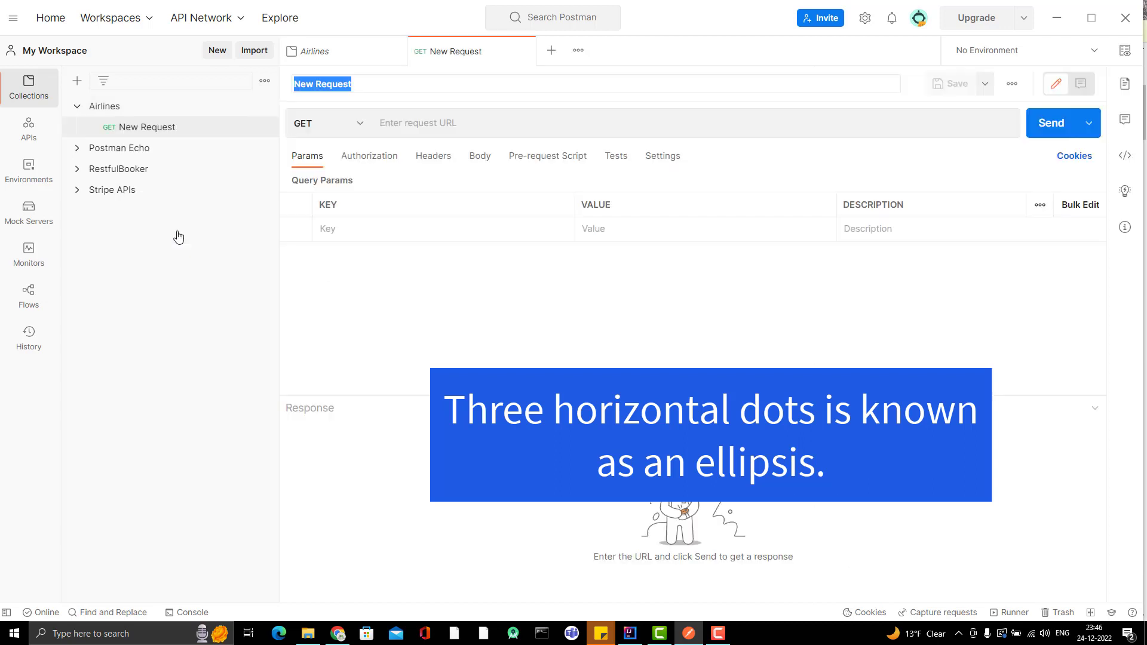
text(https://api.instantwebtools.net/v1/airlines)
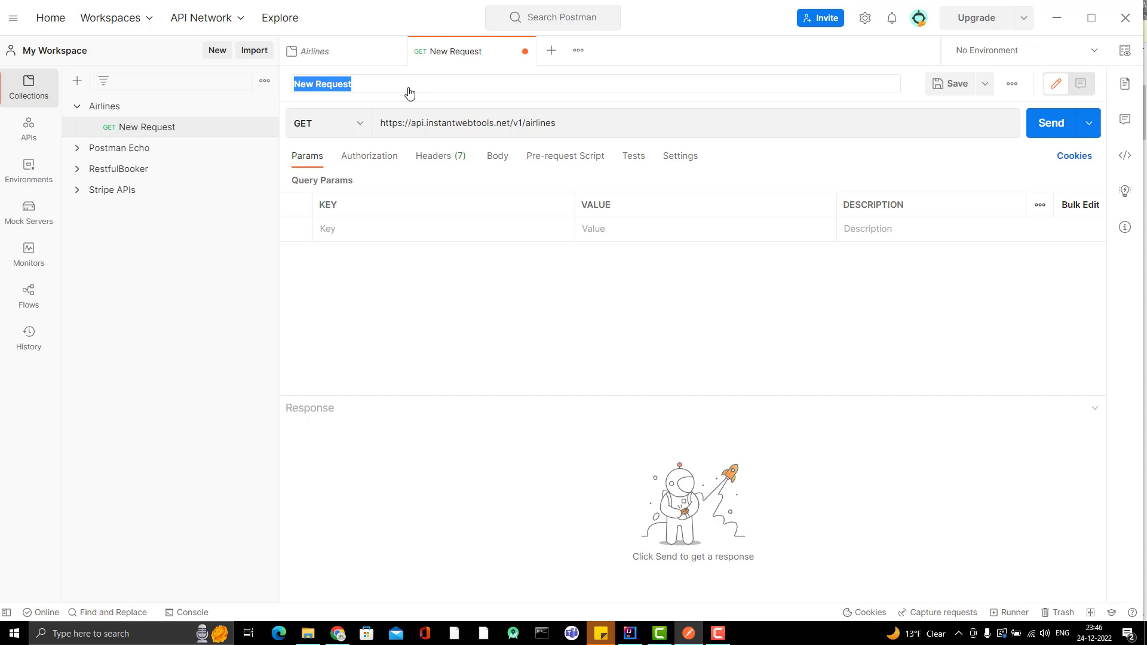
text(CreateAirline)
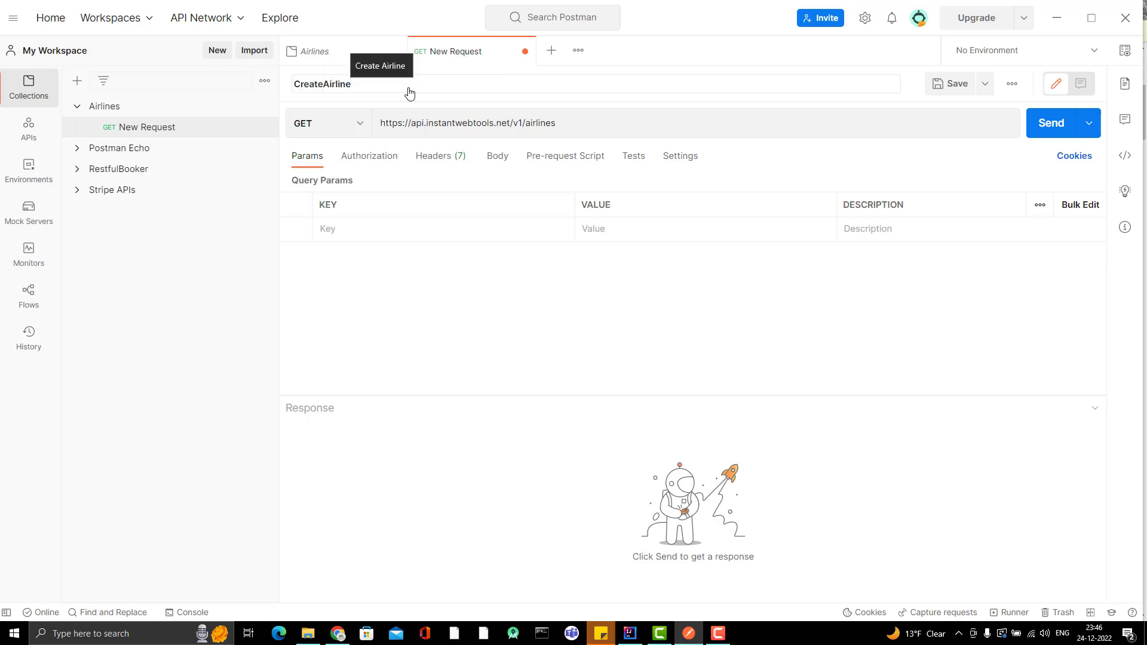
click(328, 124)
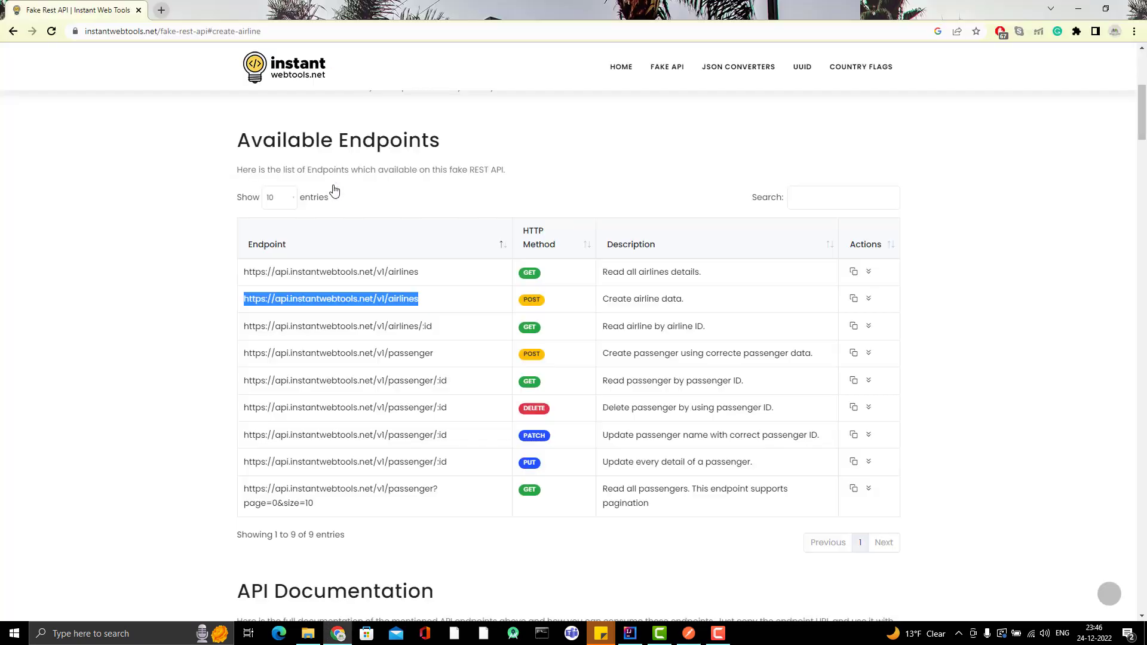
scroll(down, 3)
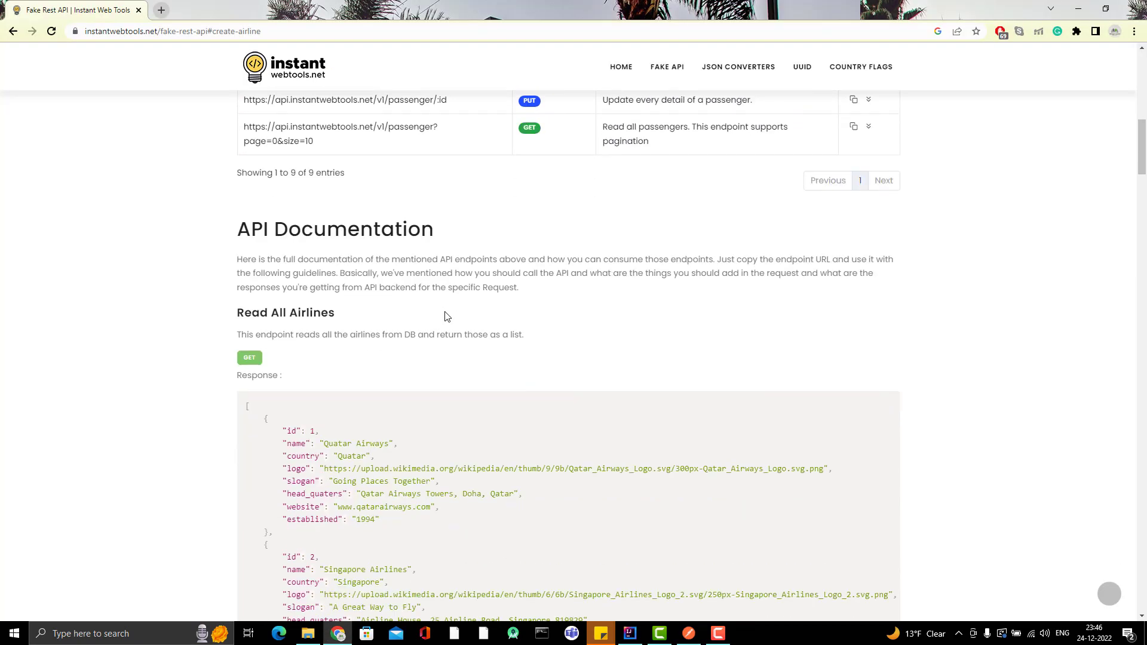
scroll(down, 3)
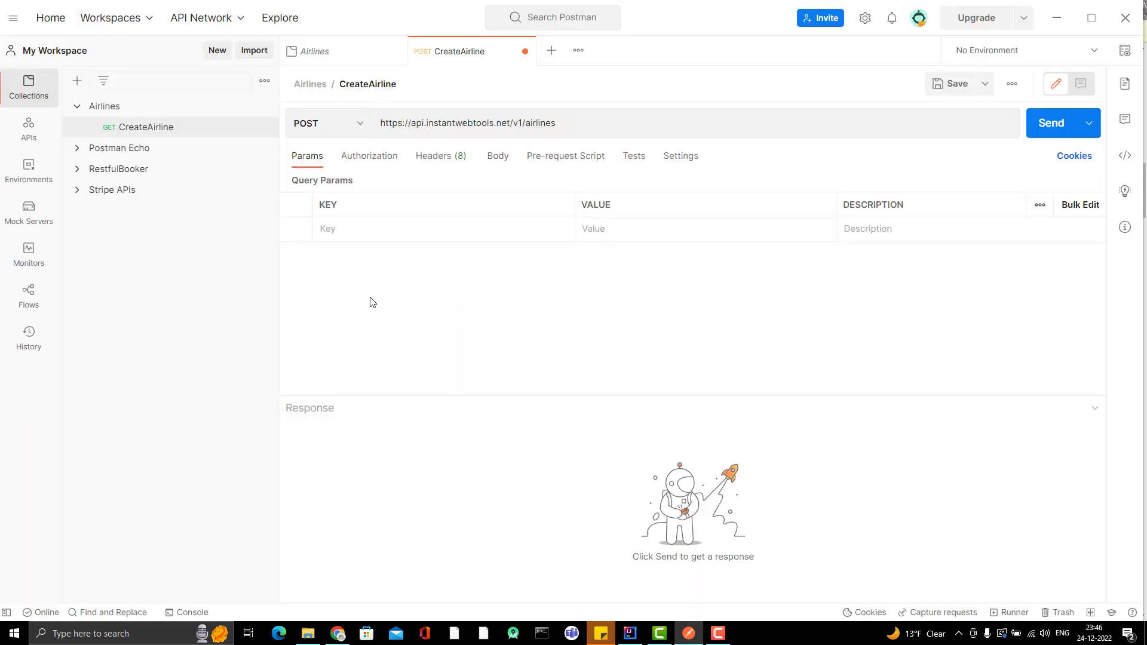
Step: Set the request body to raw JSON for the Qatar Airways airline
click(498, 156)
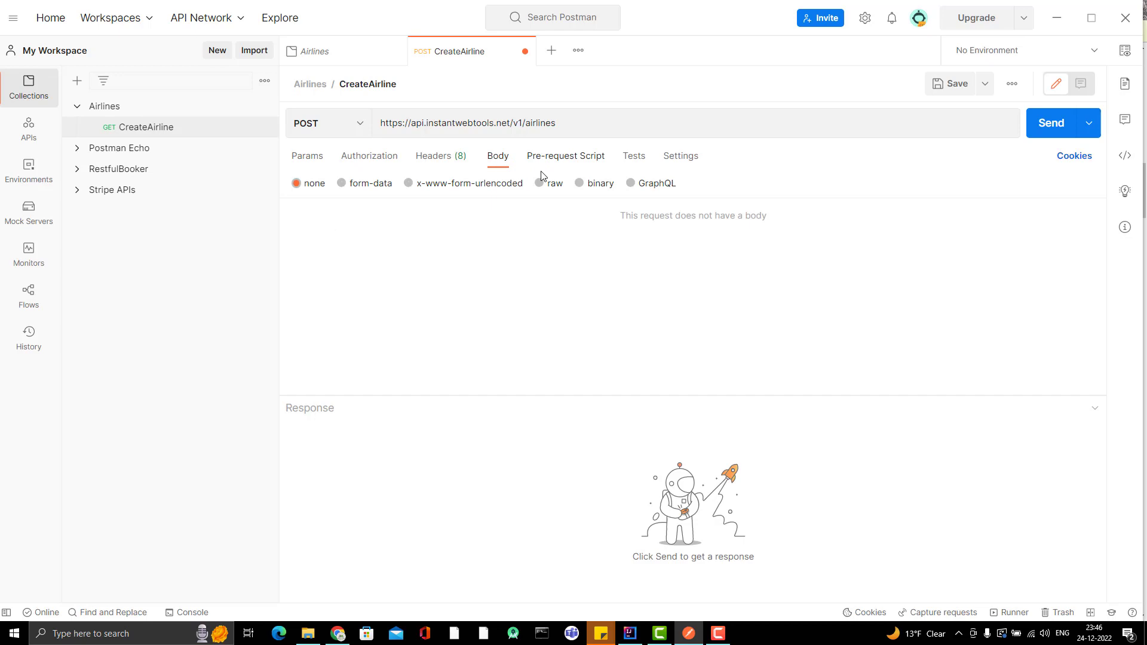
click(541, 183)
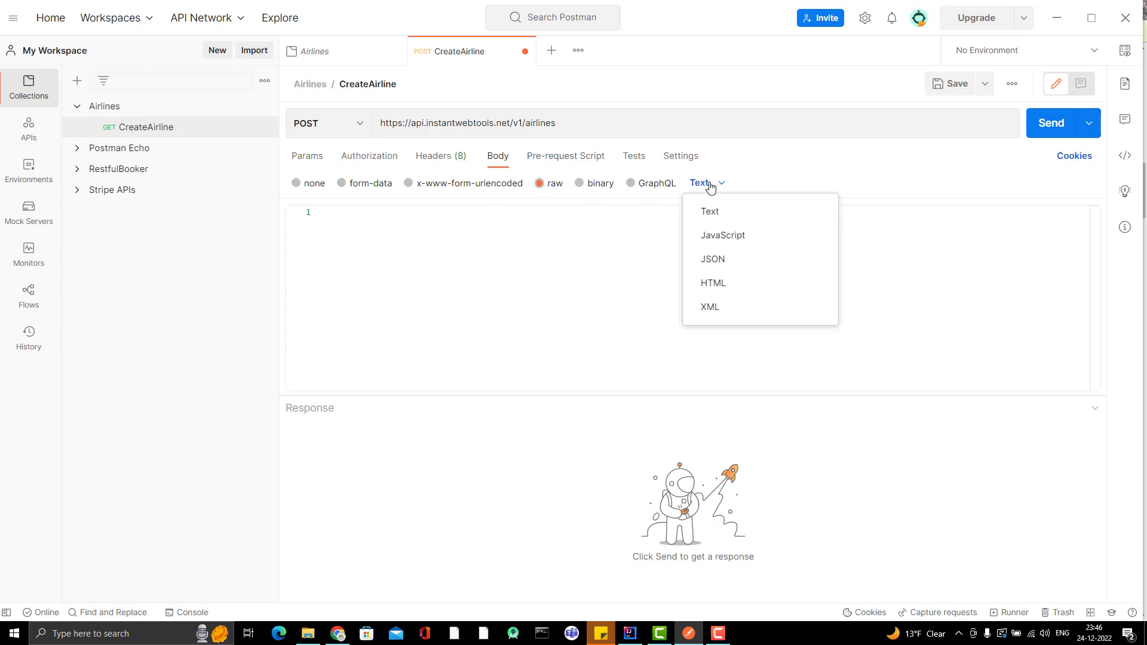
click(711, 259)
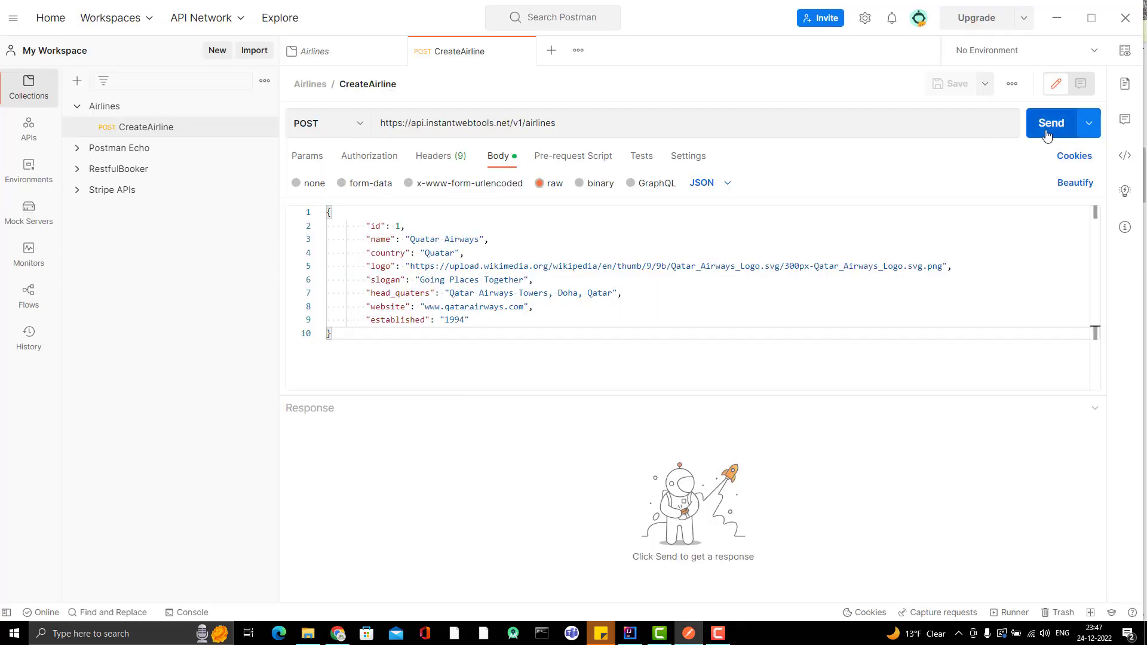
Step: Send CreateAirline, change the id to 14574389 after a duplicate rejection, and resend for 200 OK
click(1051, 123)
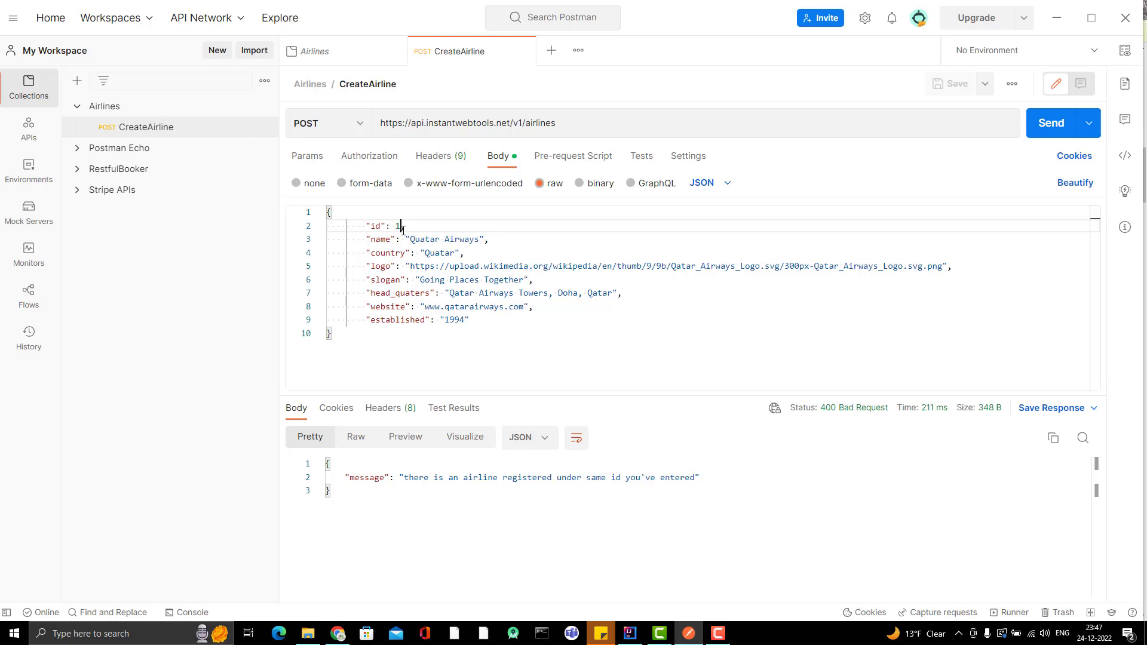
text(4574389574395)
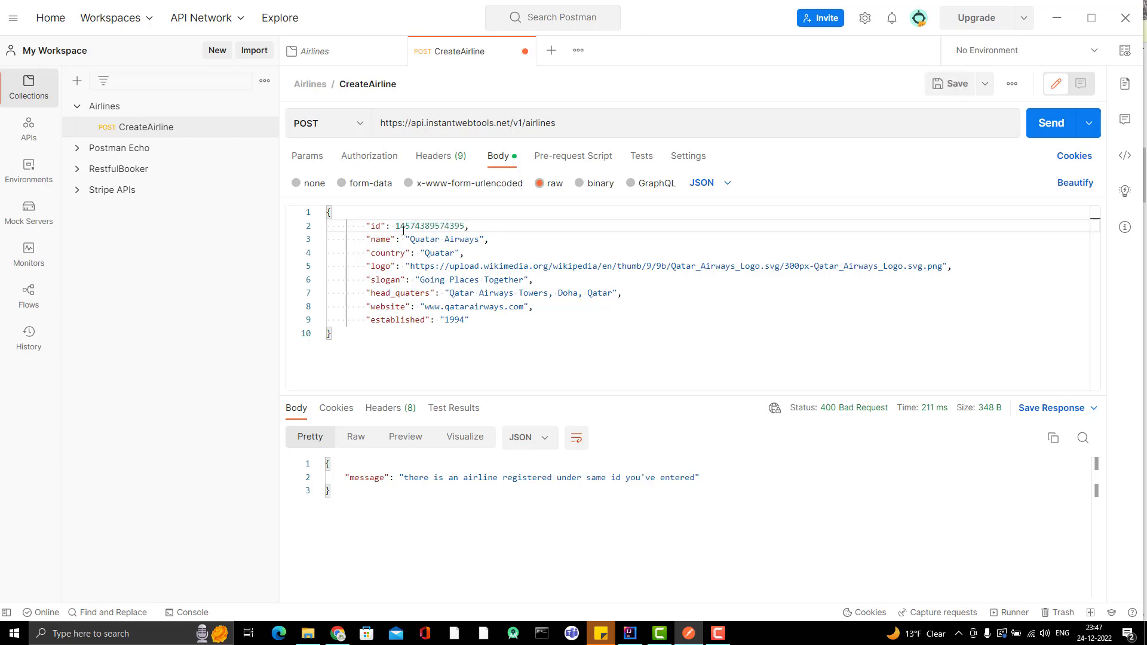
key(Backspace)
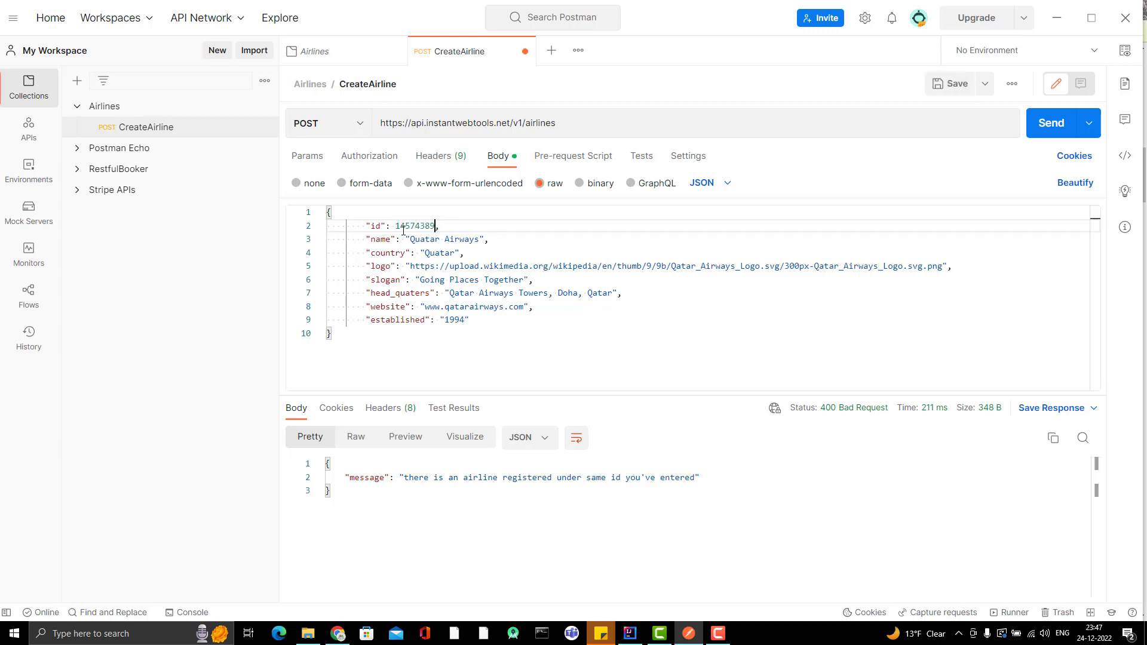
click(1051, 122)
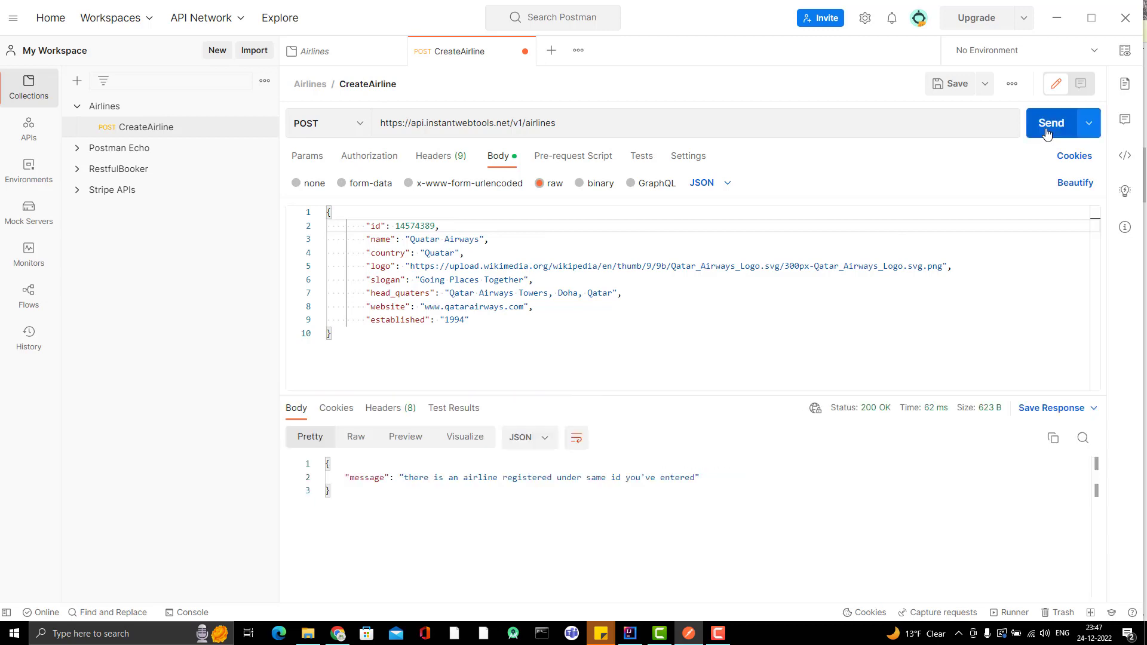
click(1051, 123)
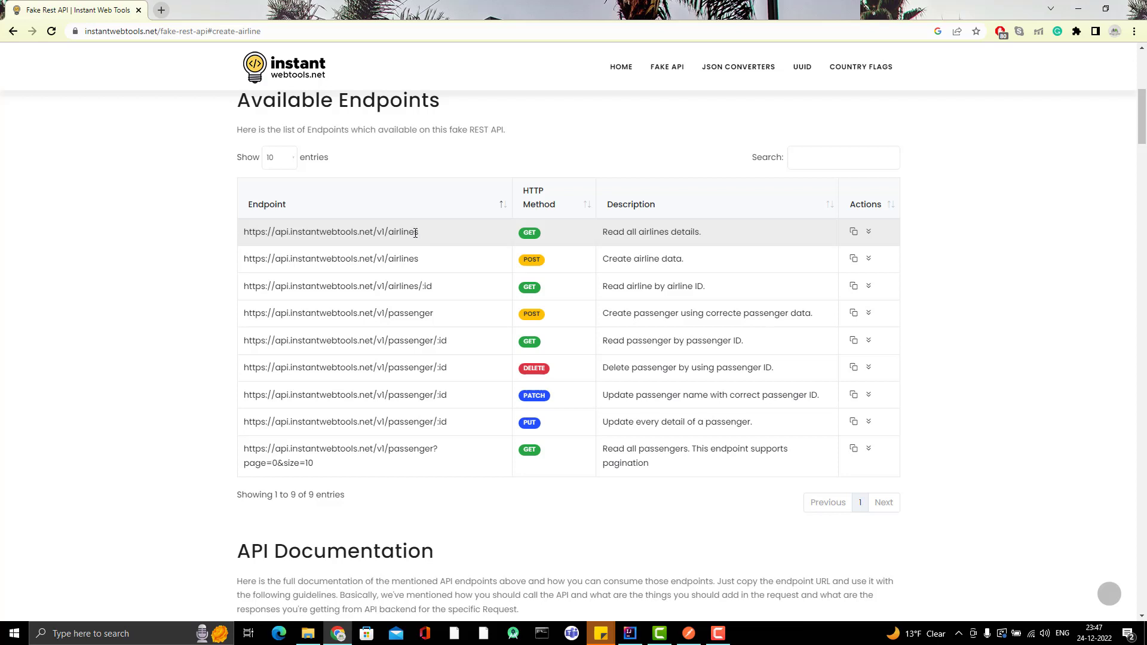
mouse_move(435, 286)
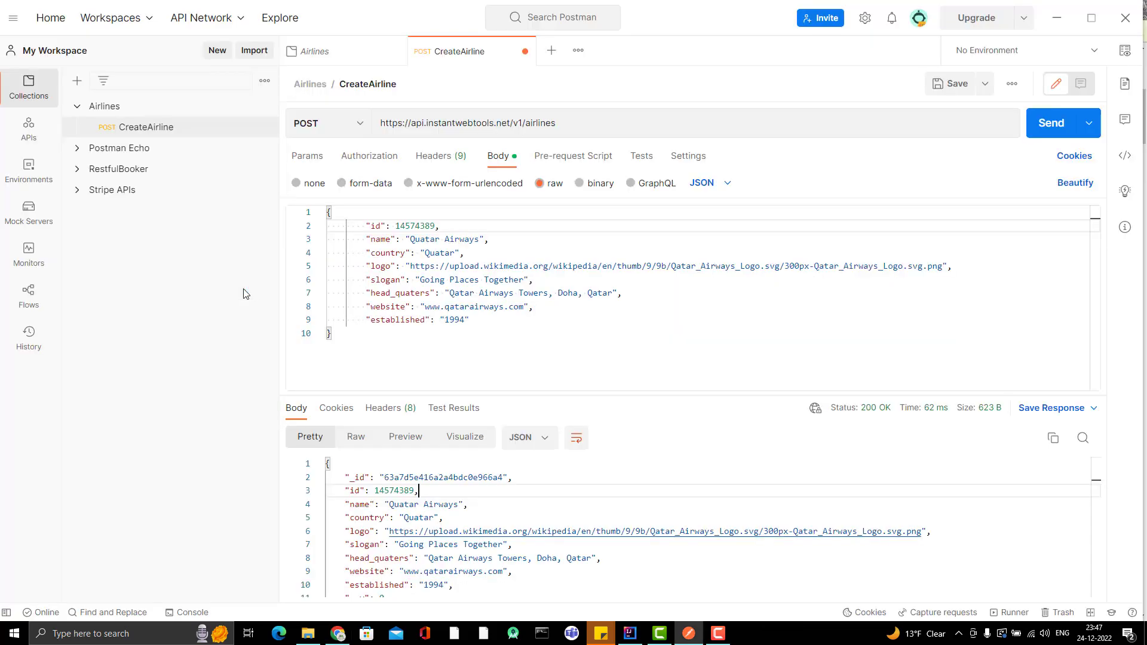
Step: Build a GET airline-by-id request for 14574389, dismiss saving, and send it for 200 OK
click(551, 49)
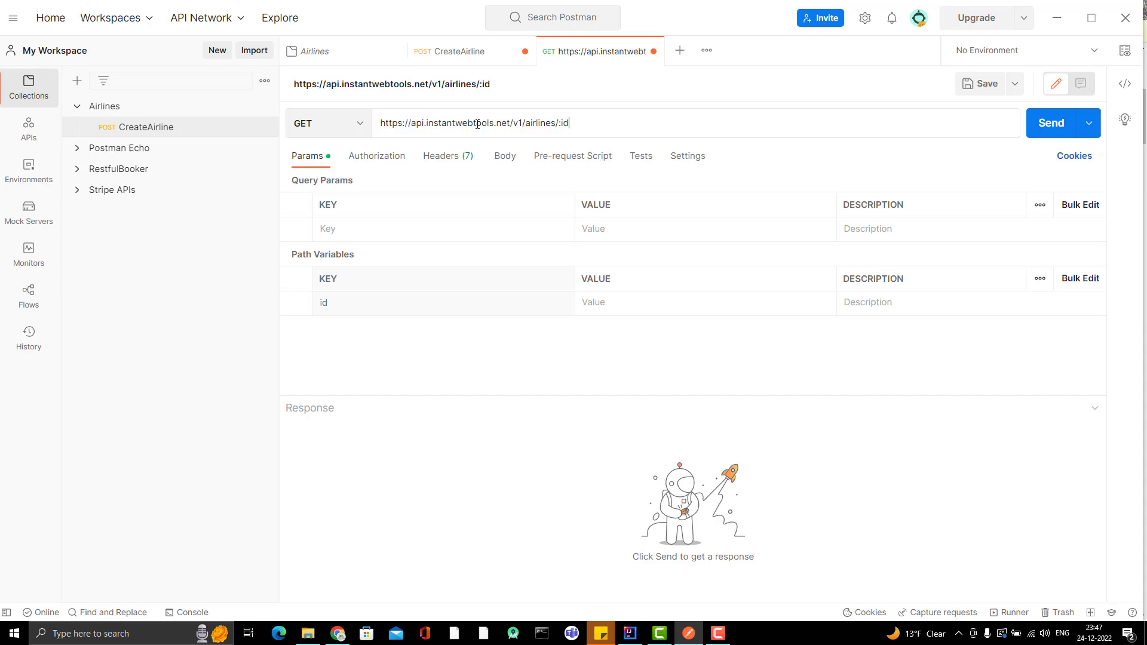
click(327, 123)
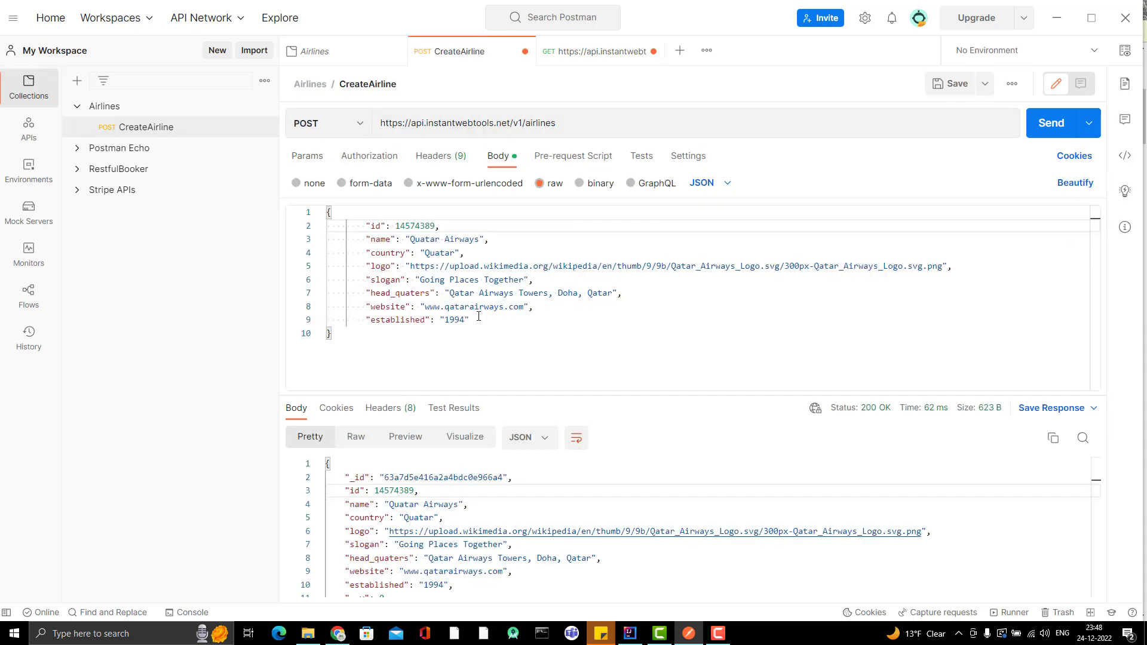
double_click(395, 491)
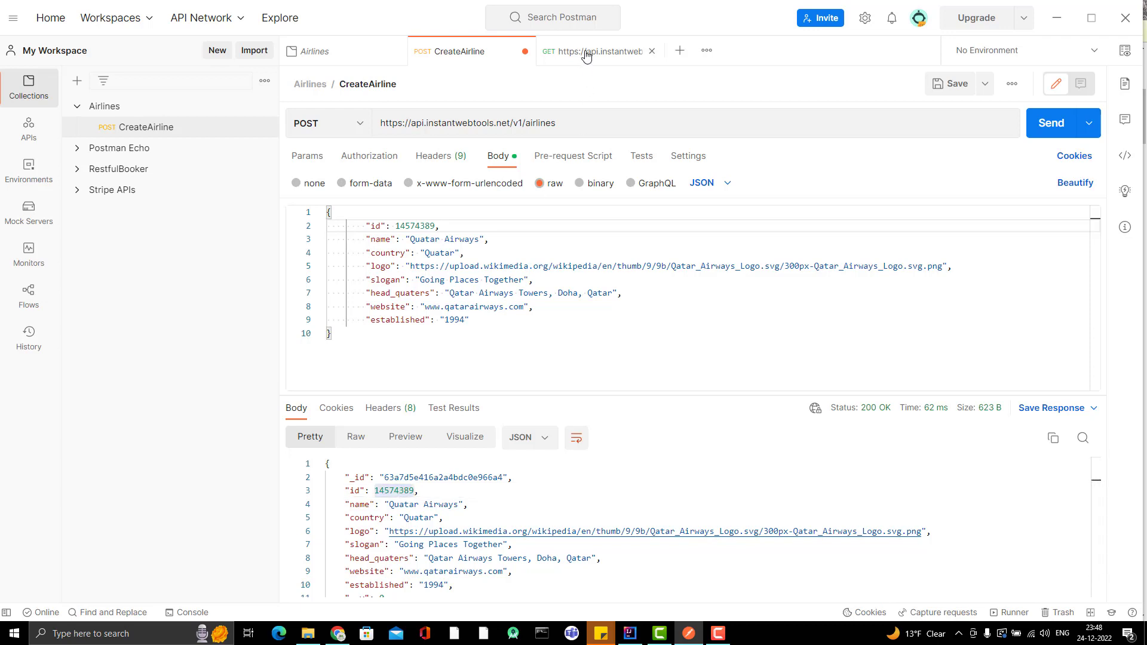
click(593, 52)
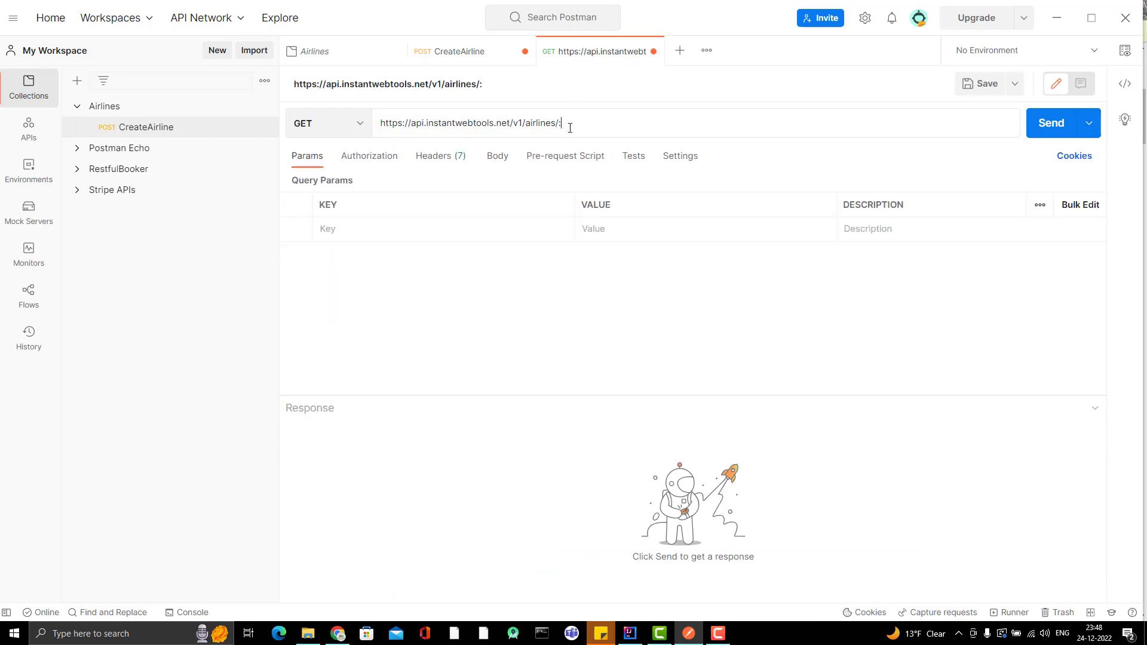
text(14574389)
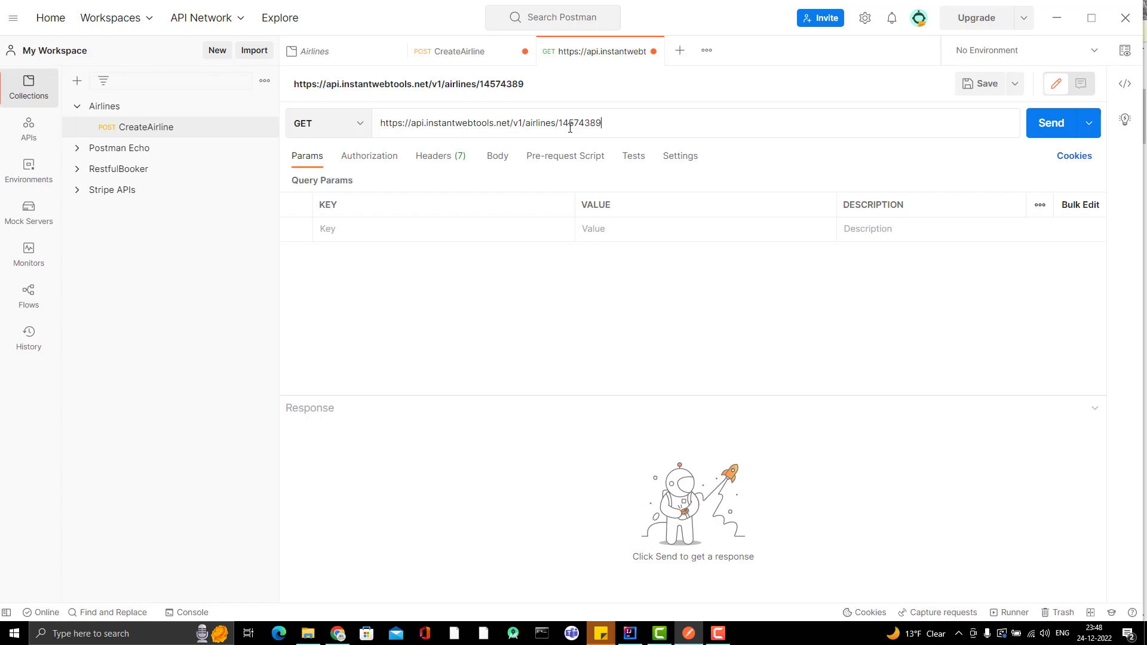
click(982, 84)
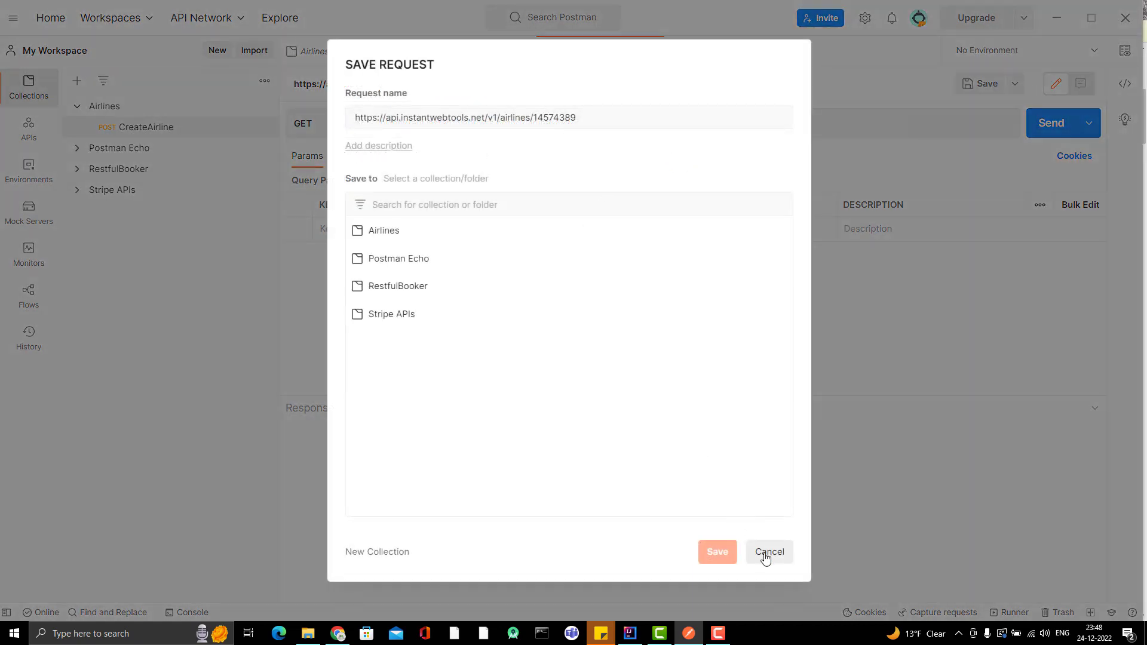
click(769, 551)
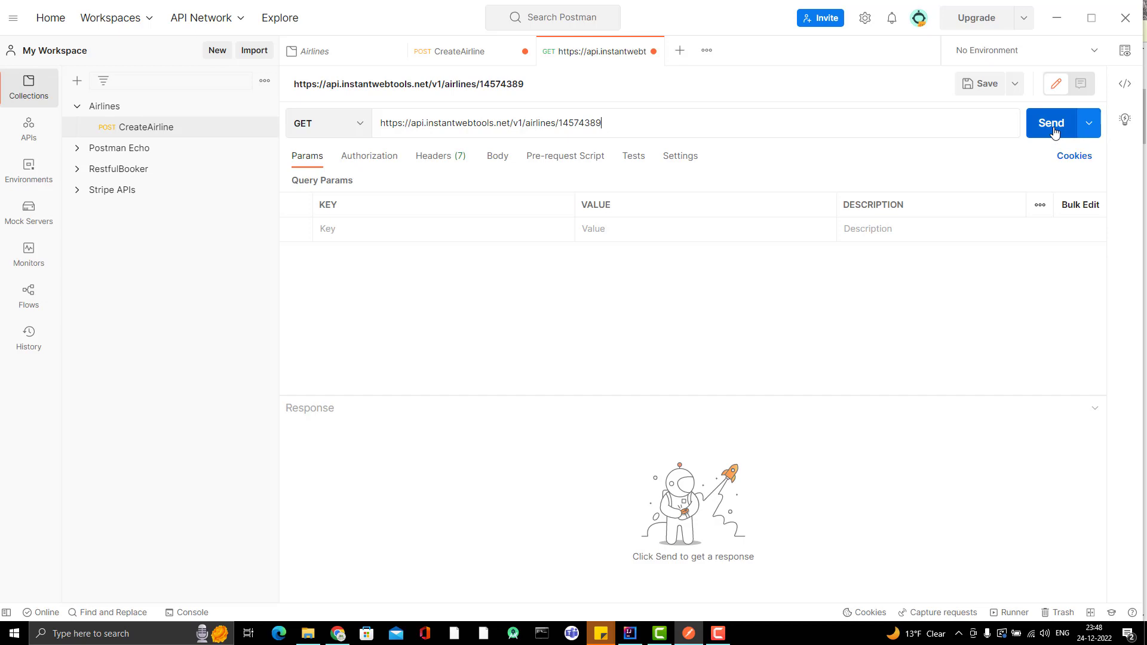
click(1052, 122)
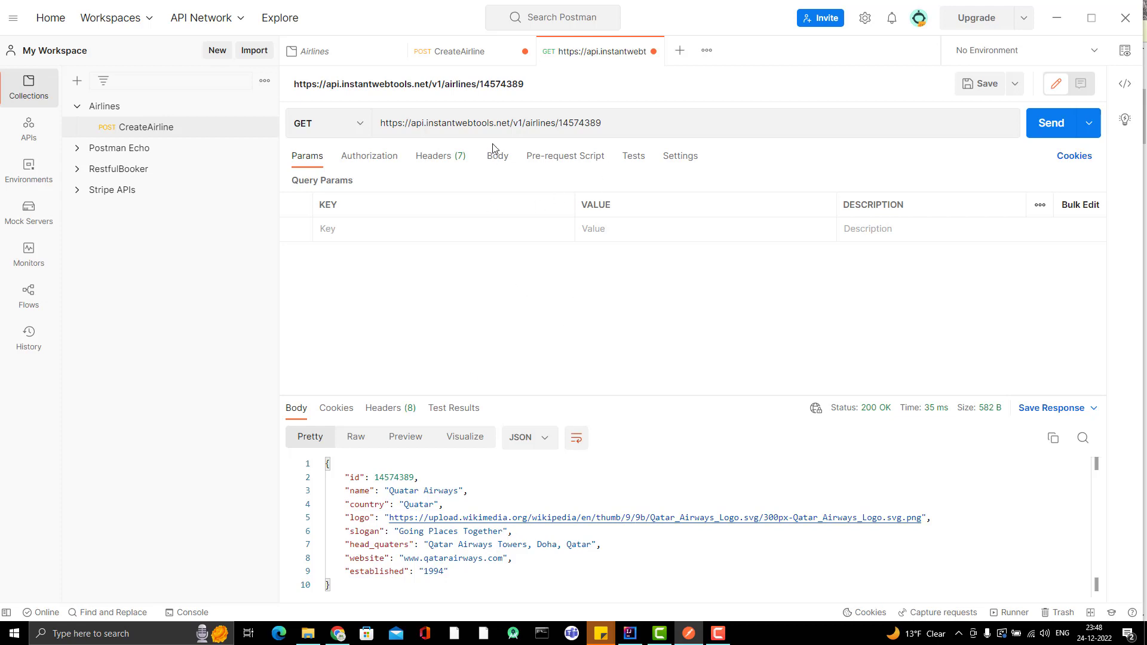
mouse_move(472, 56)
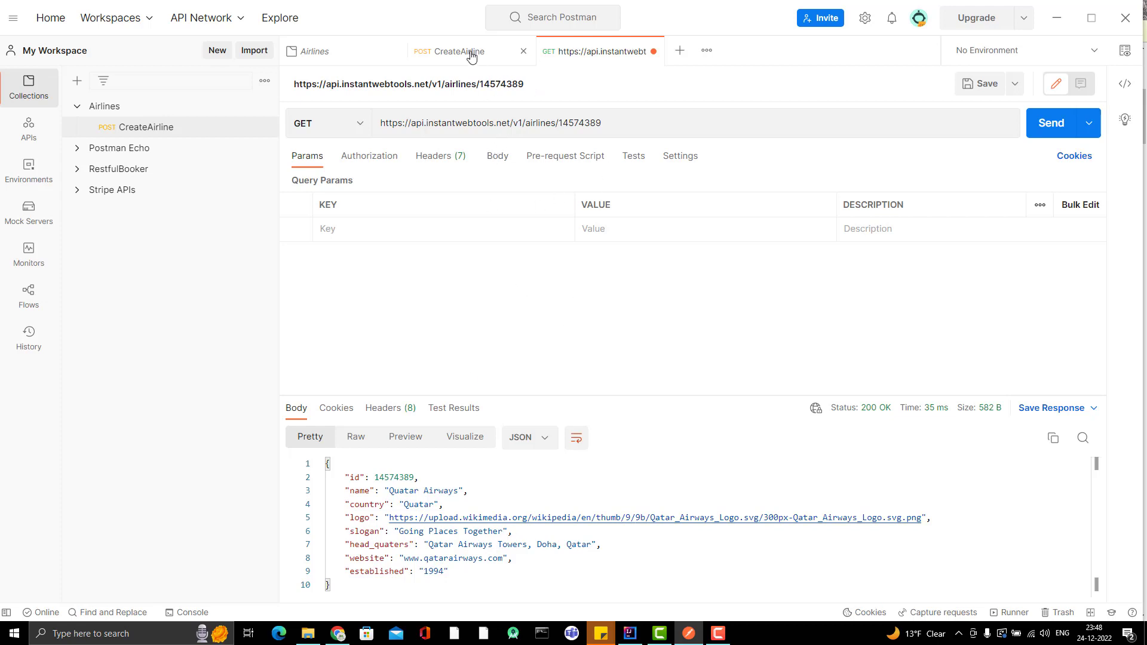
Step: Re-check the created id against the URL and copy the all-airlines endpoint from the docs page
click(458, 51)
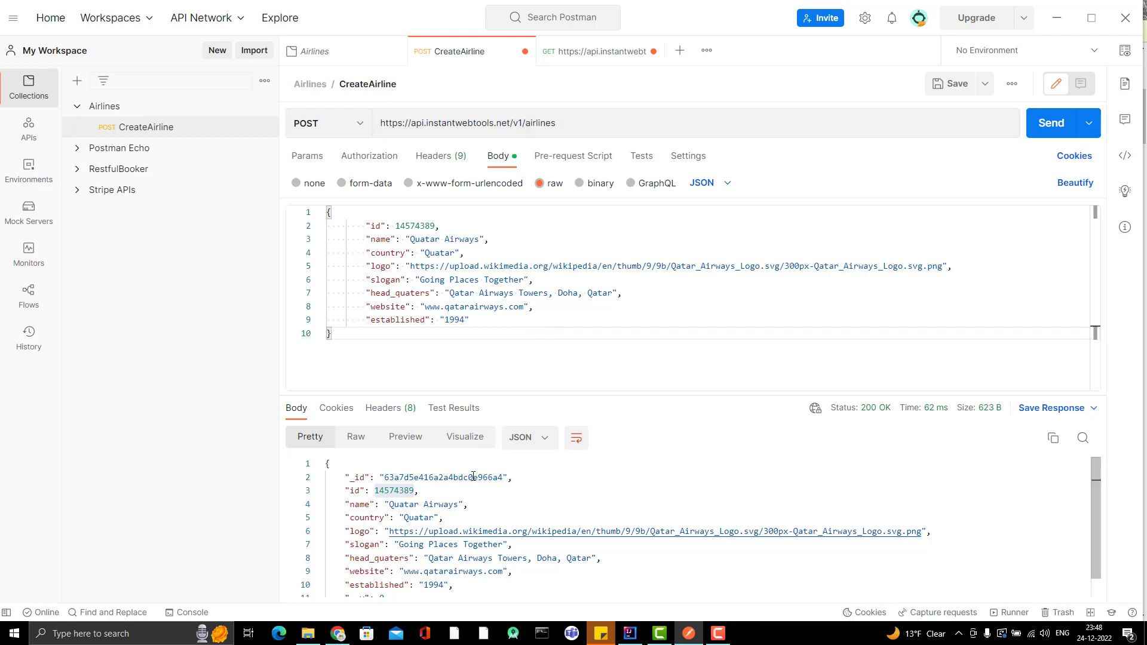
click(419, 490)
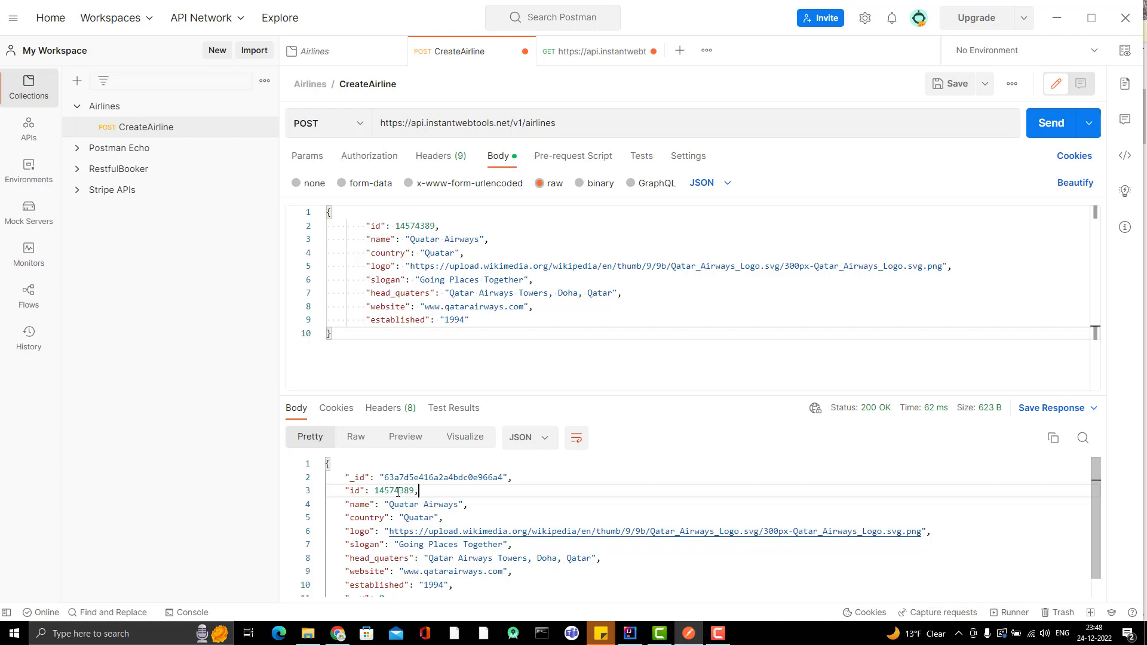
double_click(395, 490)
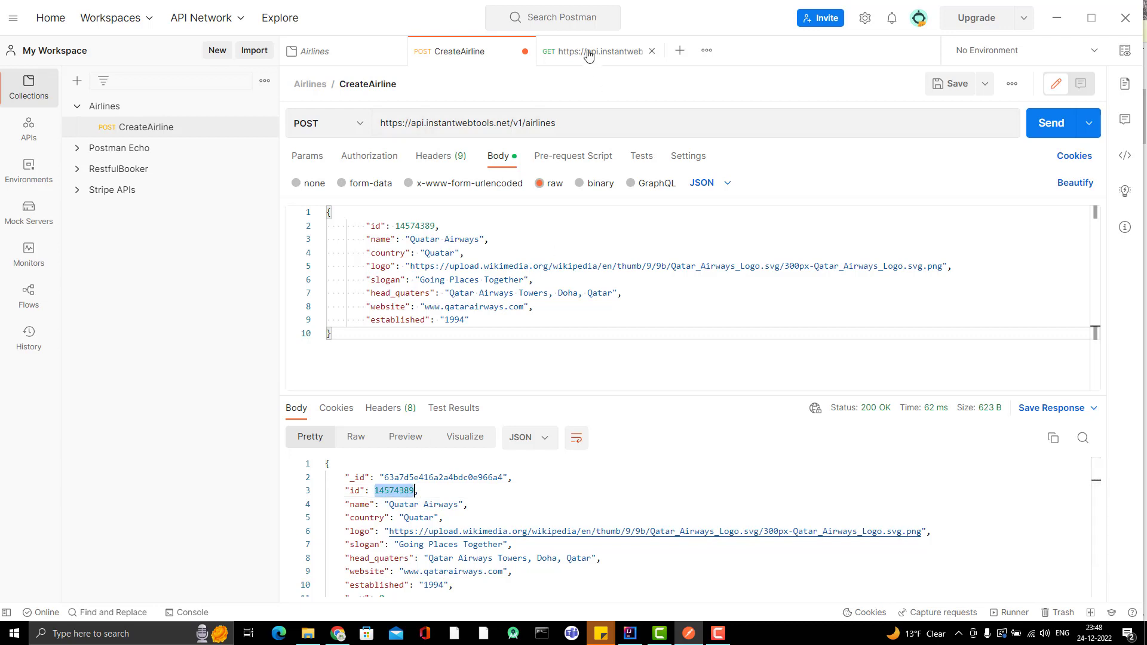
click(594, 52)
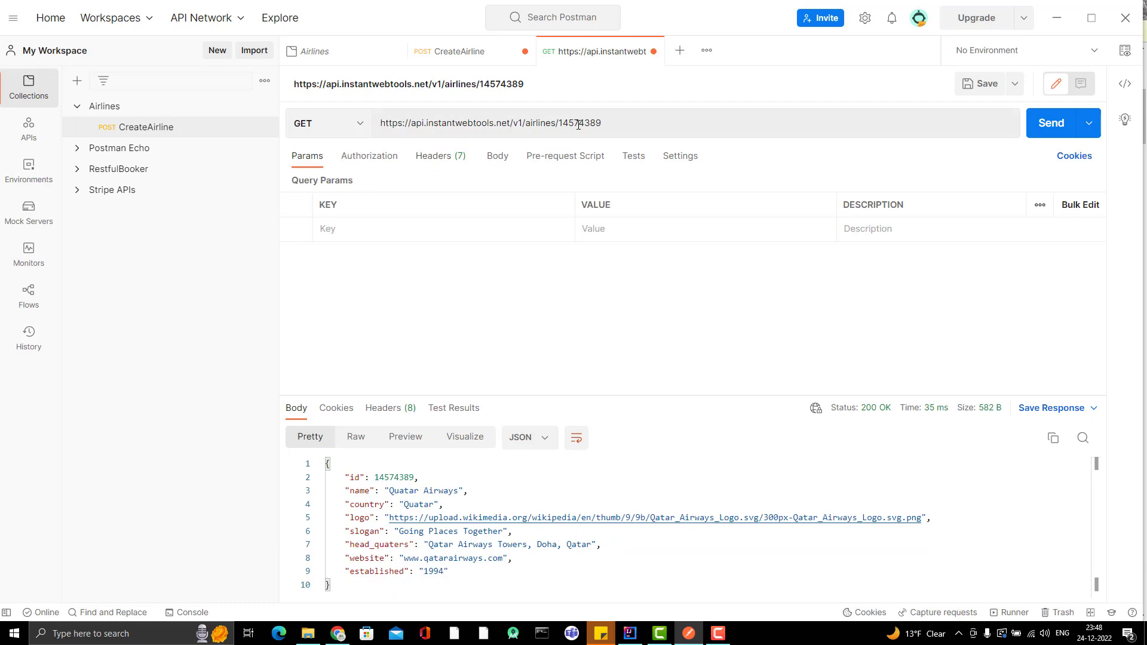
double_click(579, 123)
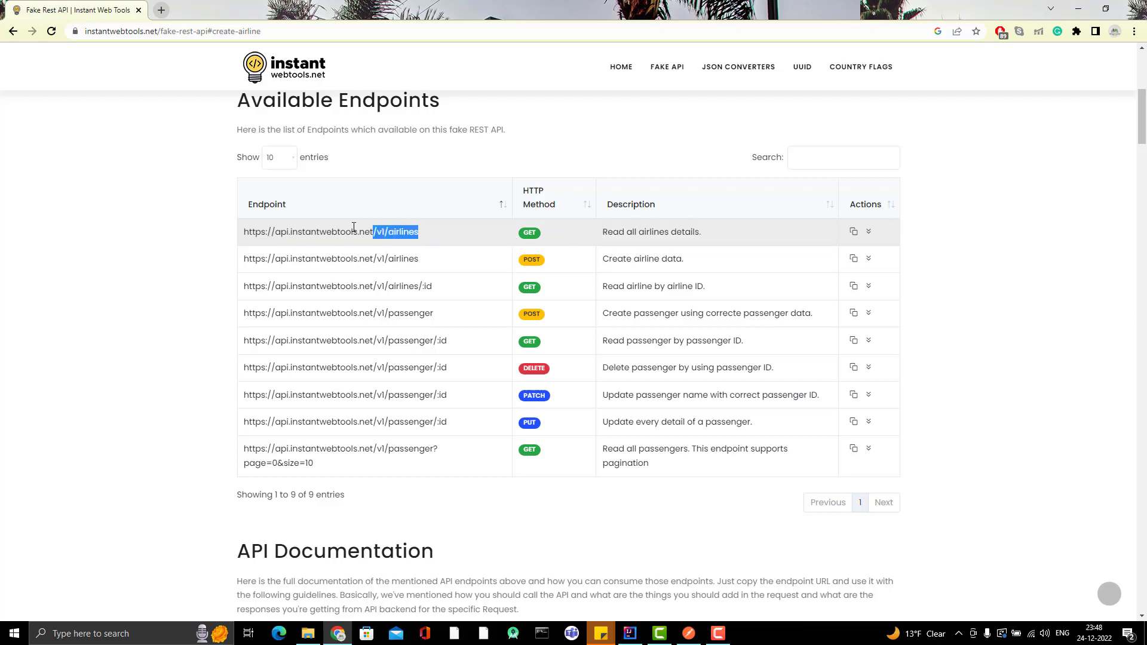
triple_click(330, 232)
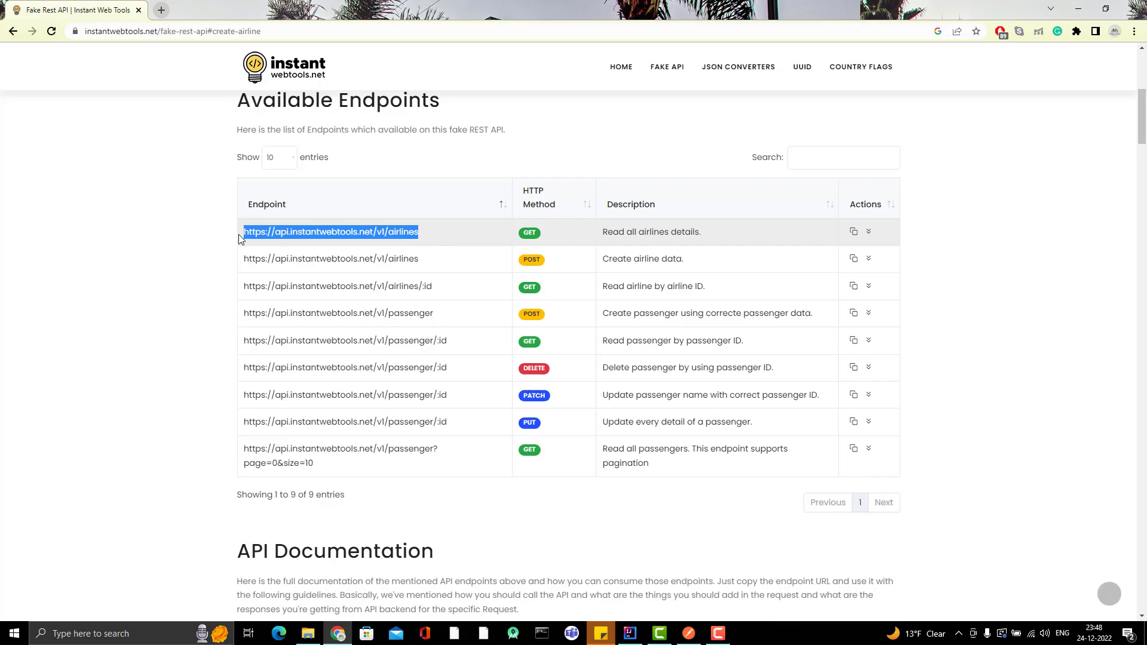
click(336, 633)
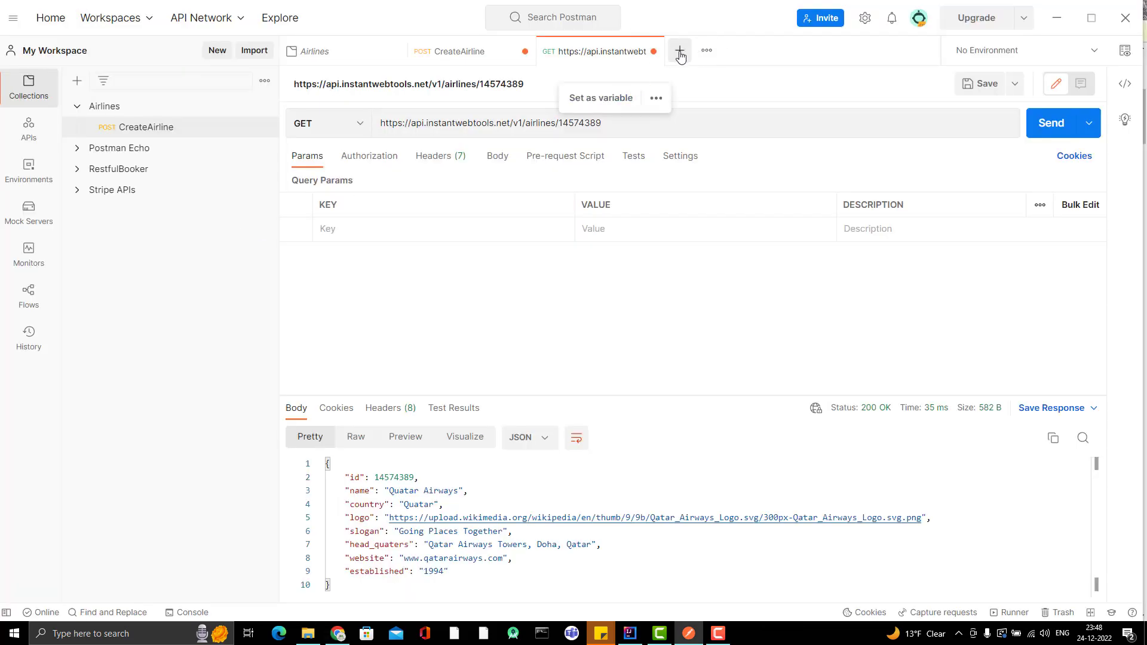
Step: Send a GET for all airlines and find id 14574389 in the enlarged response body
click(678, 52)
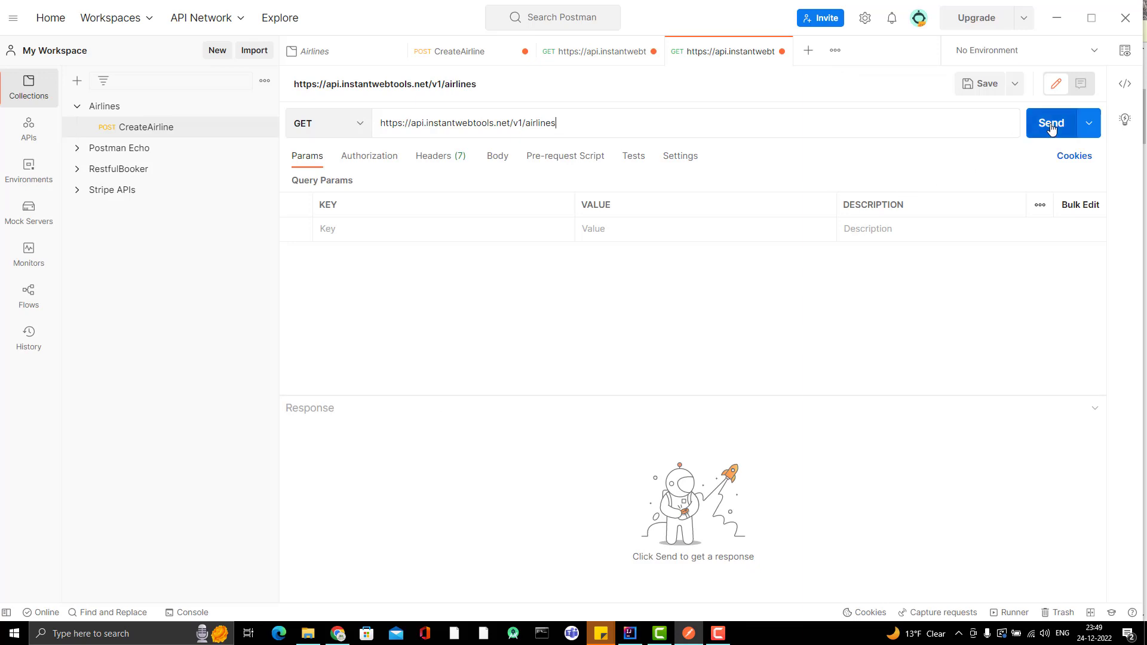
click(1051, 123)
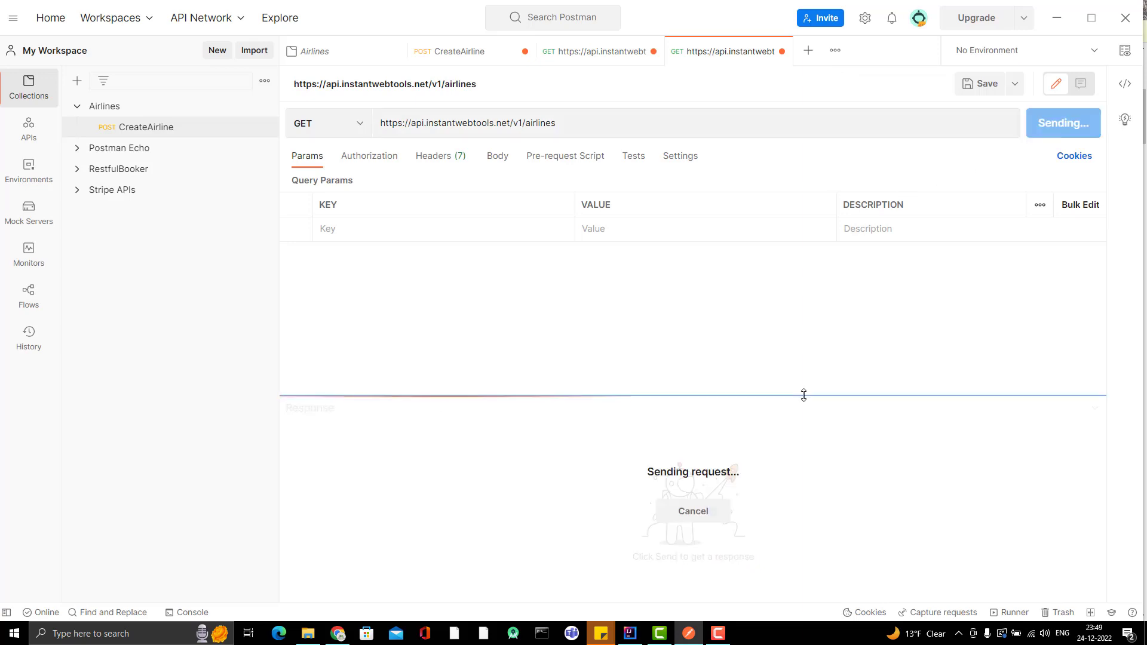
drag(803, 395, 803, 280)
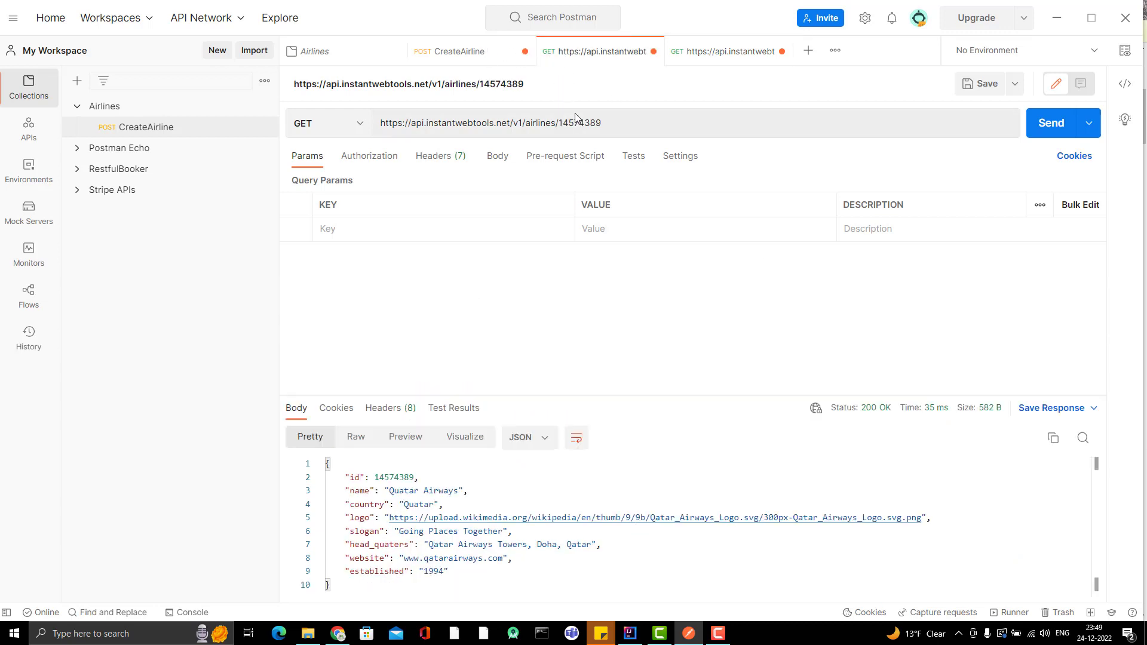
double_click(578, 122)
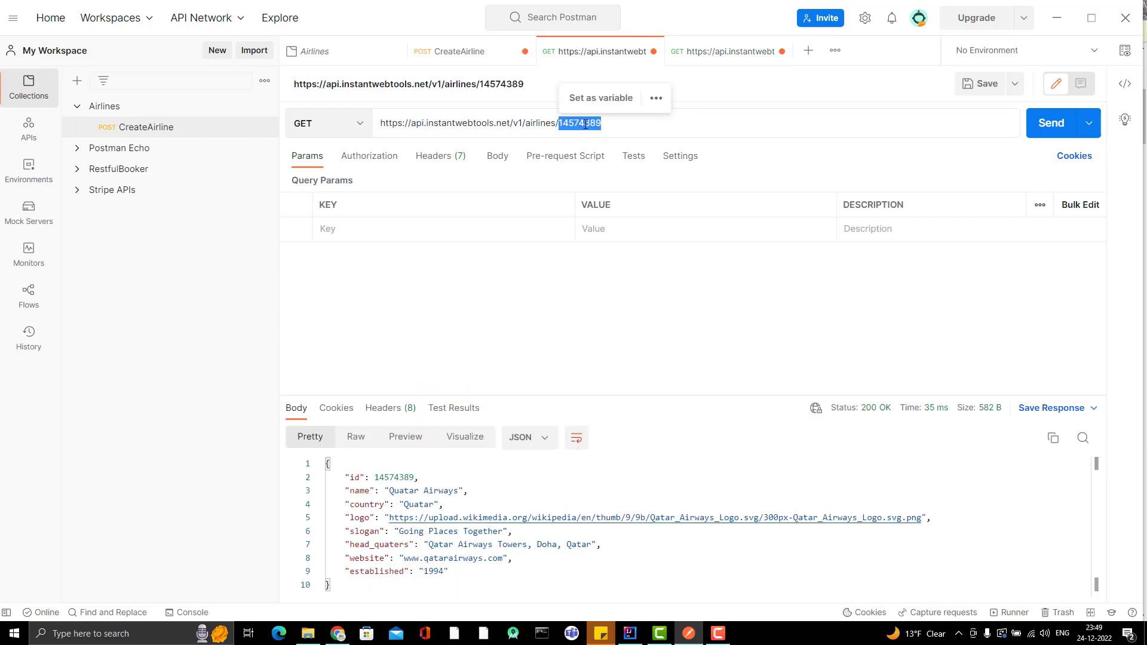
click(1052, 123)
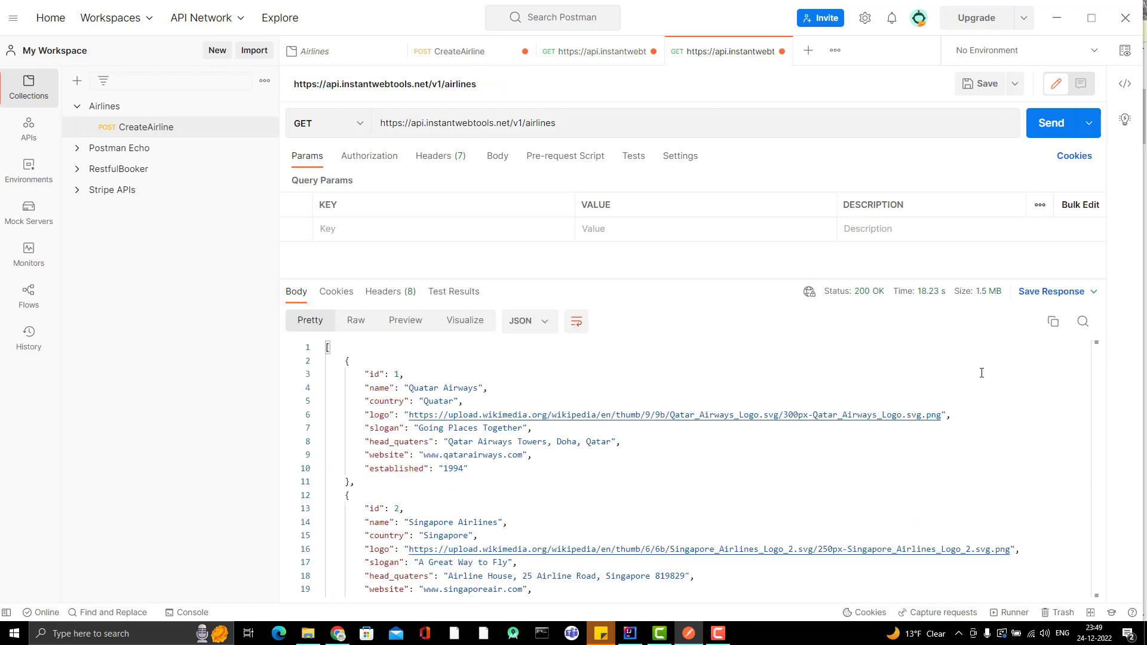
click(1082, 321)
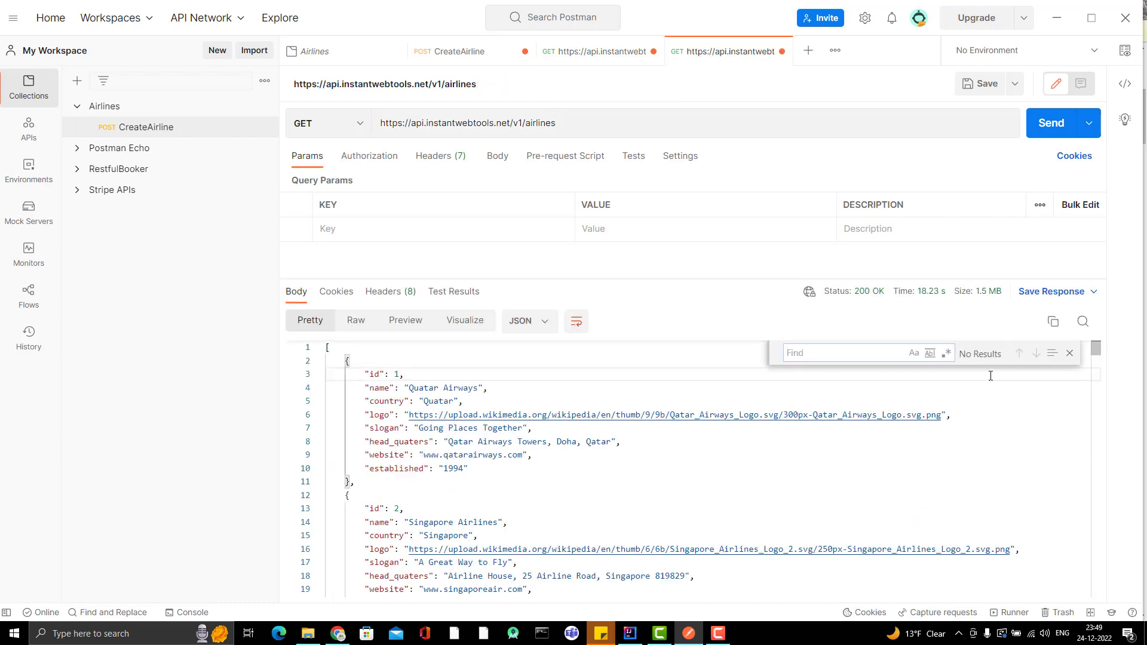
text(14574389)
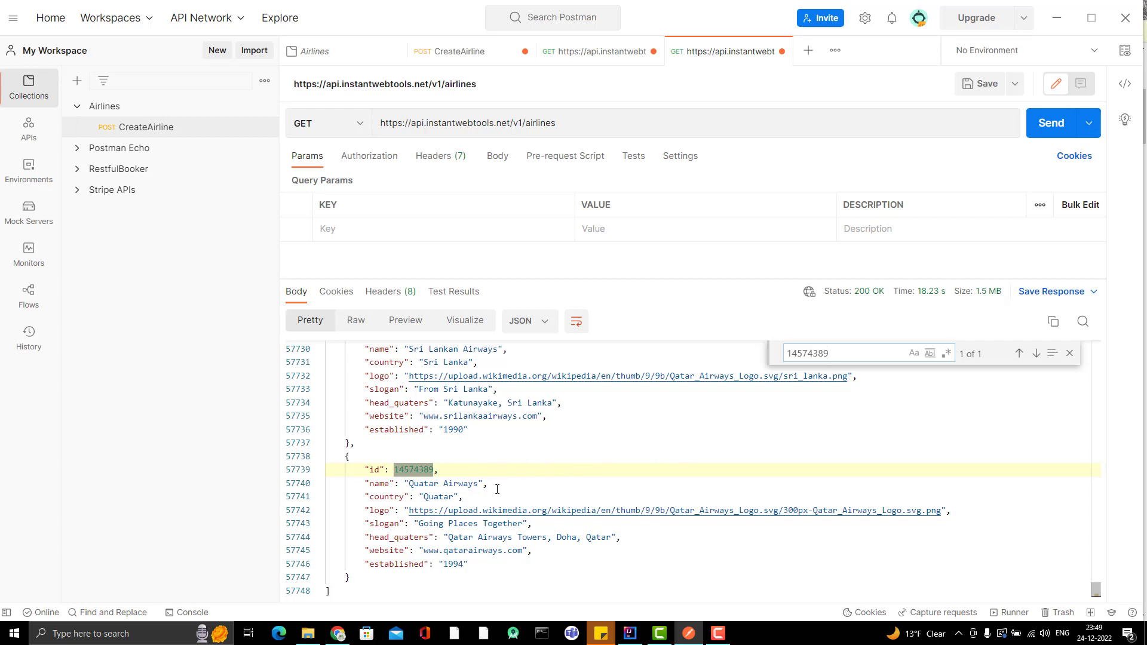
mouse_move(474, 51)
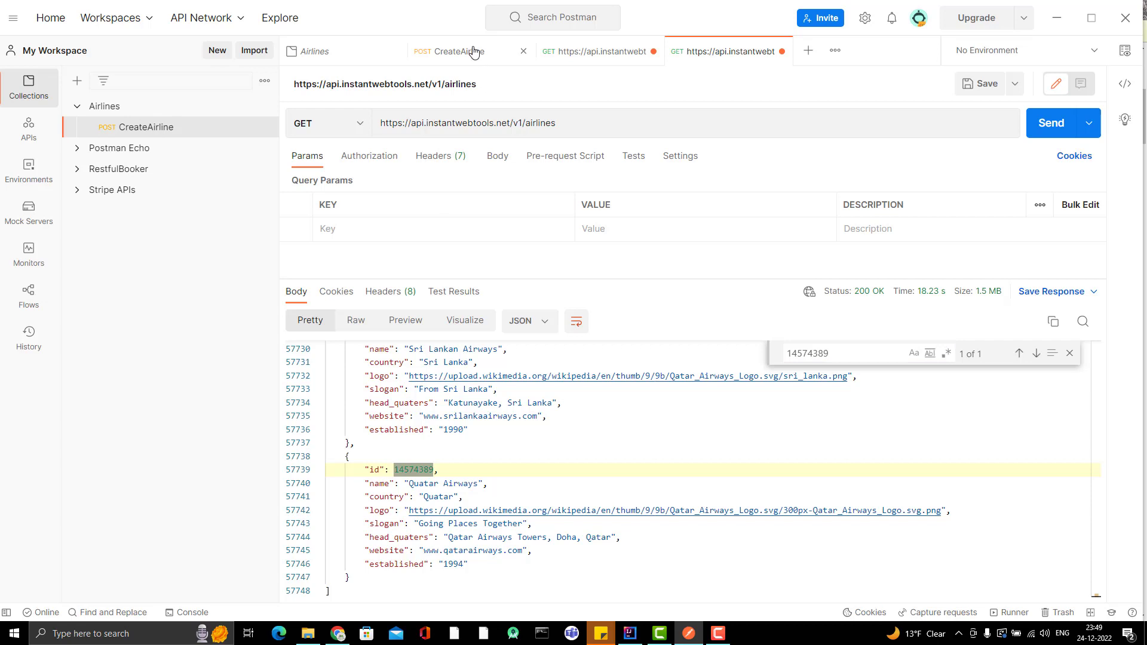
Step: Save the airline-by-id request as GetAirlineById in the Airlines collection
click(449, 52)
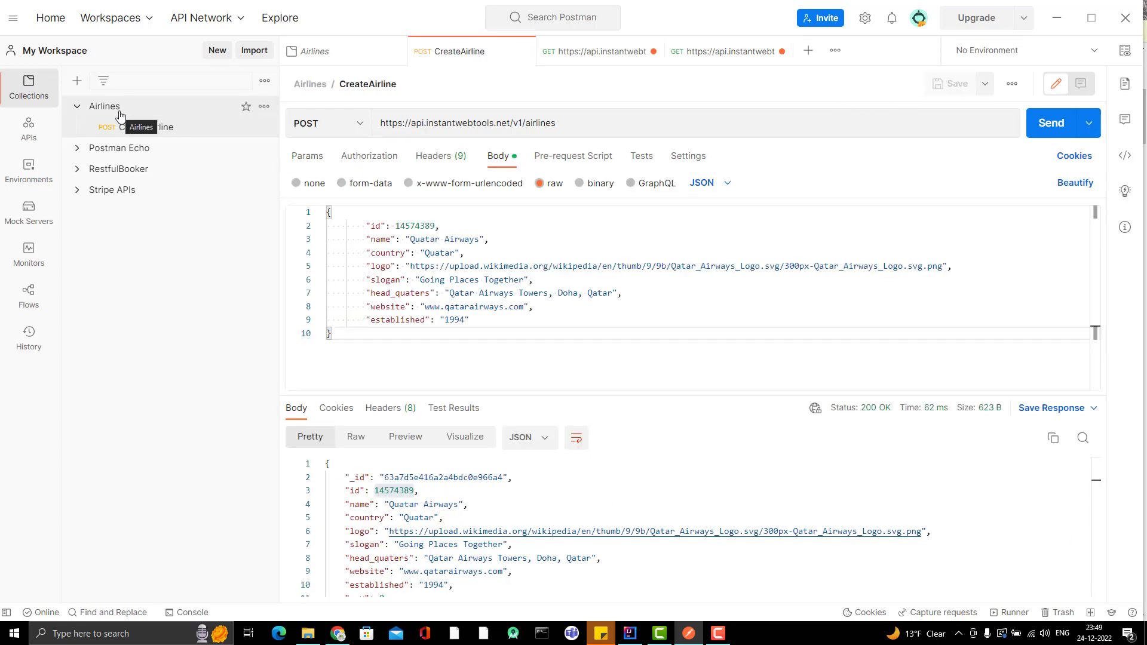
click(593, 51)
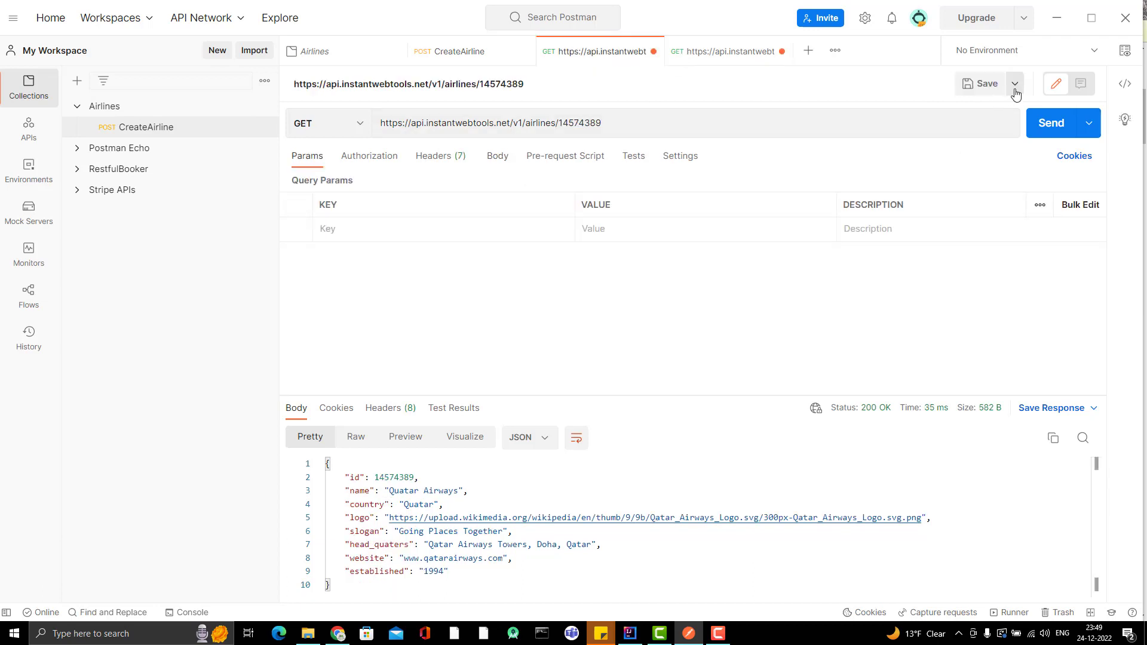
click(1016, 84)
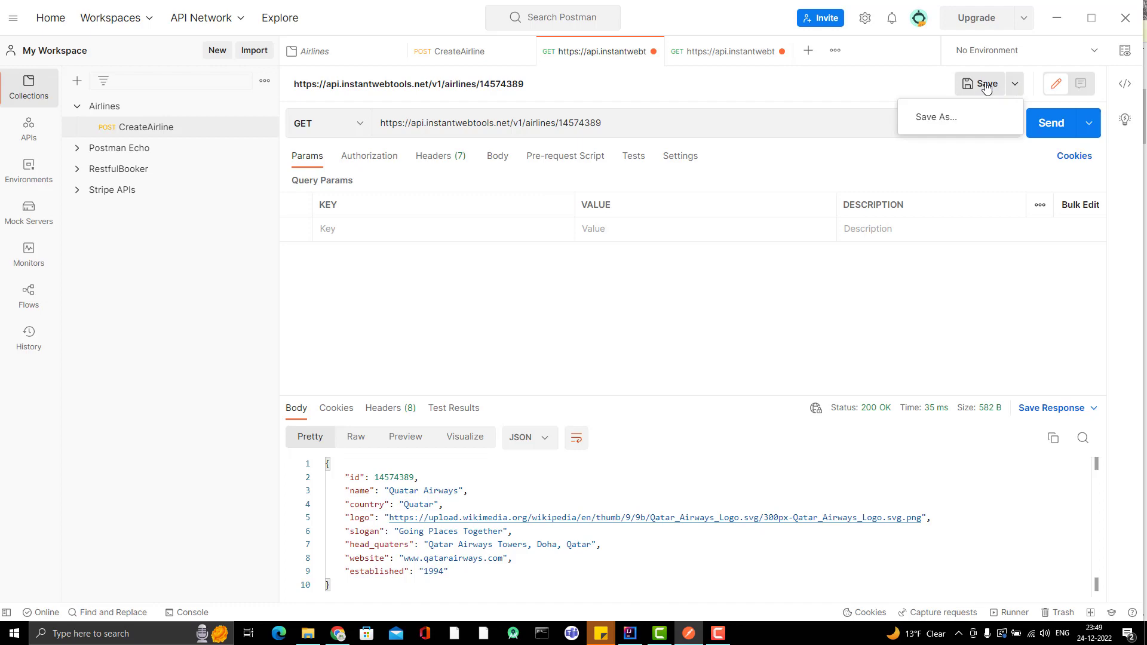
click(935, 117)
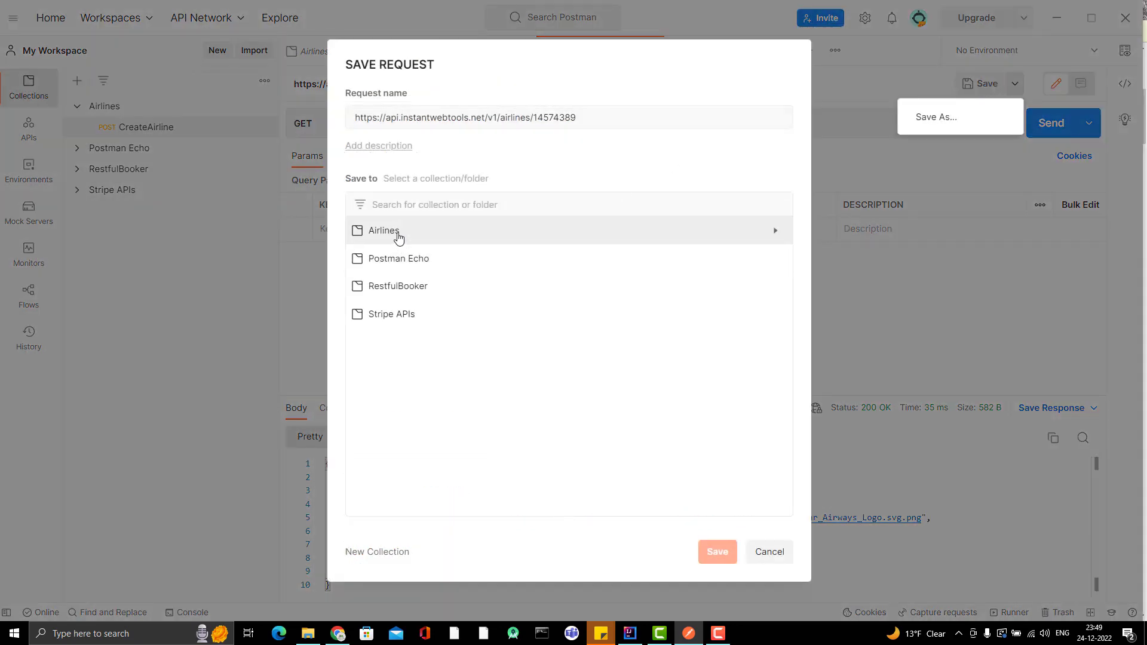
click(384, 231)
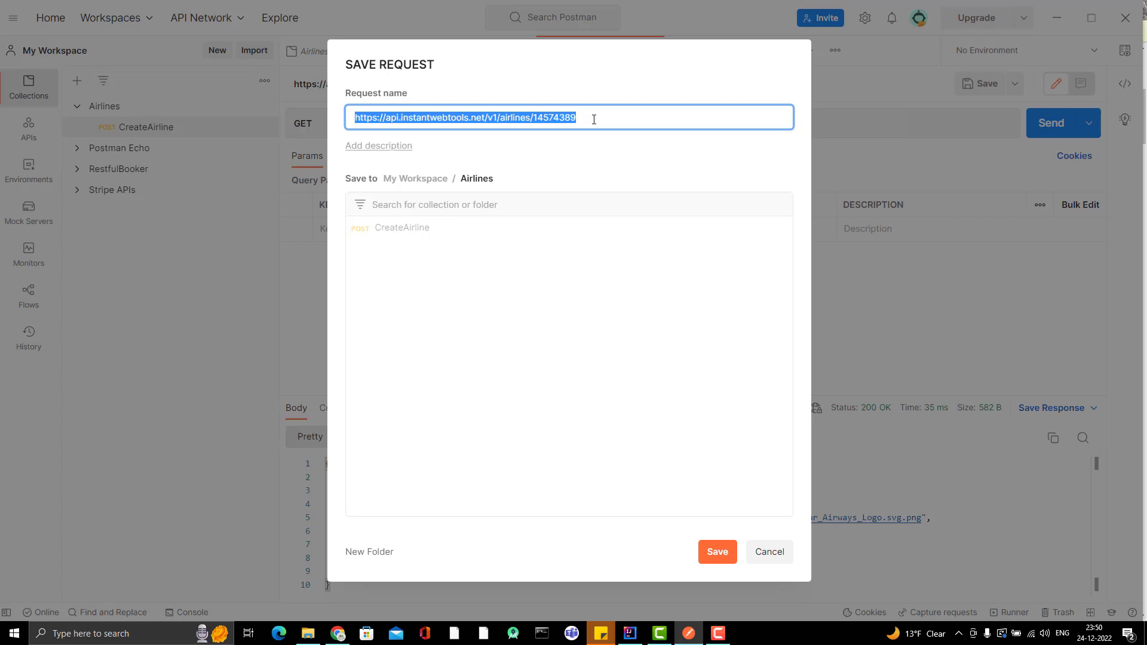
text(GetAirlineById)
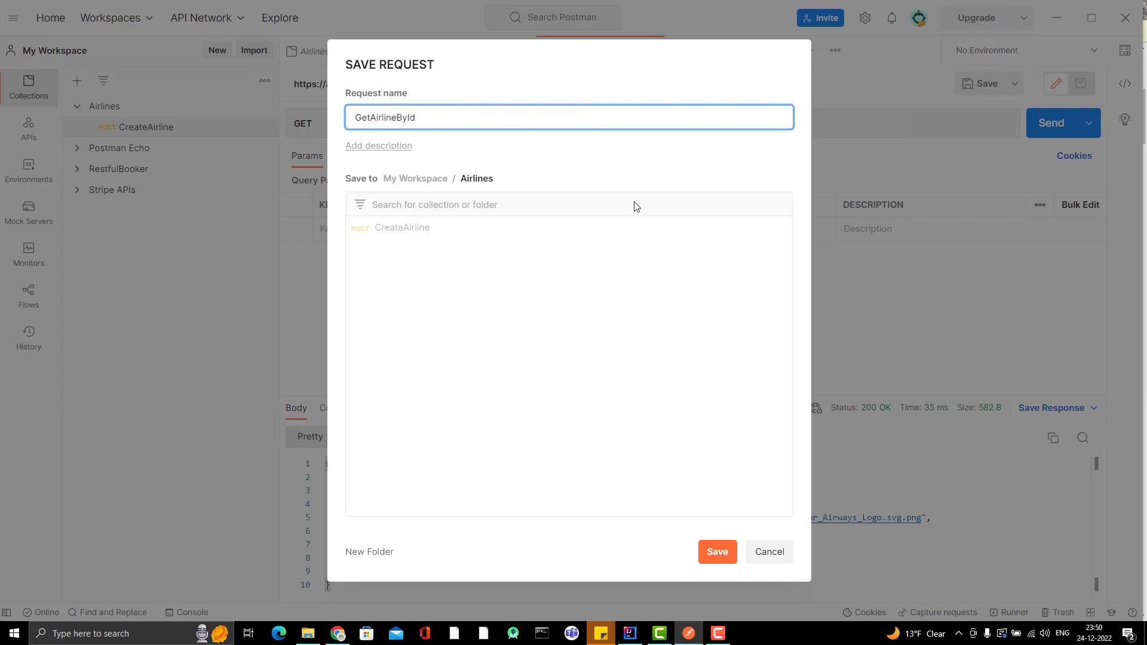
click(717, 551)
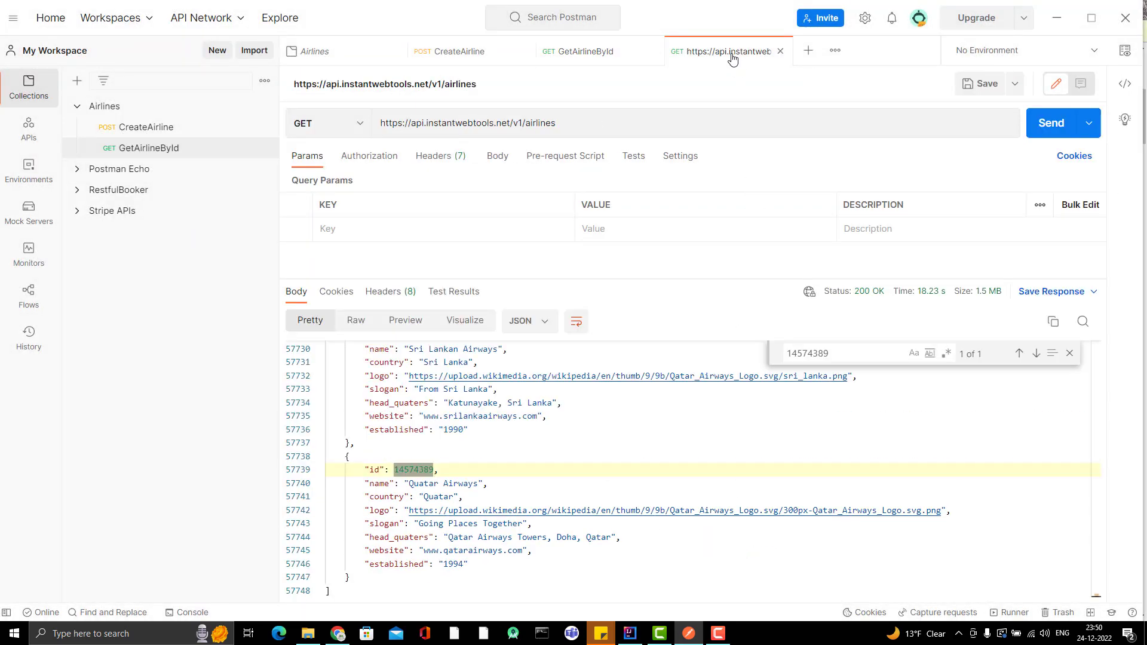
Step: Save the all-airlines request as GetAllAirlines in the Airlines collection and return to CreateAirline
click(981, 83)
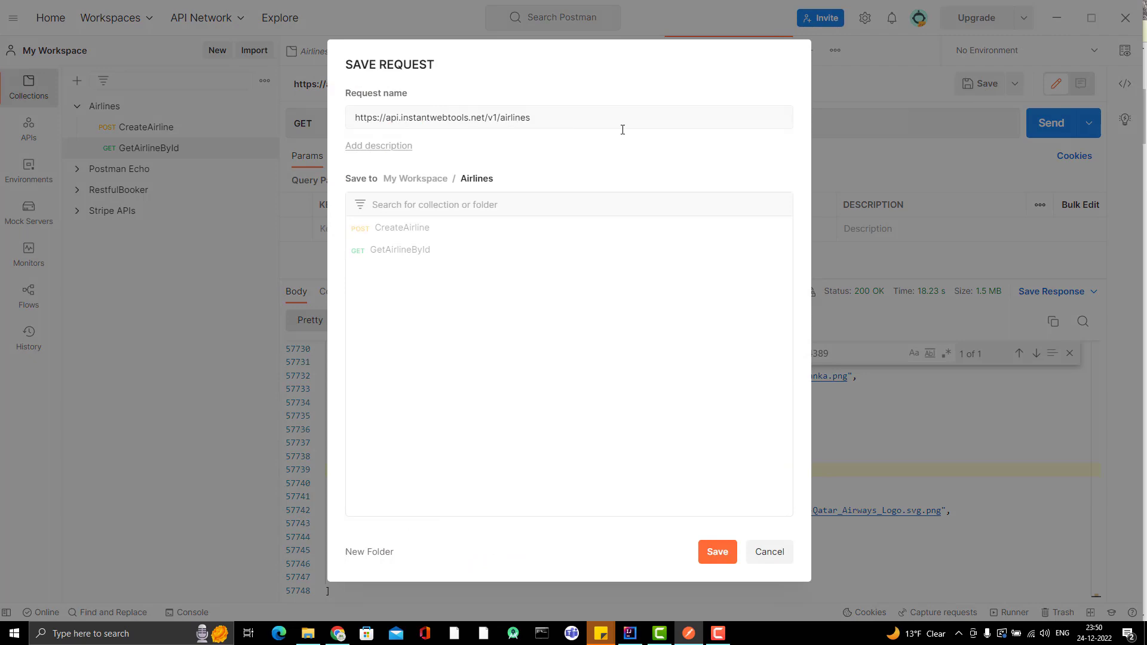
text(G)
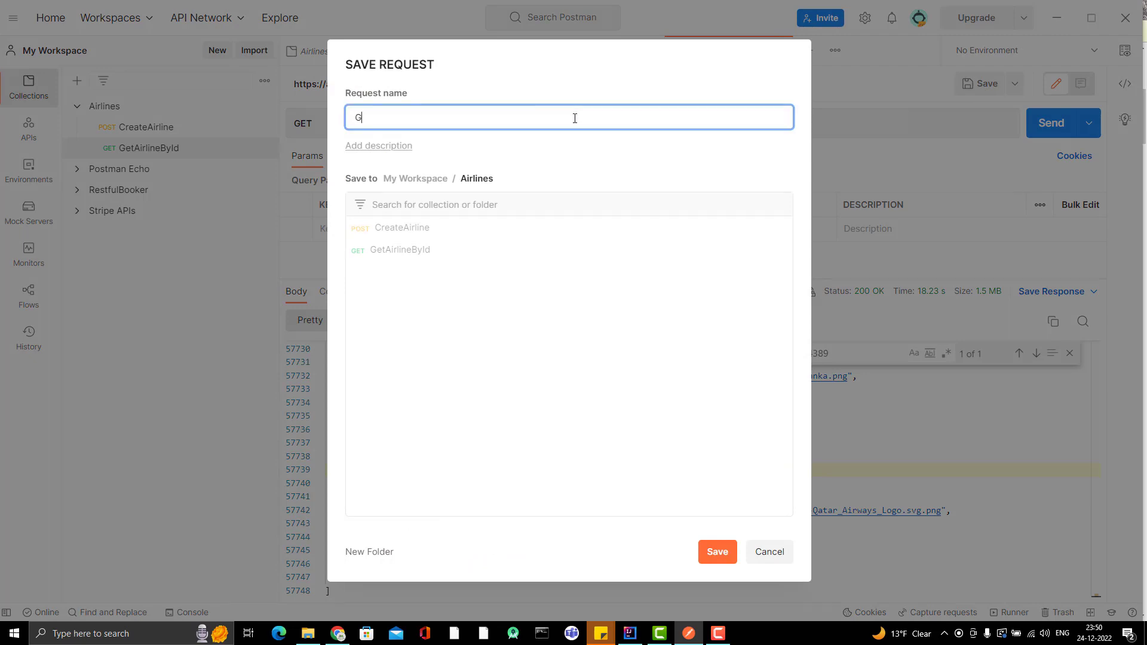
text(etAllAirlines)
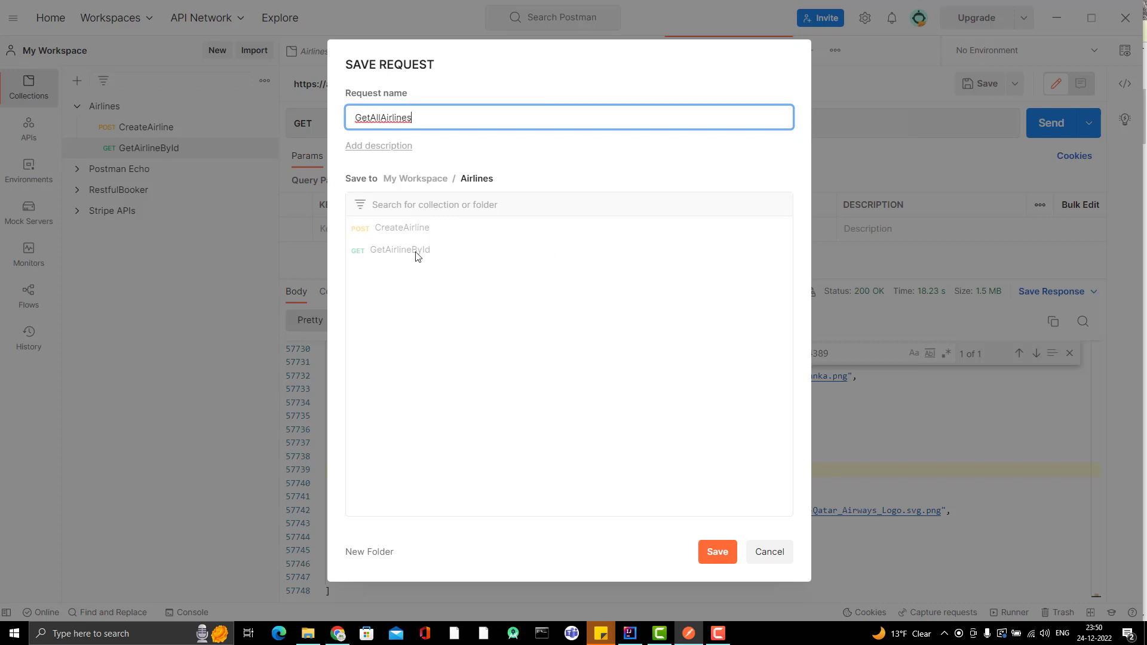
mouse_move(476, 178)
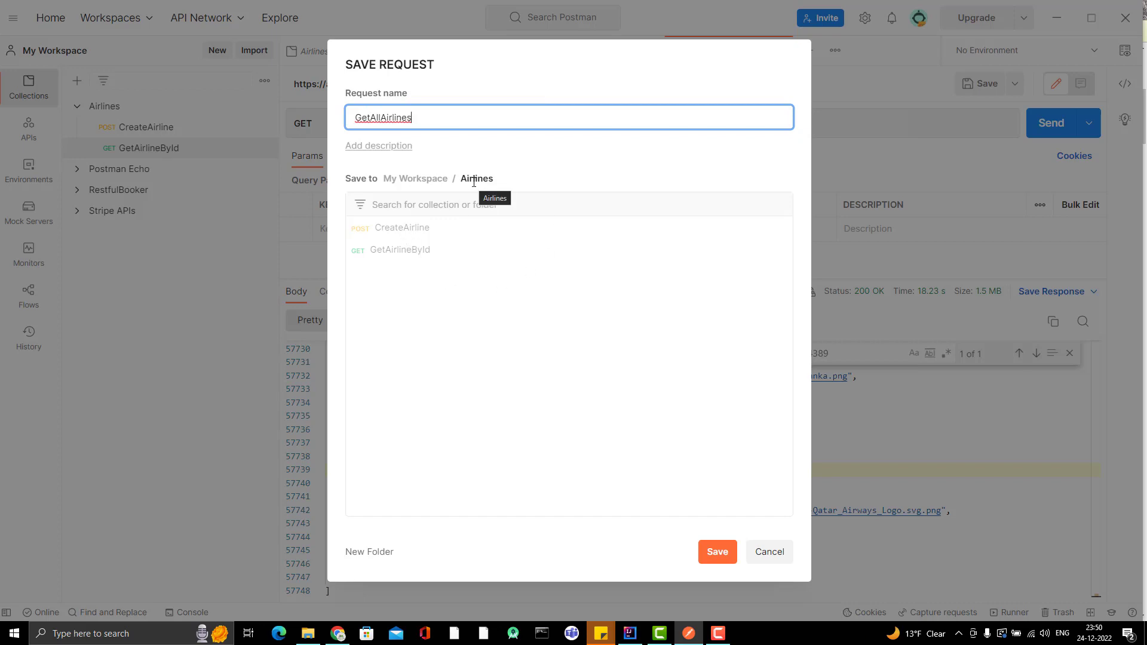
mouse_move(699, 542)
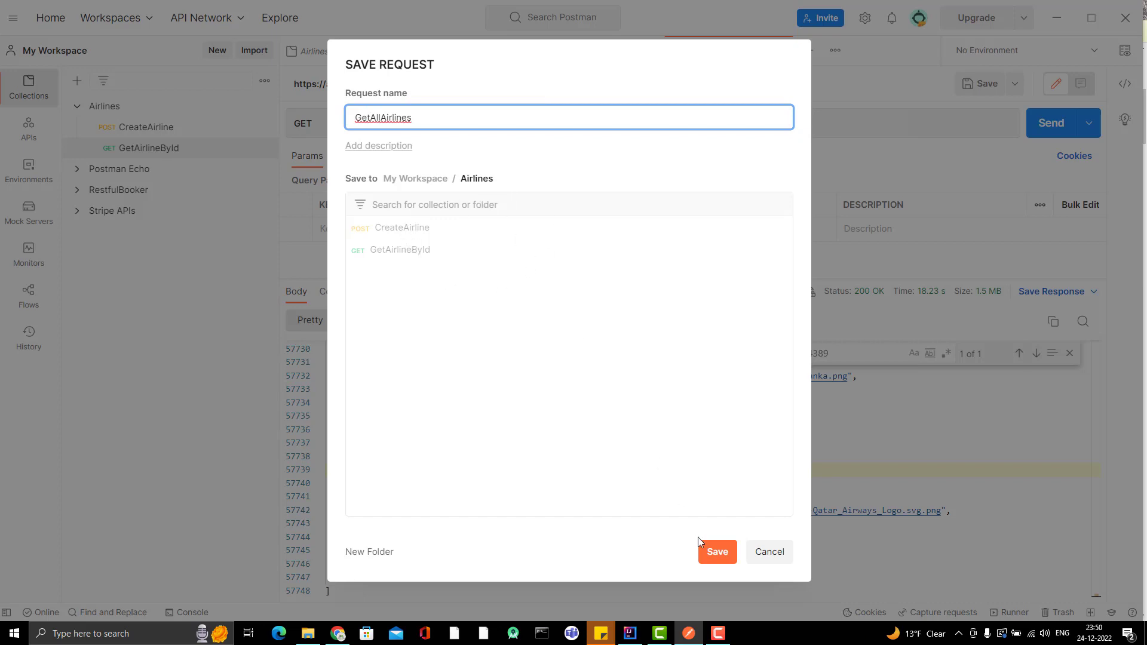
click(716, 551)
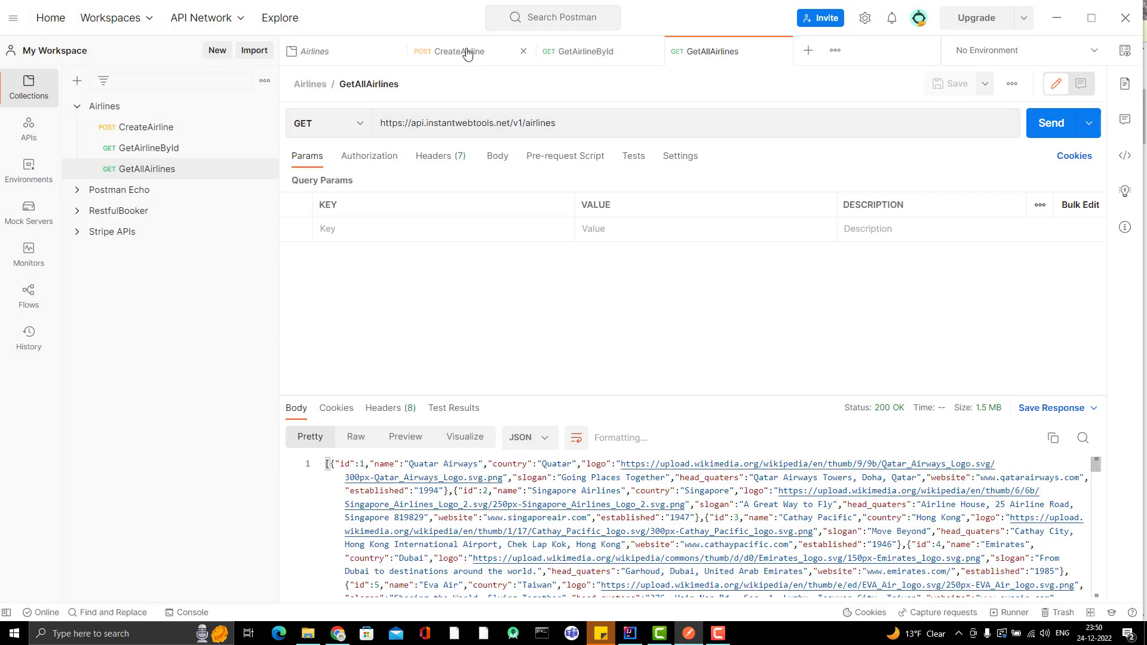
click(450, 52)
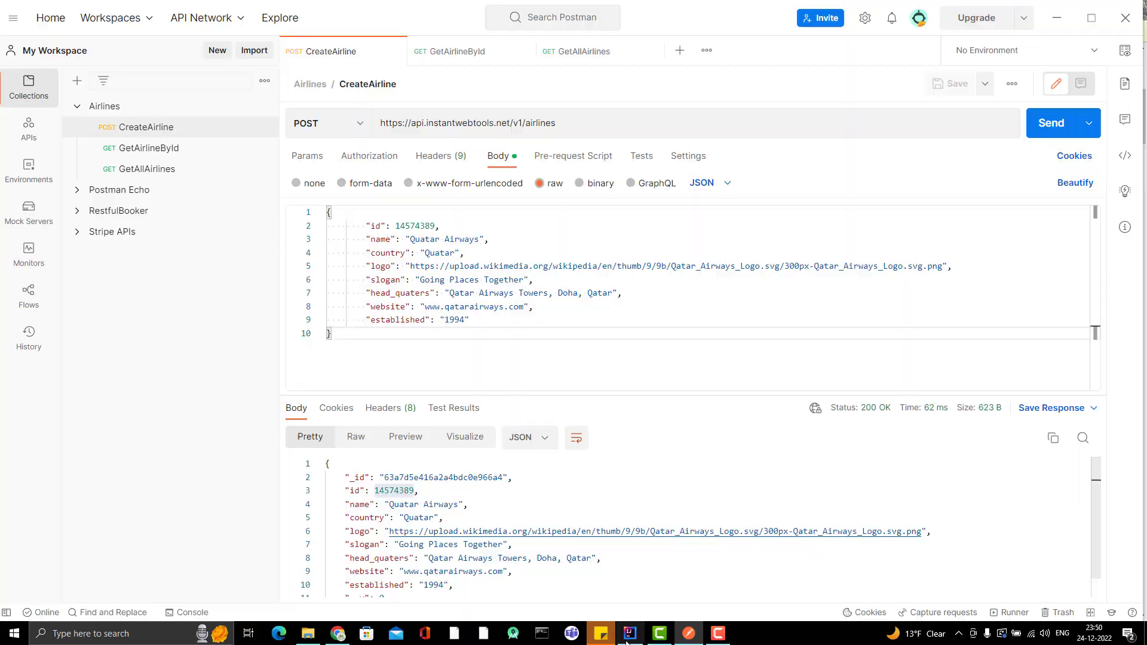
Step: Create an airlines package under test/java and start a new Java class named AirlineTests
click(628, 634)
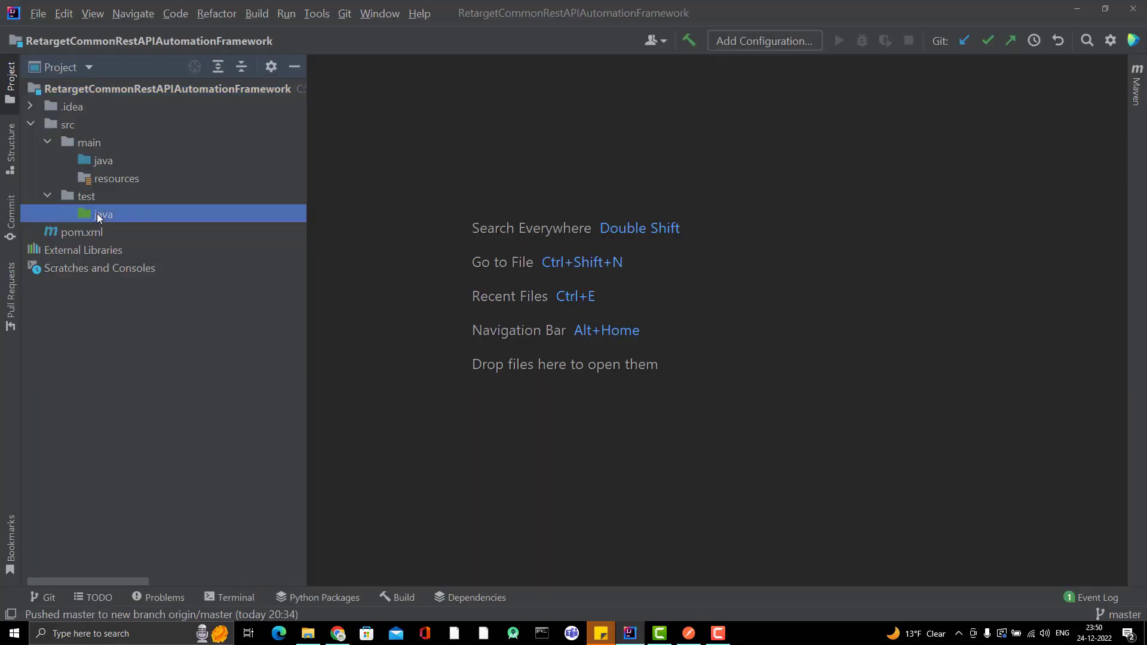
right_click(103, 213)
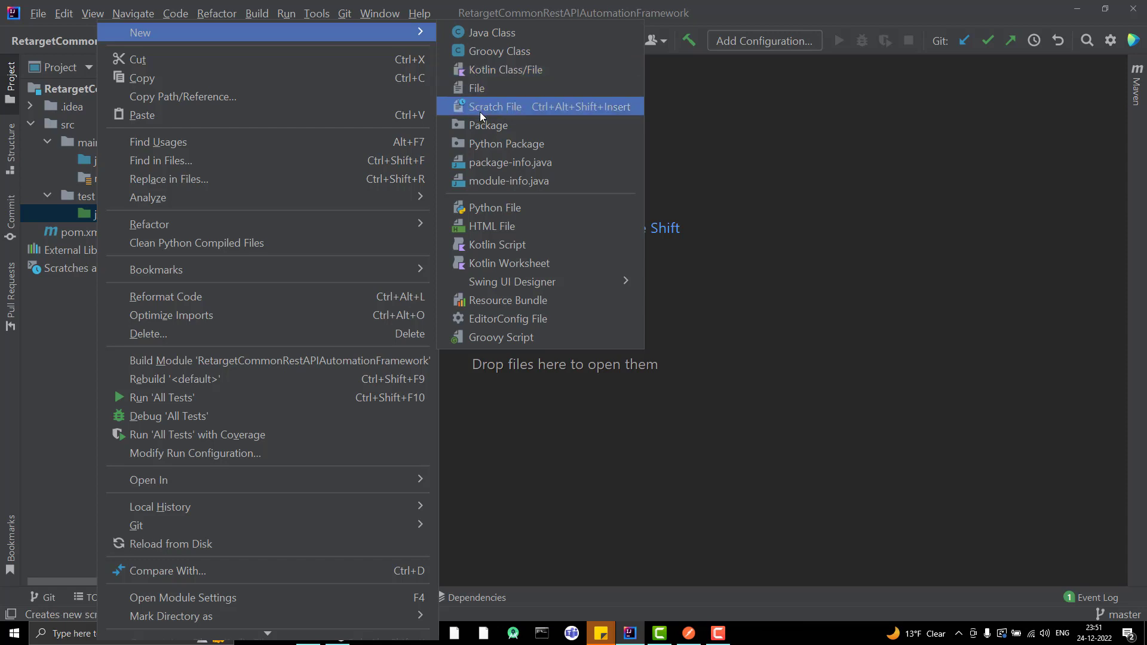
click(492, 124)
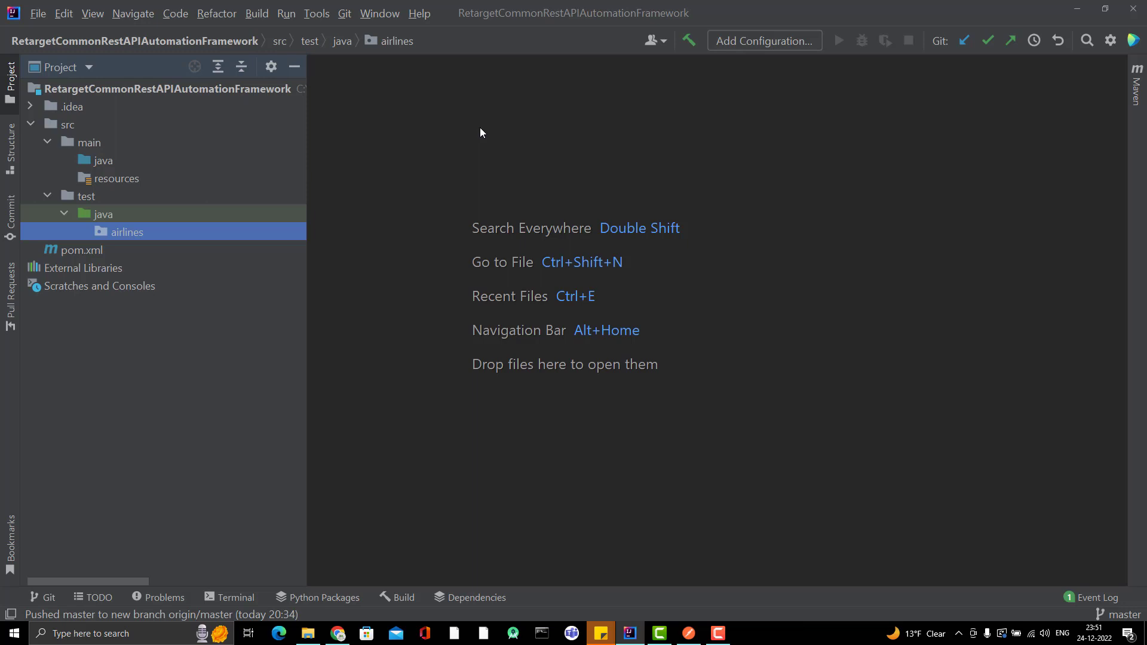
right_click(126, 232)
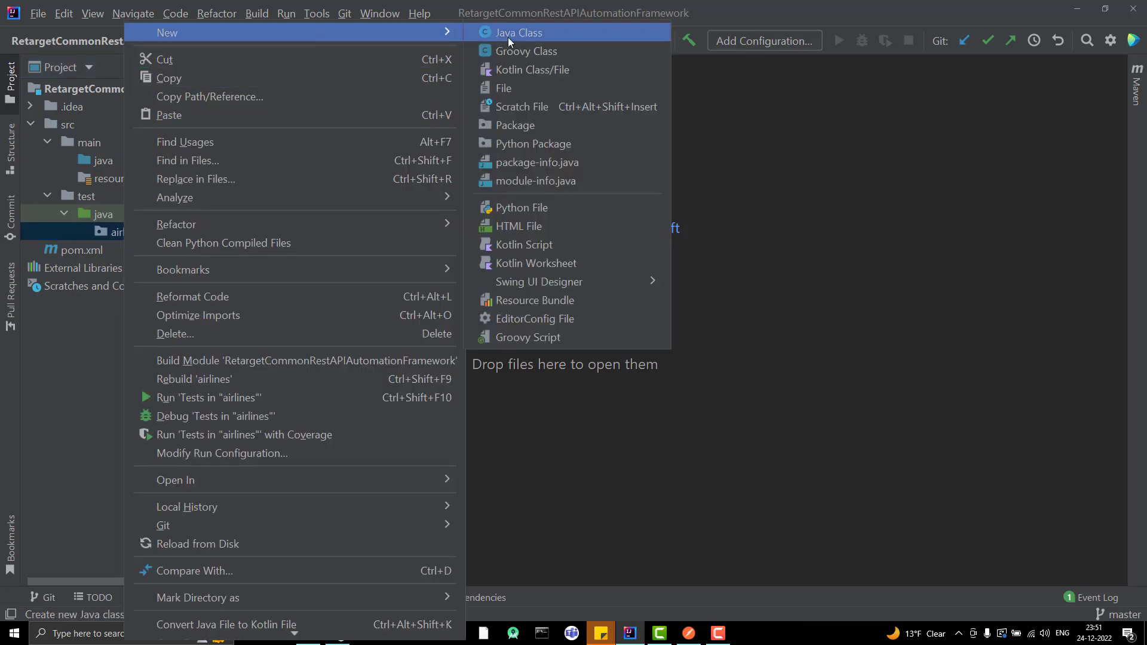
click(519, 32)
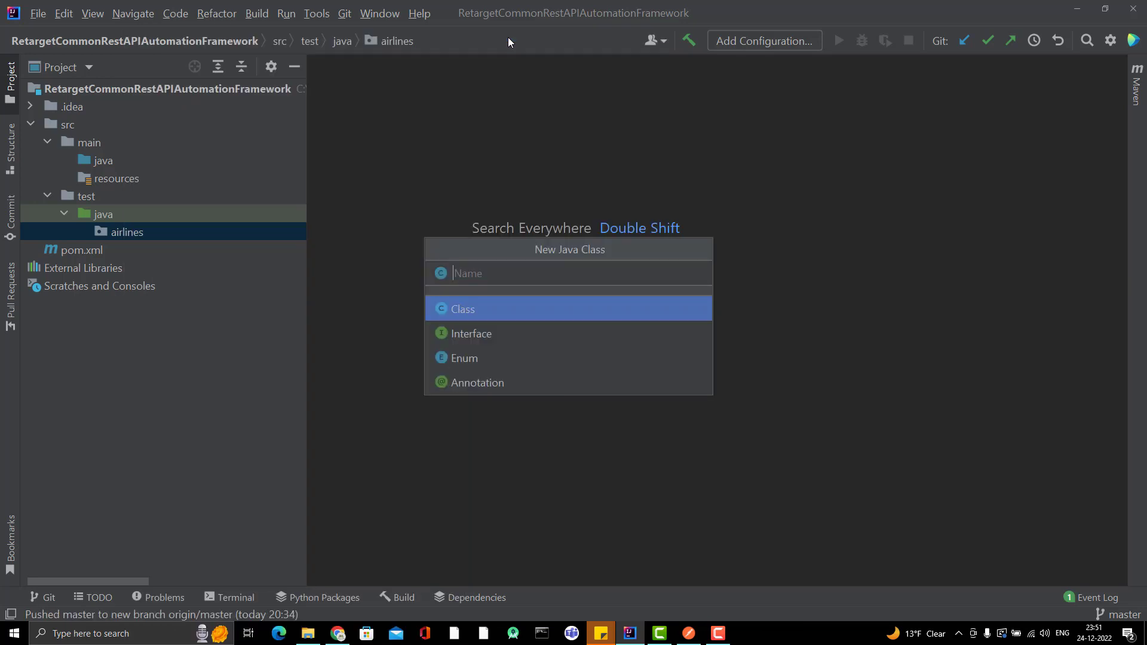
text(Airlinete)
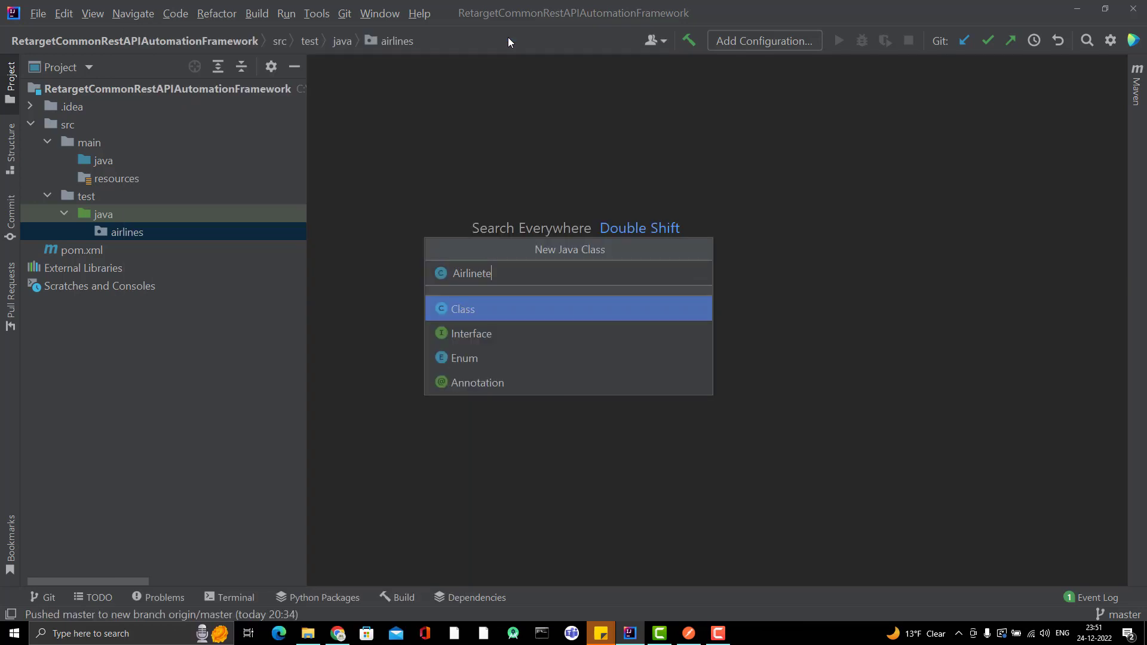
key(Enter)
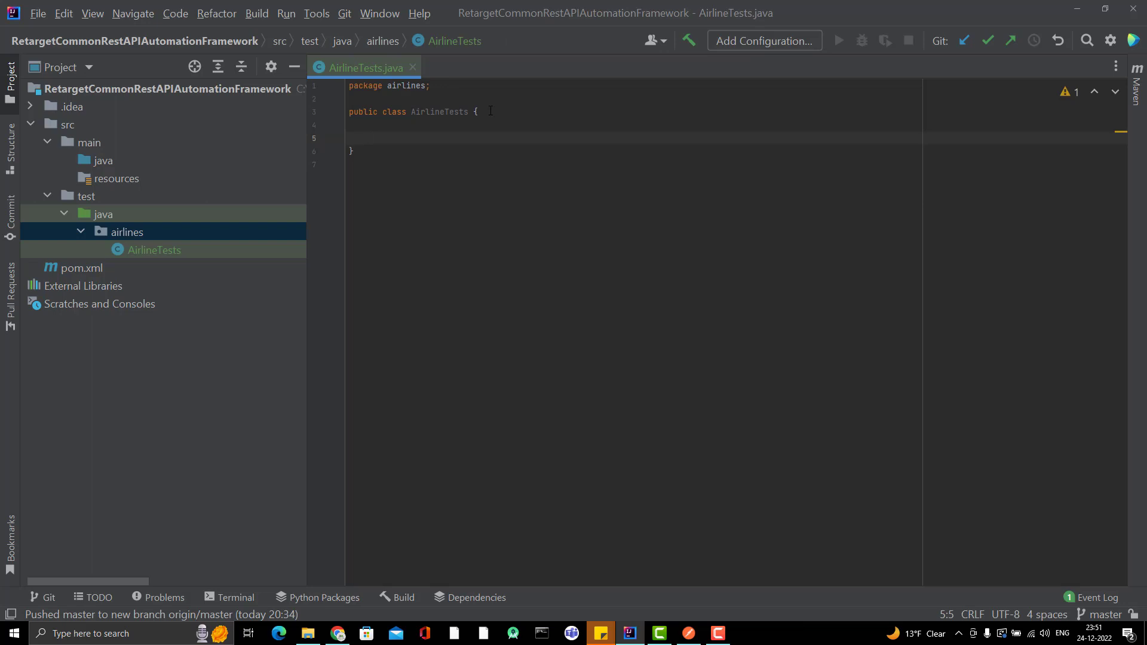
text(@T)
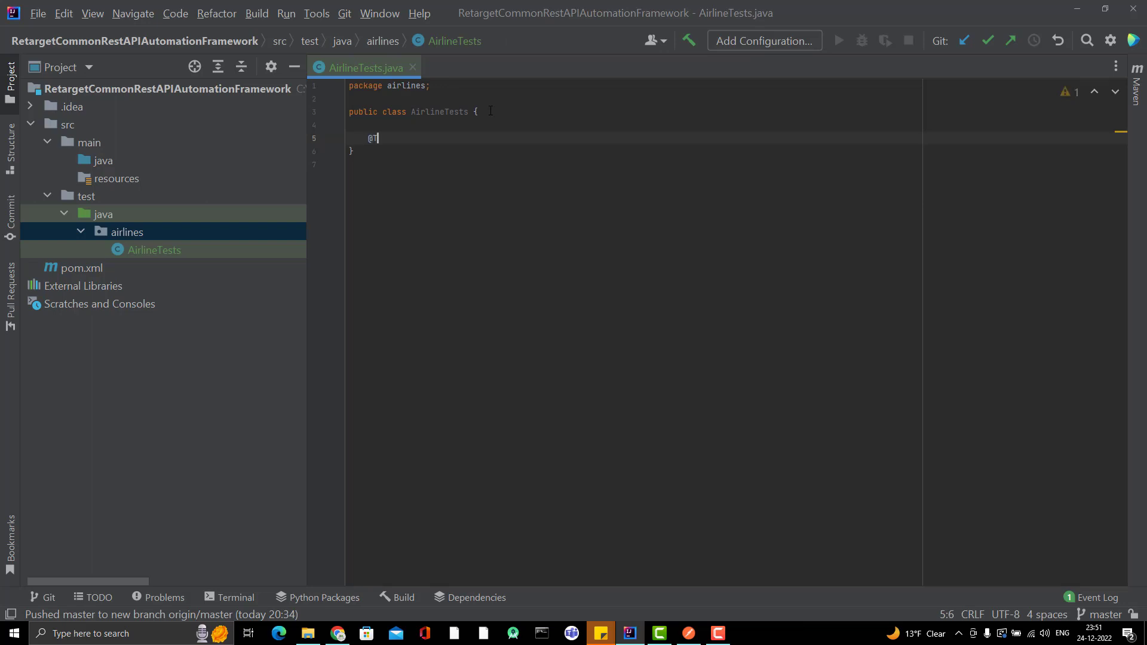
text(est)
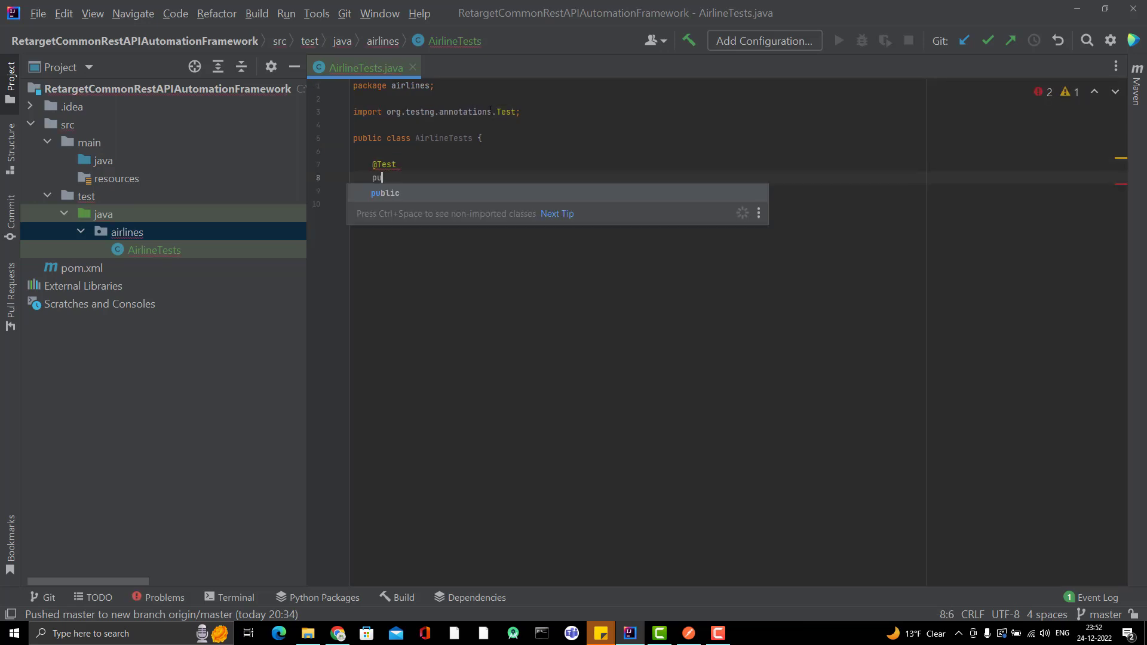
key(Tab)
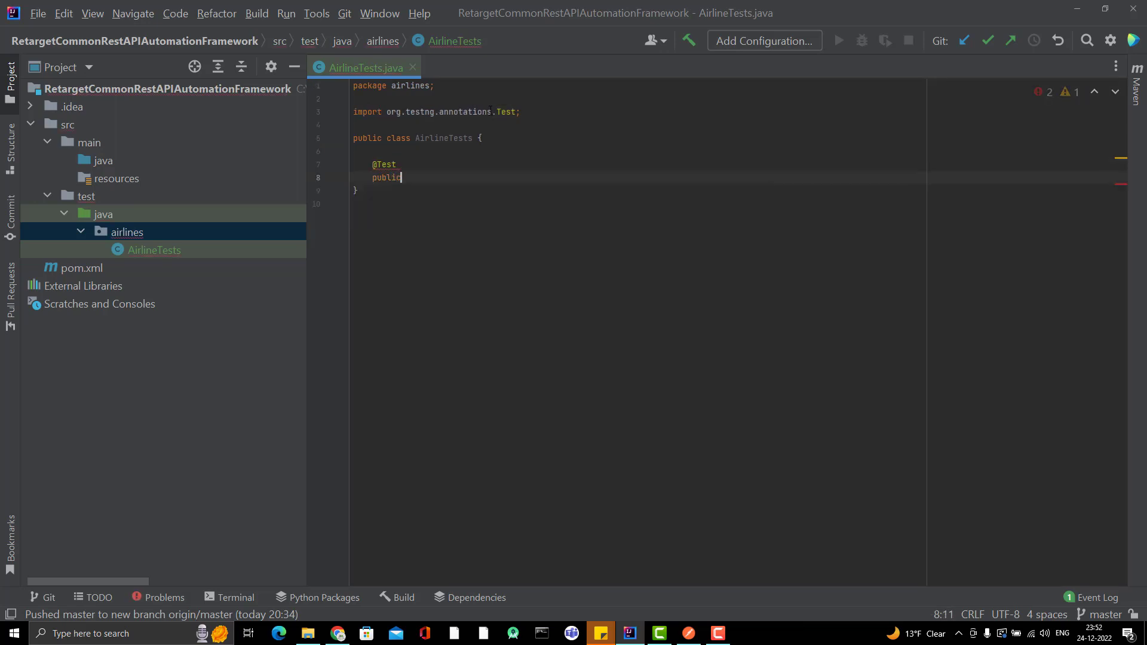
text(void)
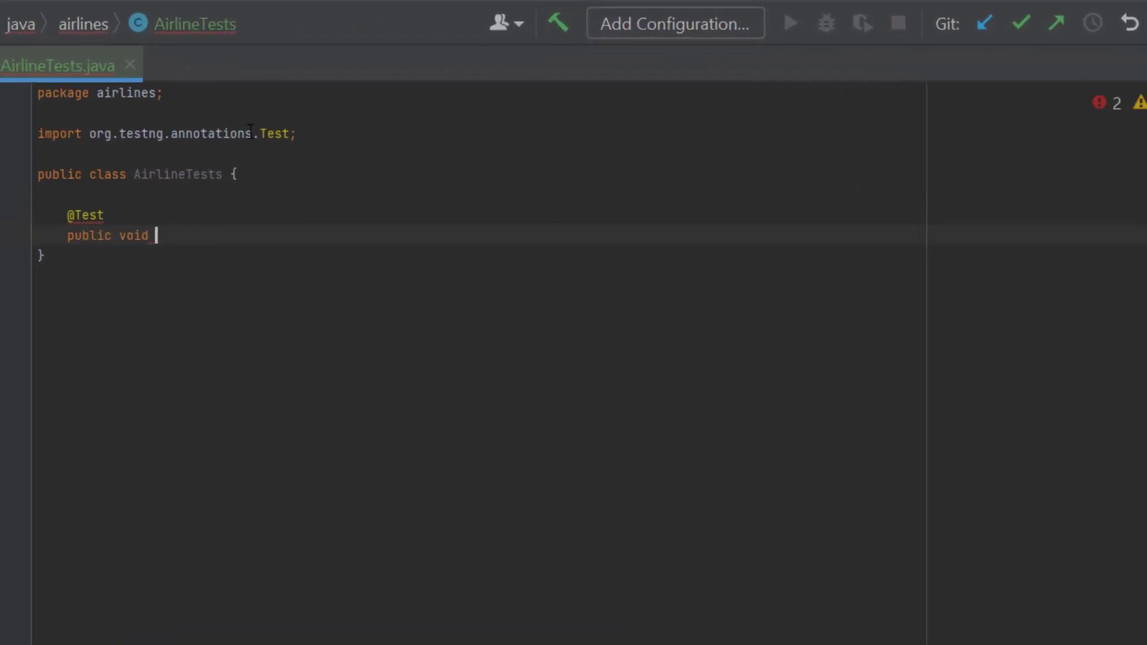
text(create)
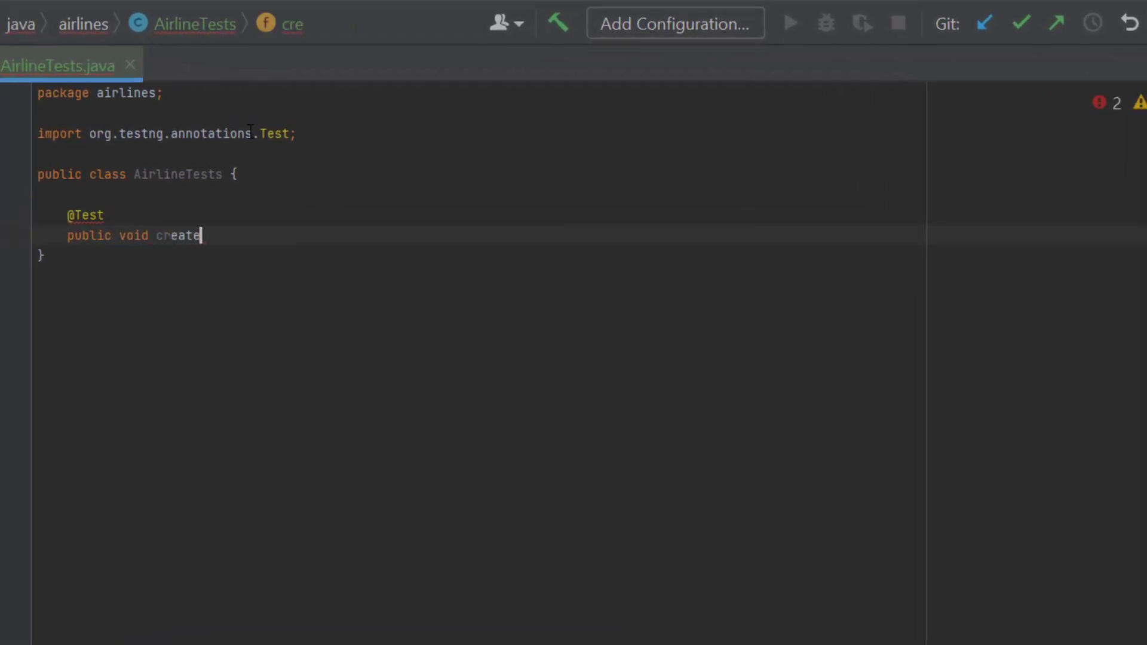
text(Airline() {)
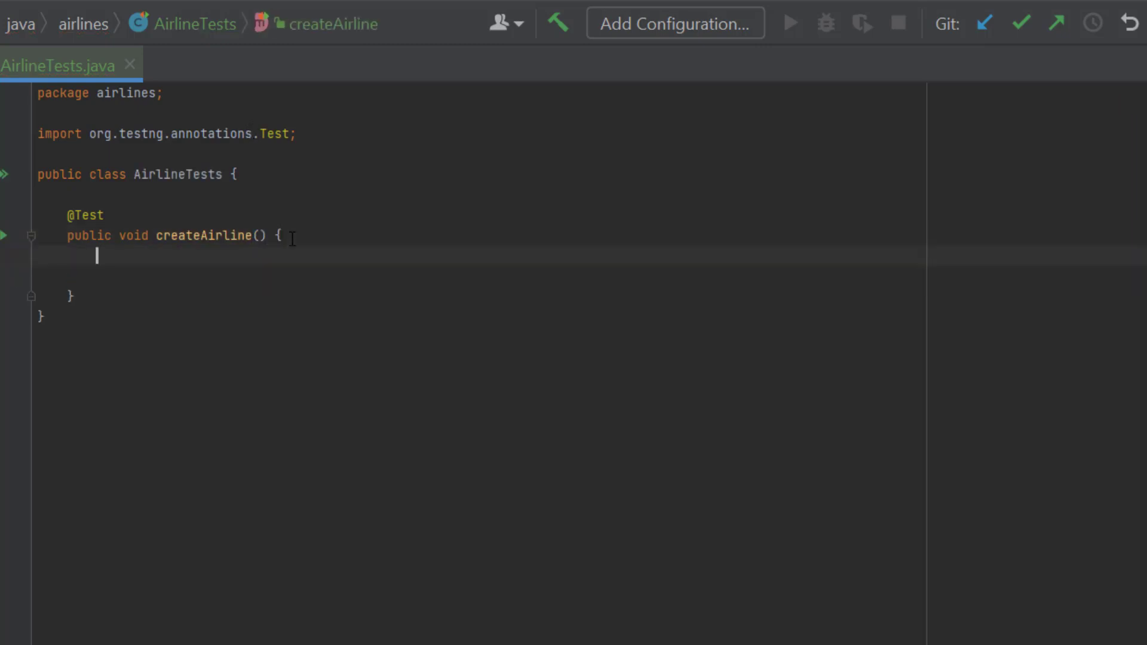
Step: Begin RestAssured.given() with .baseUri() set to the airlines URL copied from Postman
key(enter)
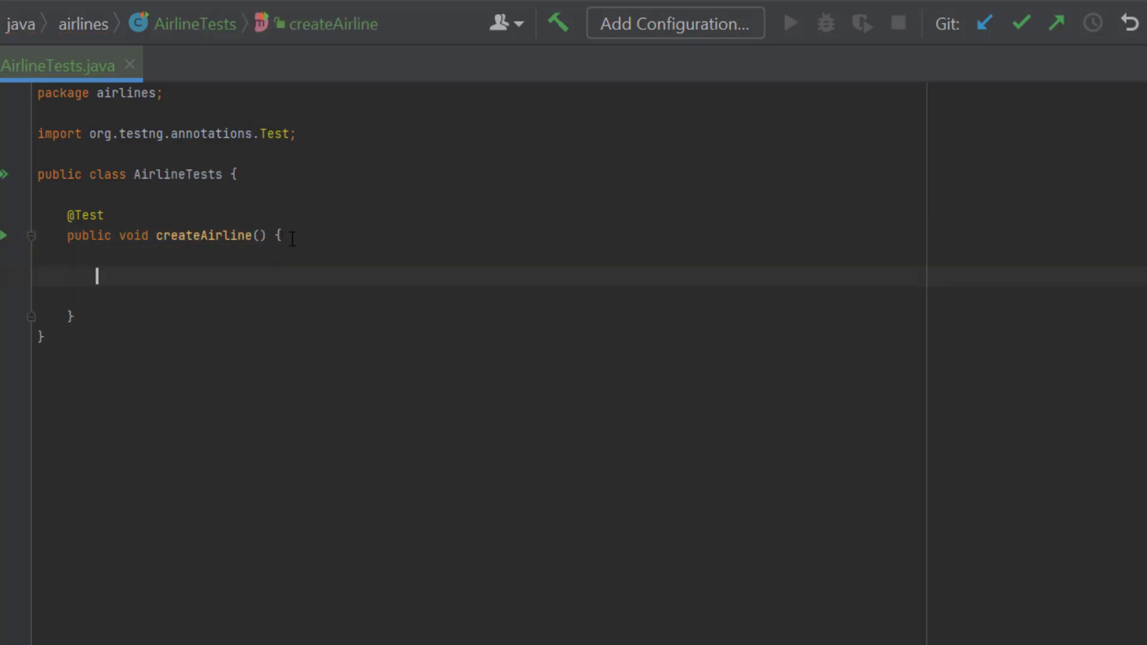
text(Rest)
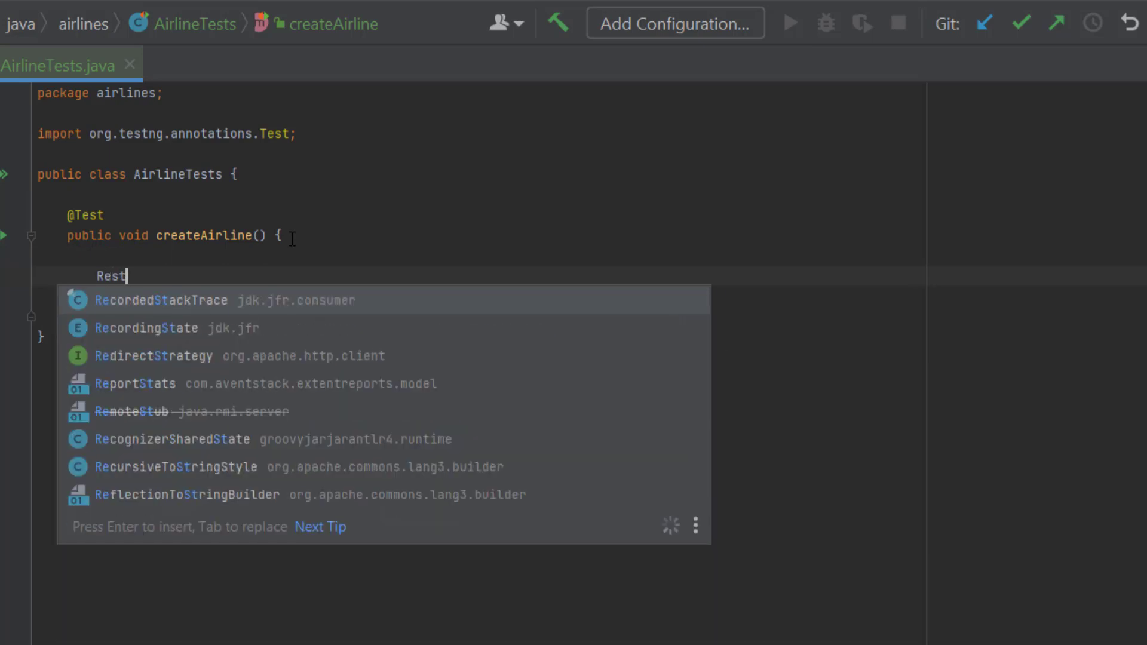
text(Assured)
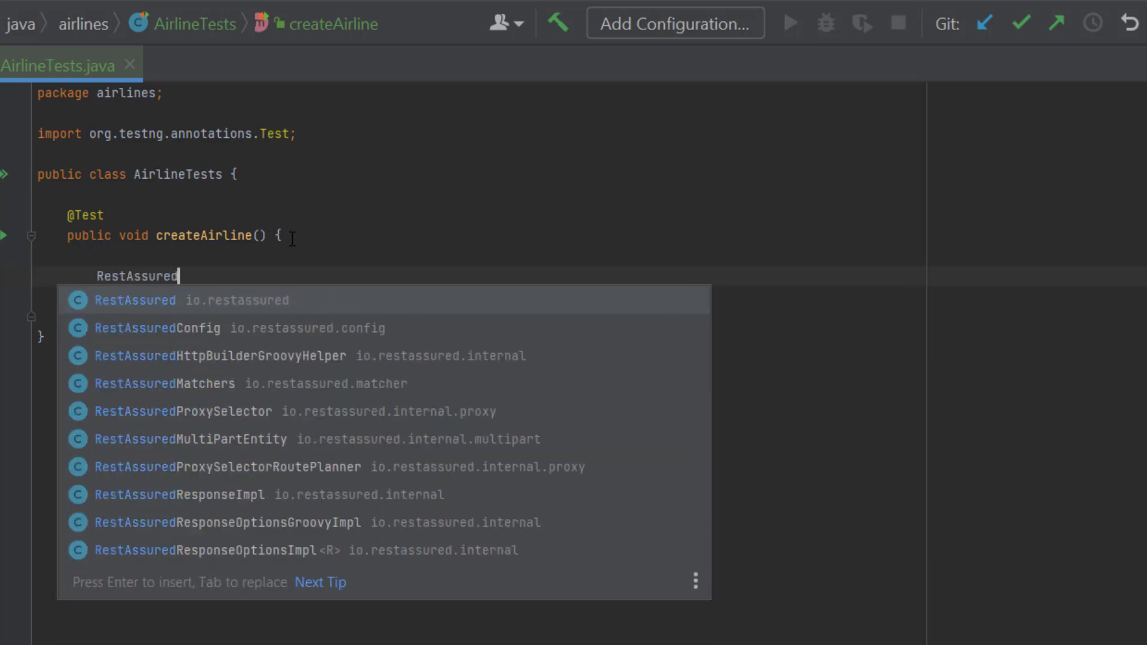
text(.given()
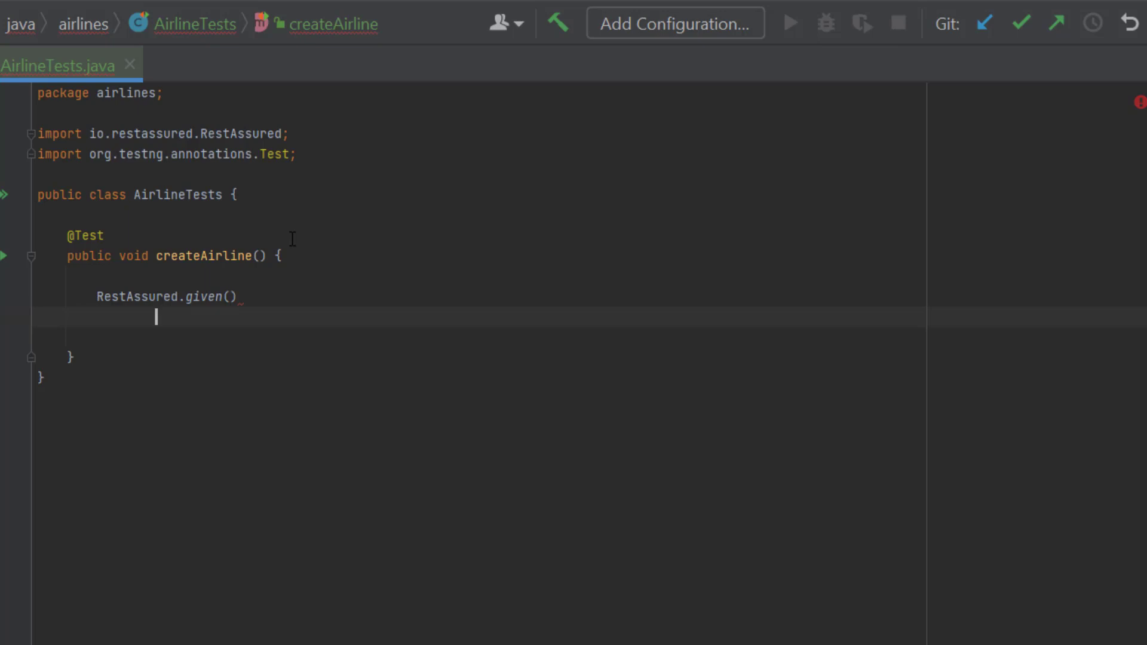
text(.b)
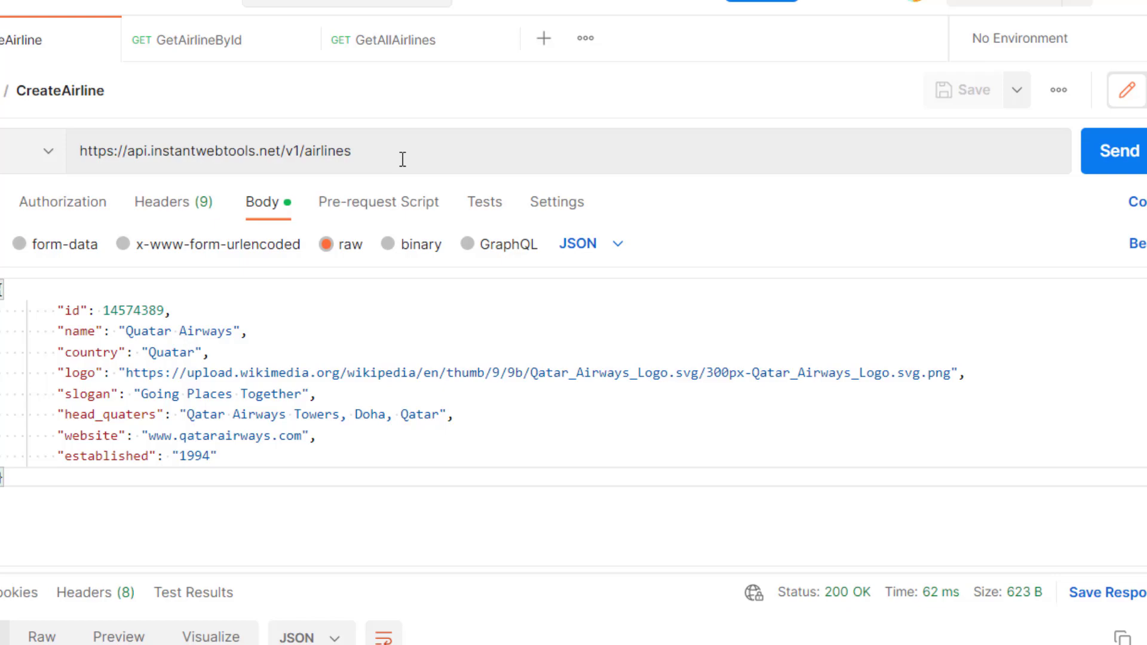
double_click(205, 151)
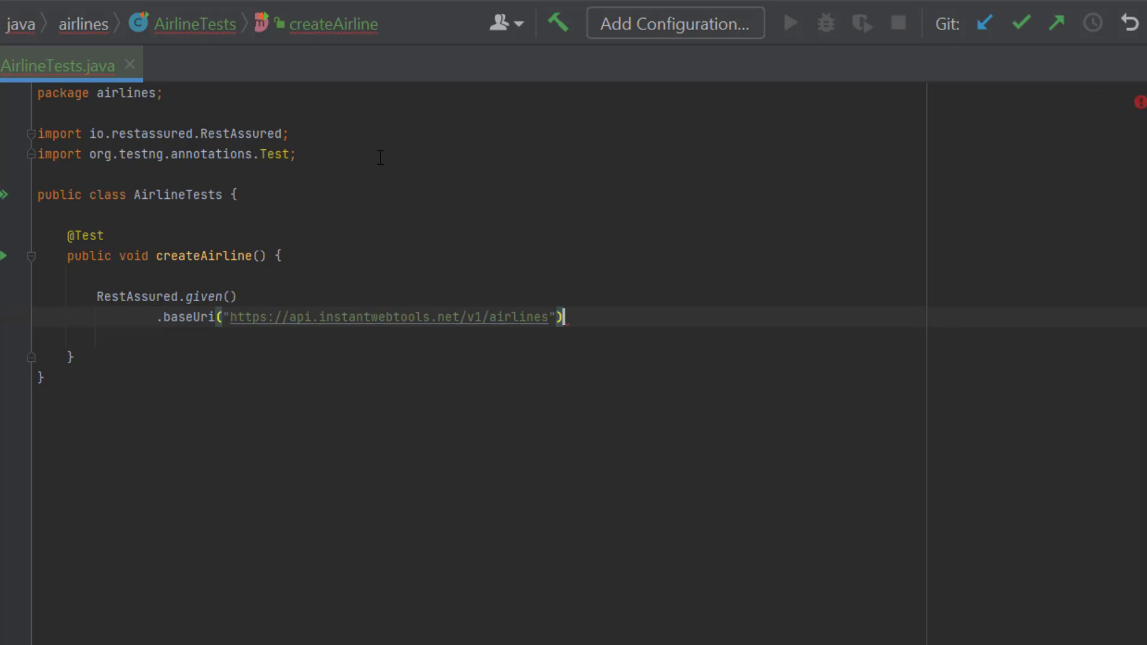
text(.)
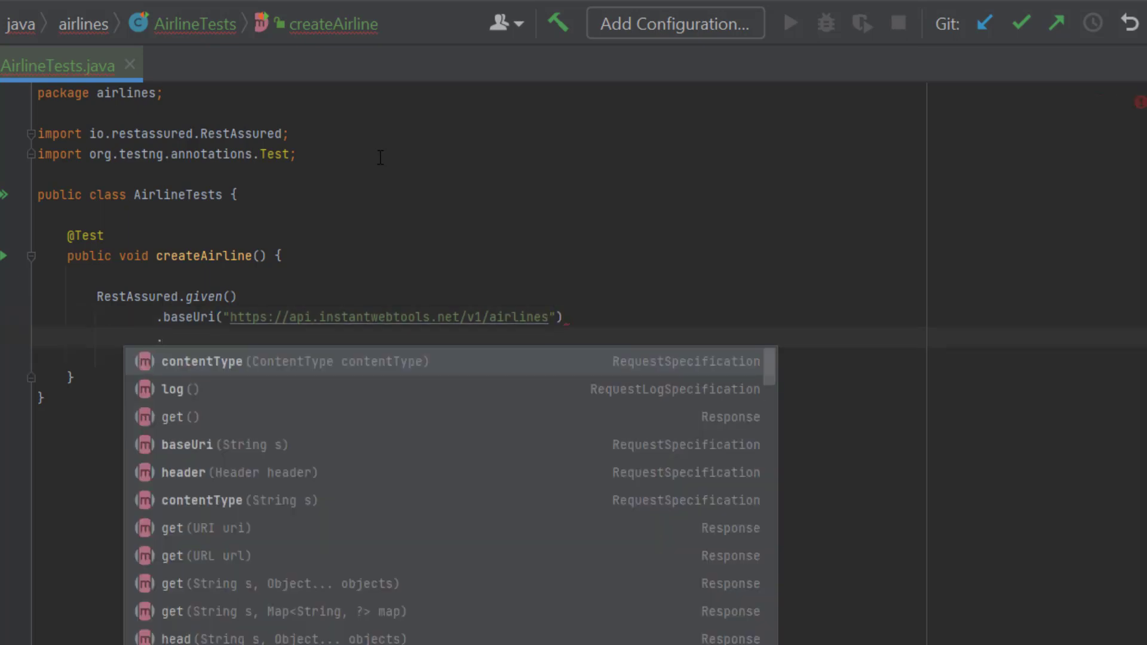
Step: Add .contentType(ContentType.JSON) and start the .body() call
text(.con)
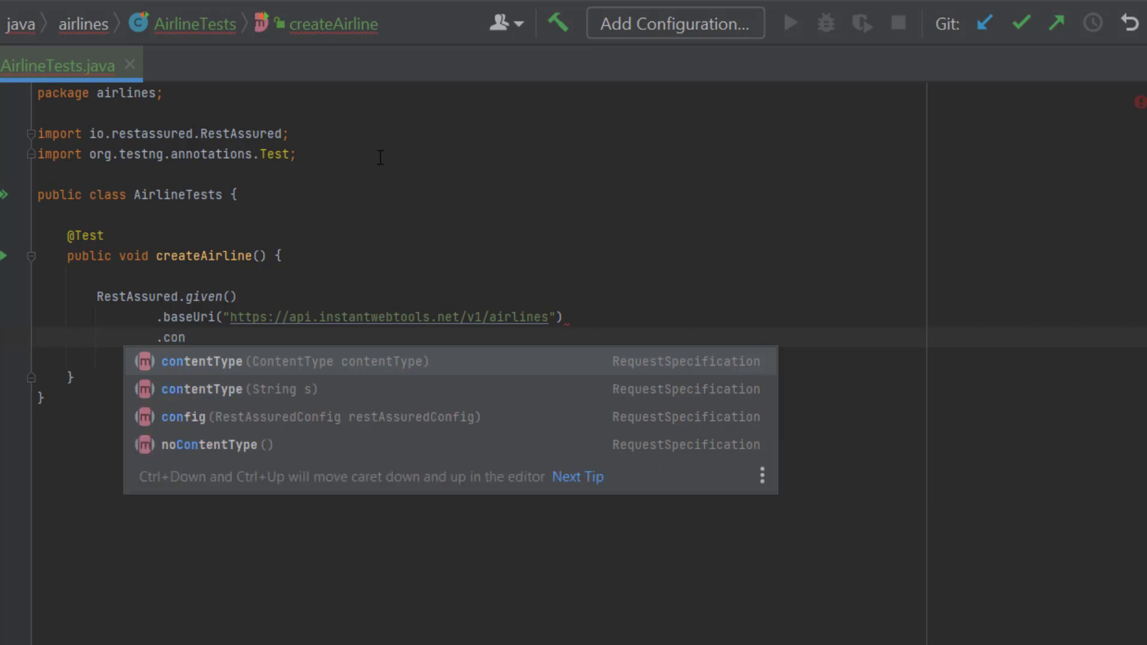
text(contentType(COnt)
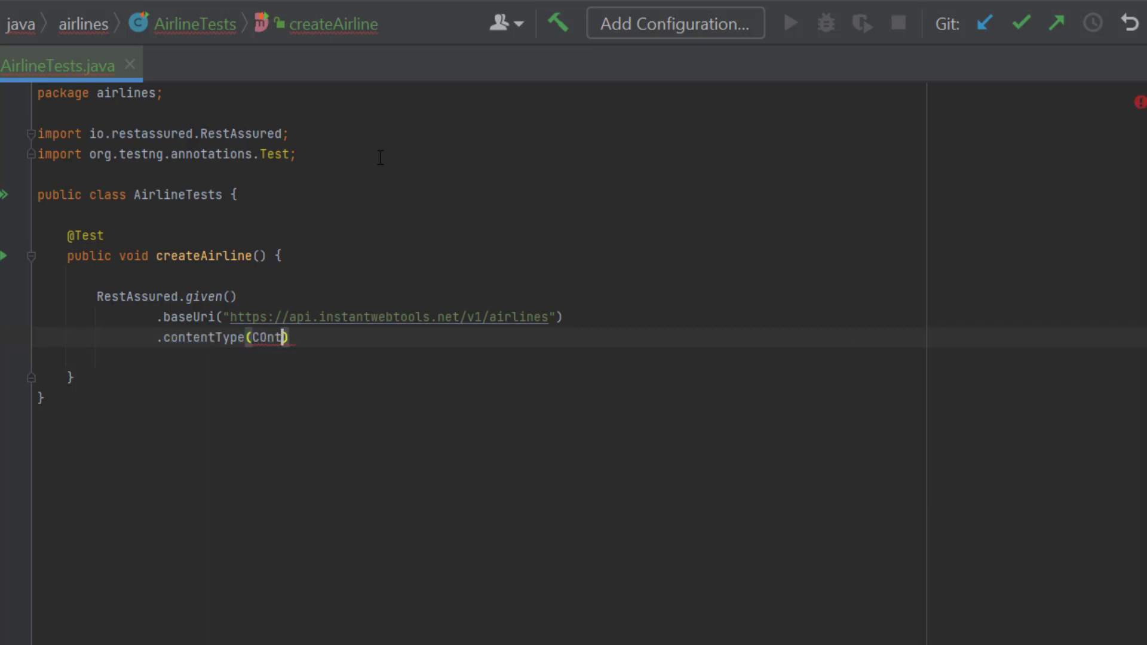
text(ContentType.JSON)
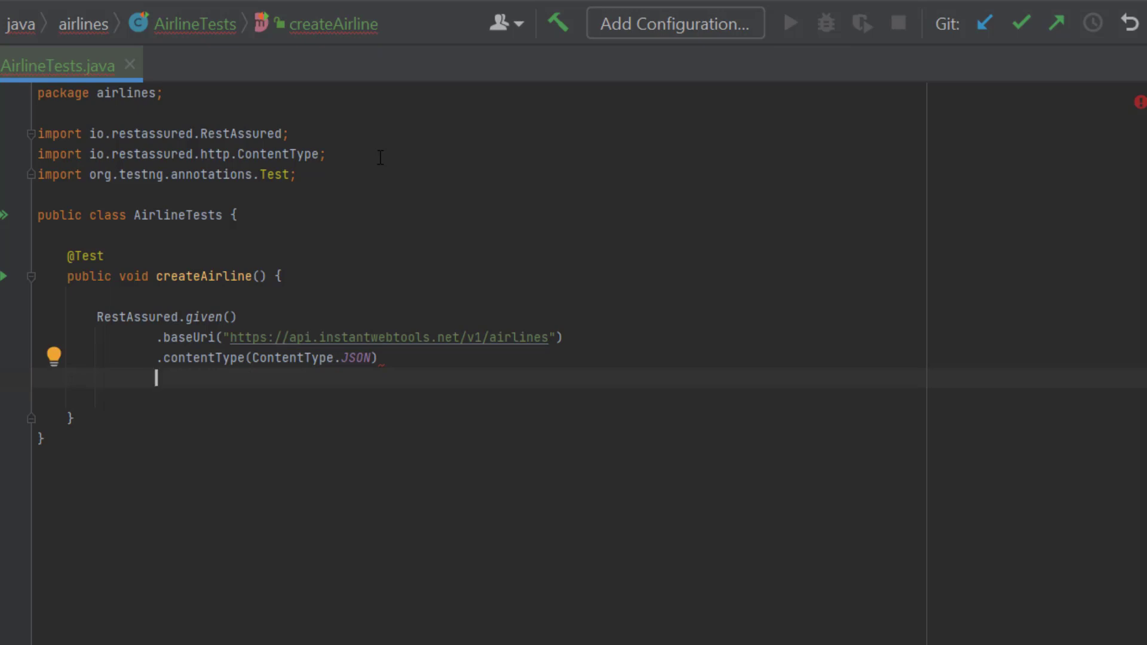
text(.bod)
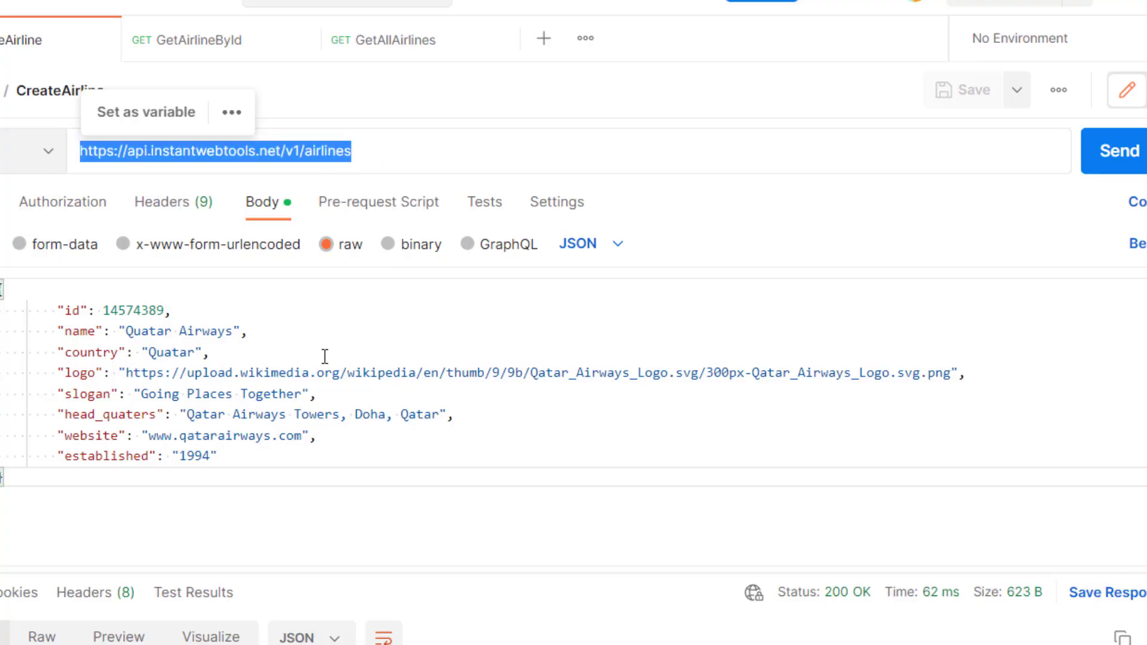
Step: Post the copied Qatar Airways JSON body, store Response response, and Assert.assertEquals(response.statusCode(), 200)
click(164, 310)
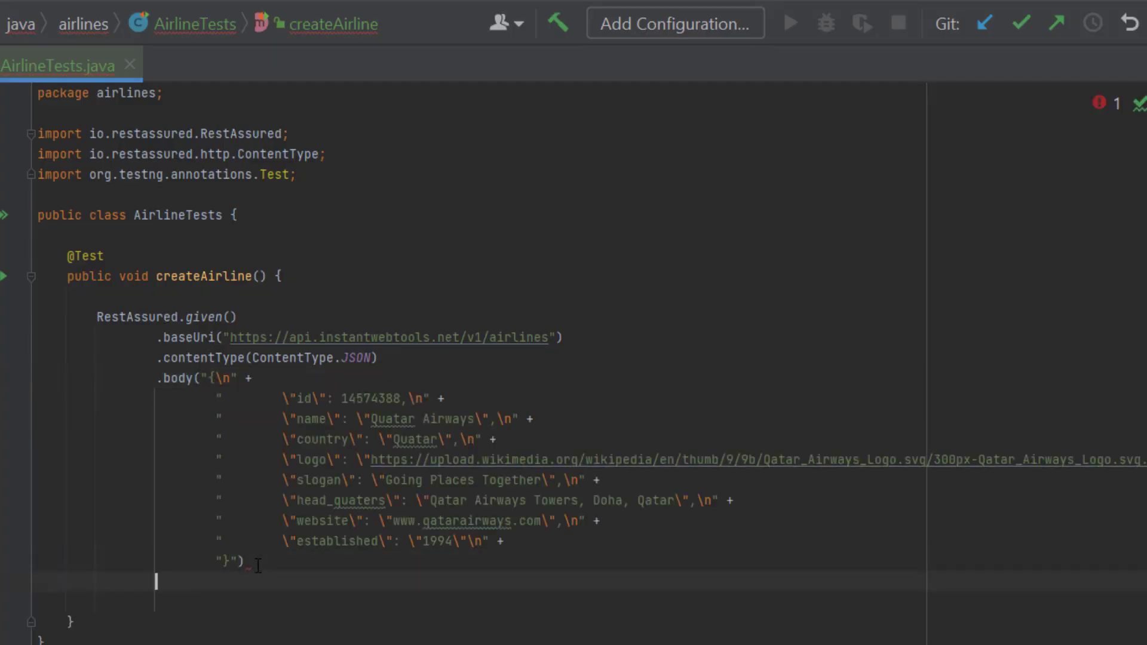
text(.post();)
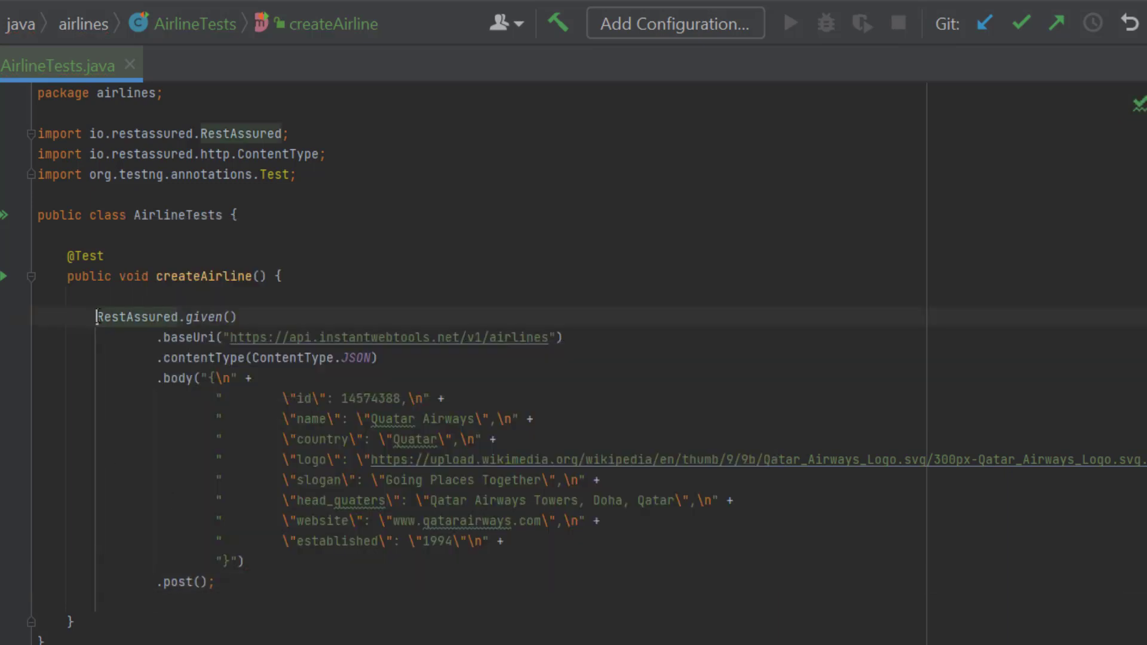
text(Resp)
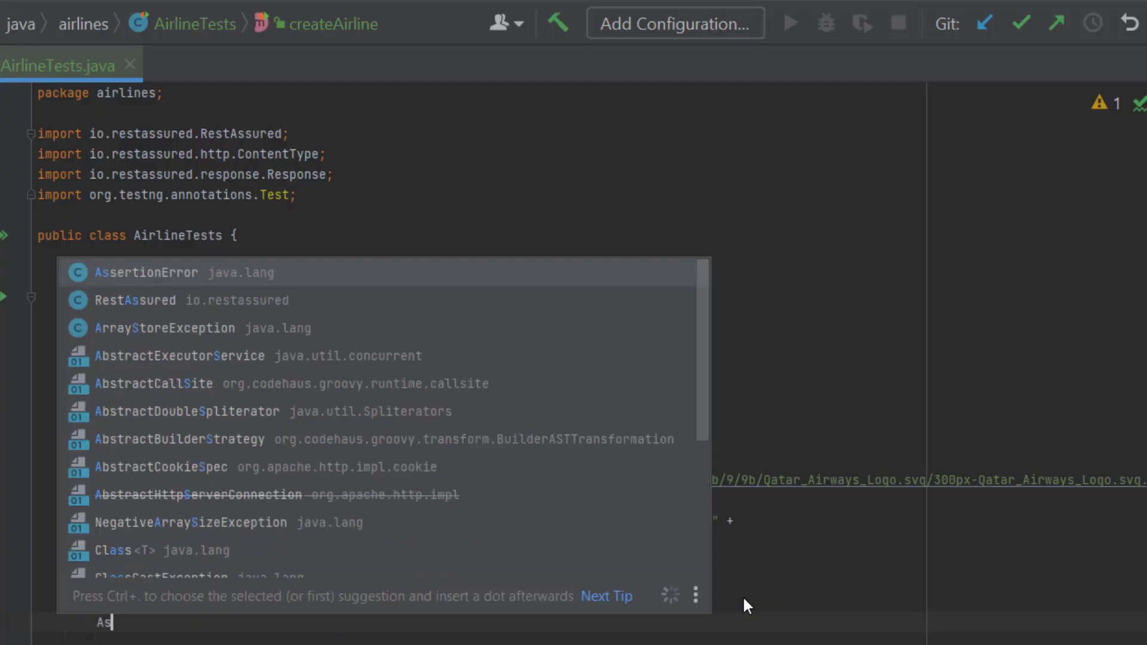
text(sert.asse)
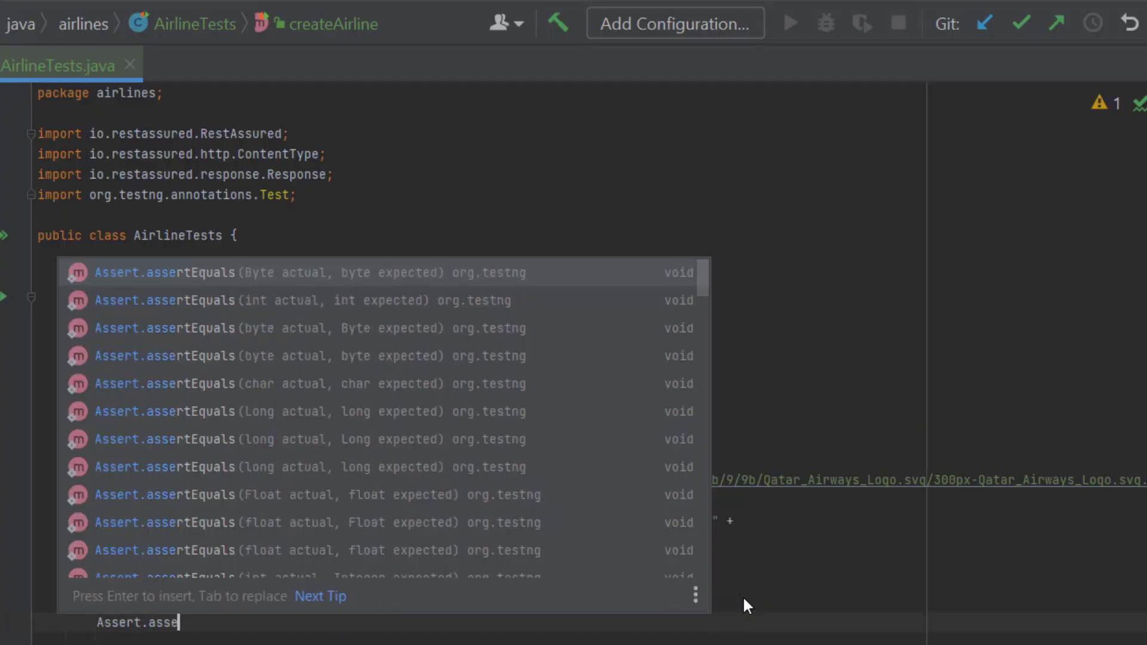
text(rt)
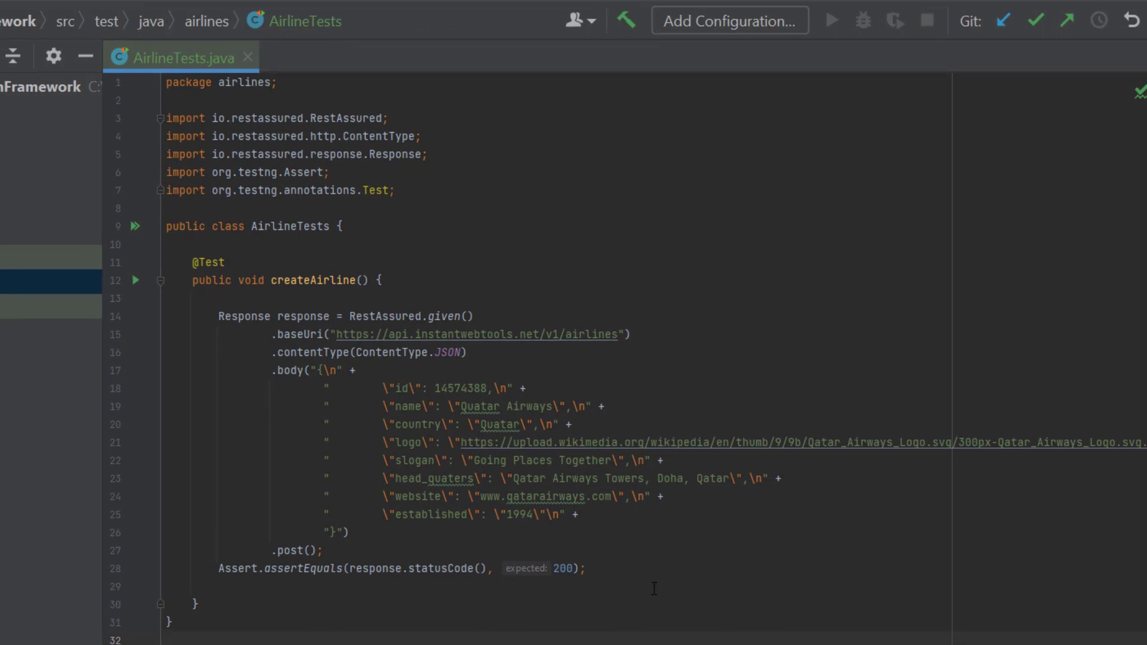
Step: Run the createAirline test from the gutter so it reports one test passed
click(136, 280)
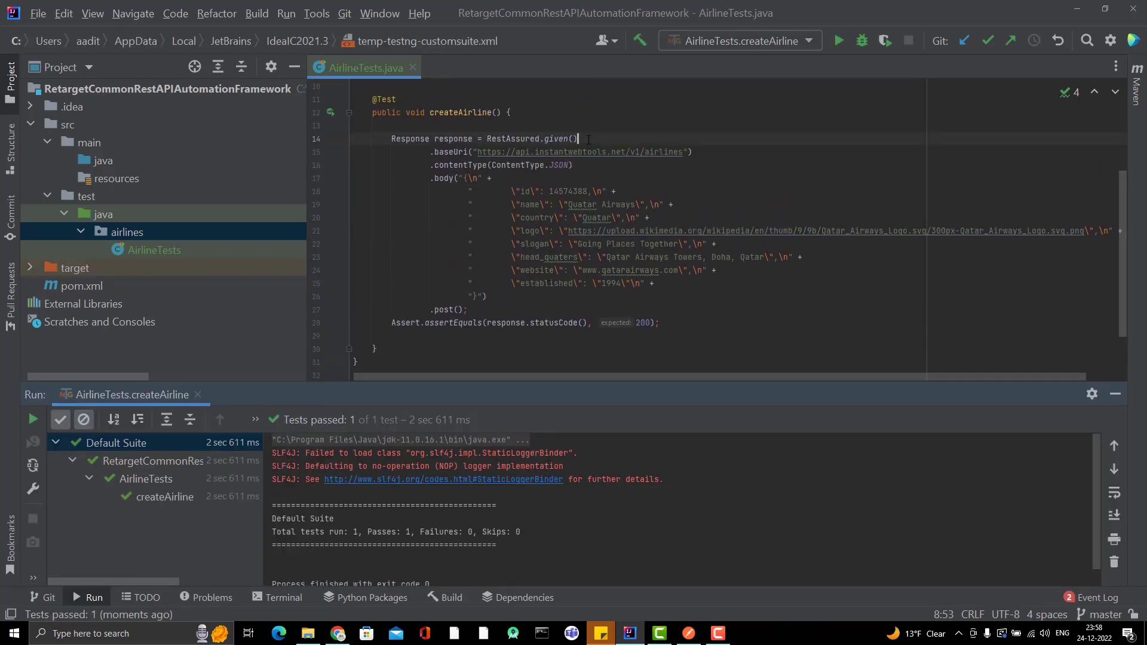
Step: Add .log().all() after given() and .then().log().all().extract().response() after post(), then rerun
text(.log().all()
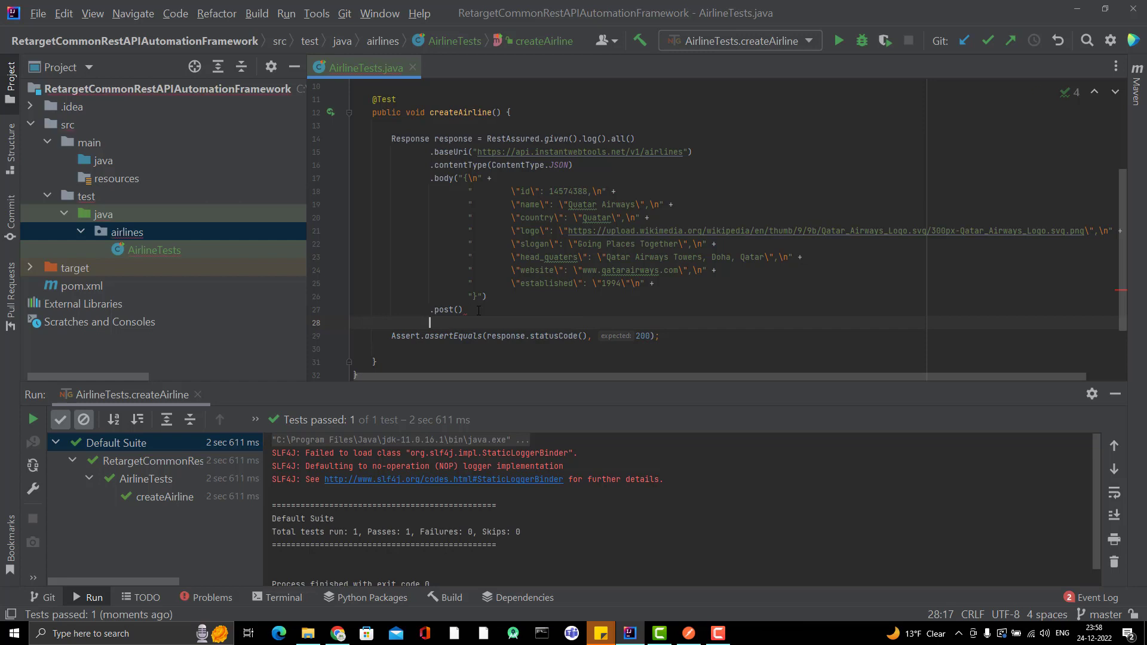
text(.then().log()
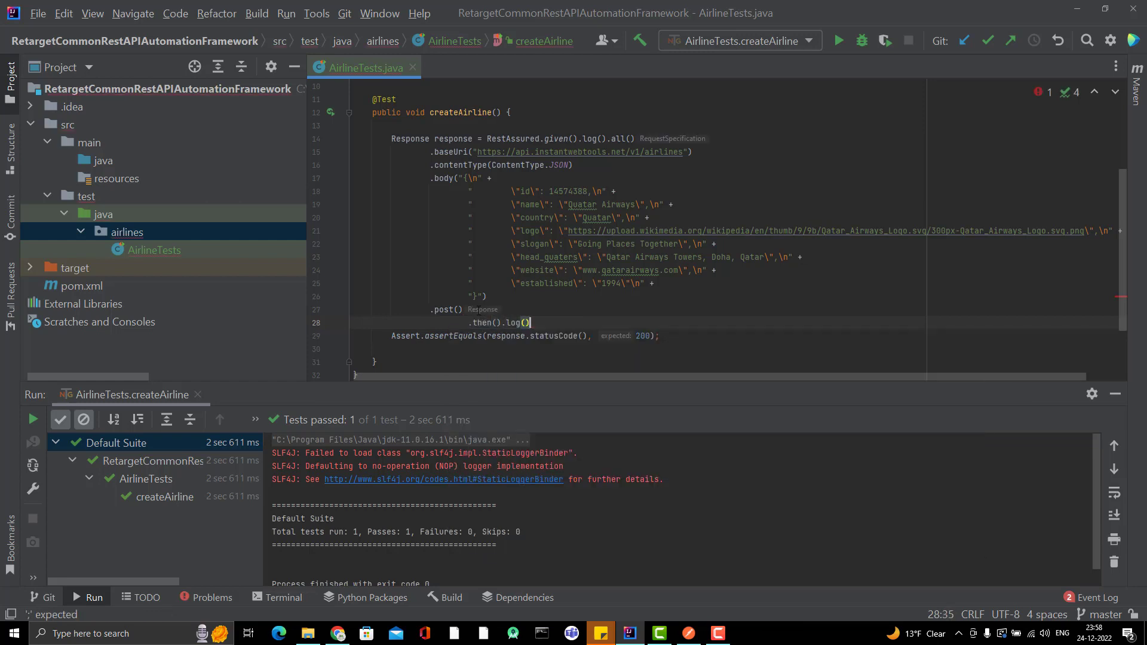
text(all()
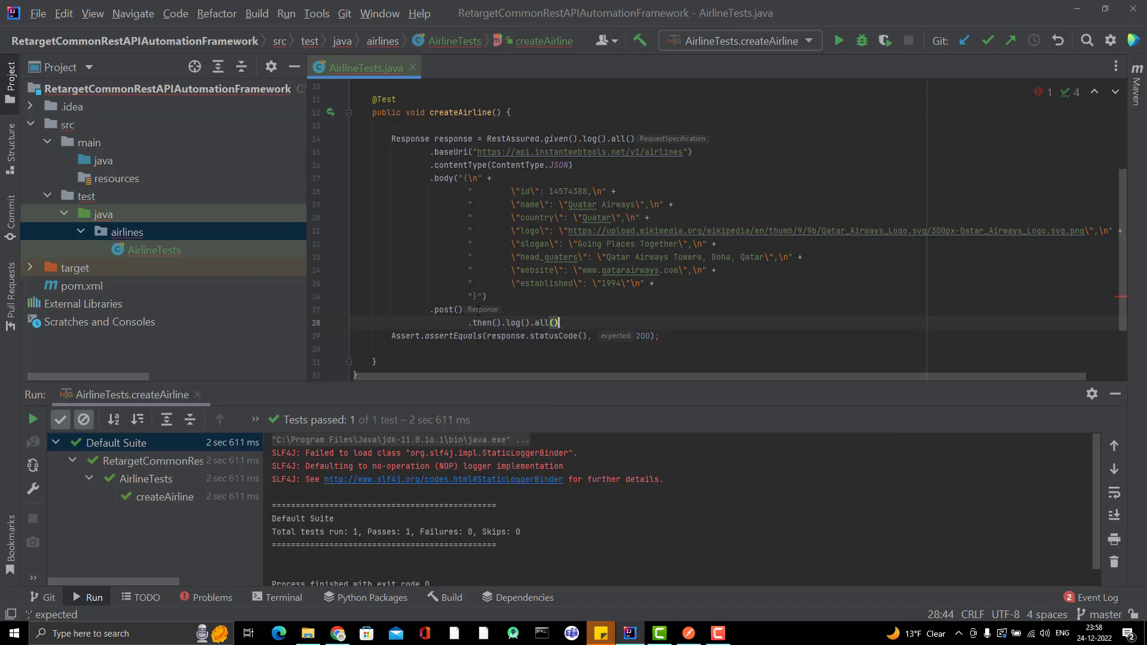
text(;)
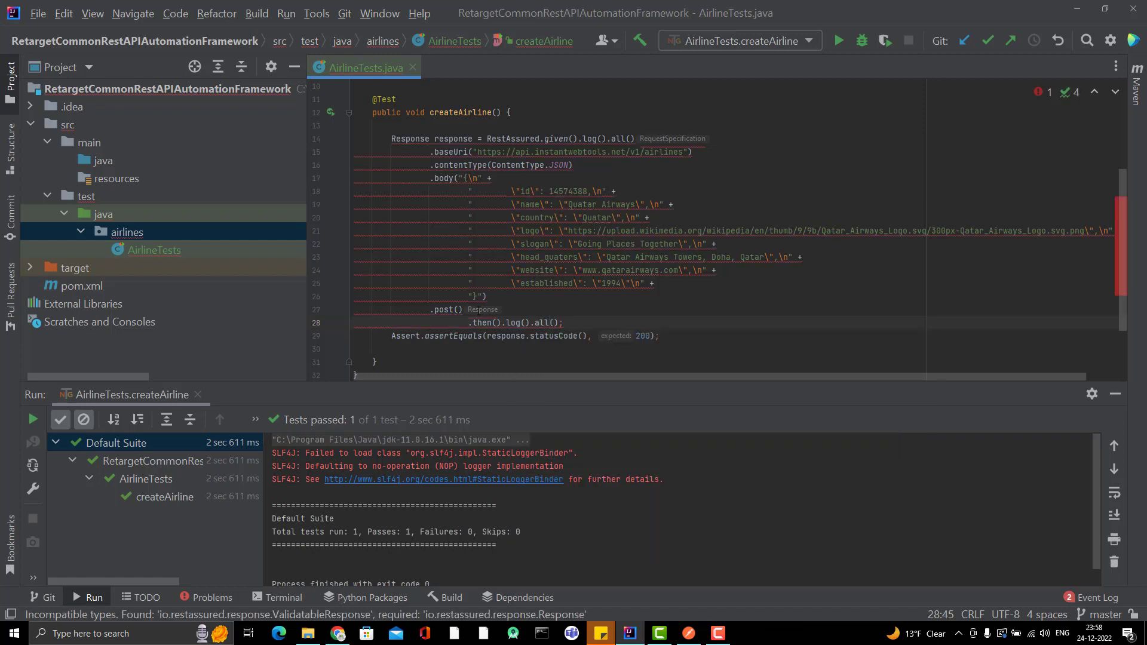
text(.extract().response())
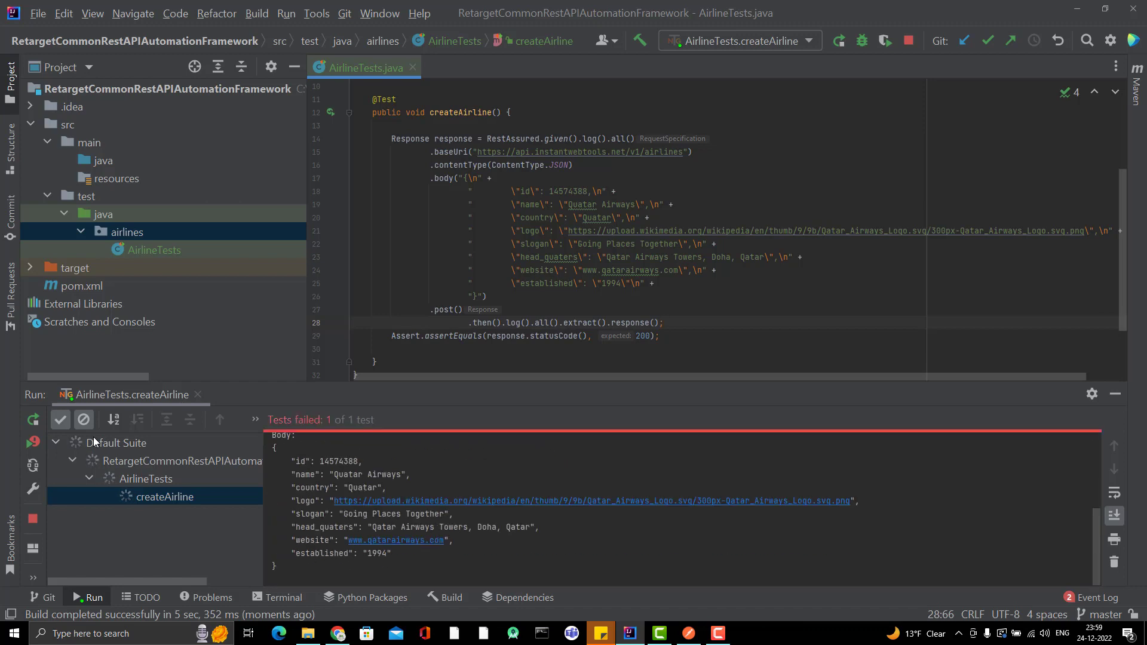
Step: Read the run log down to the 400 Bad Request duplicate-id assertion error, then hide the Run window
click(839, 40)
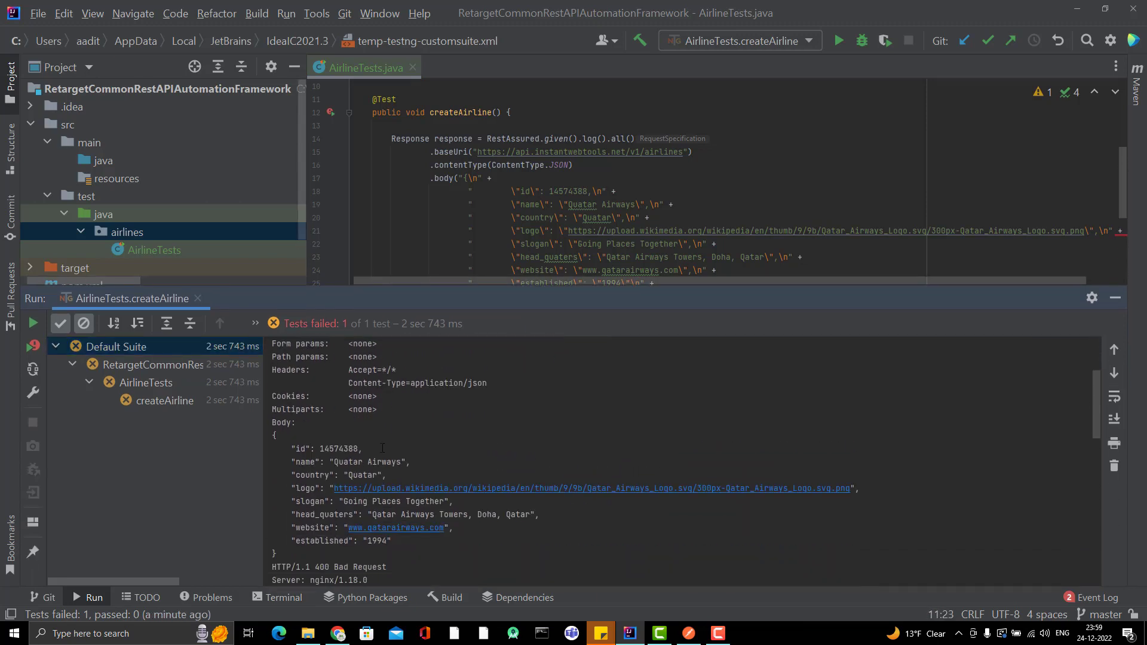
scroll(down, 3)
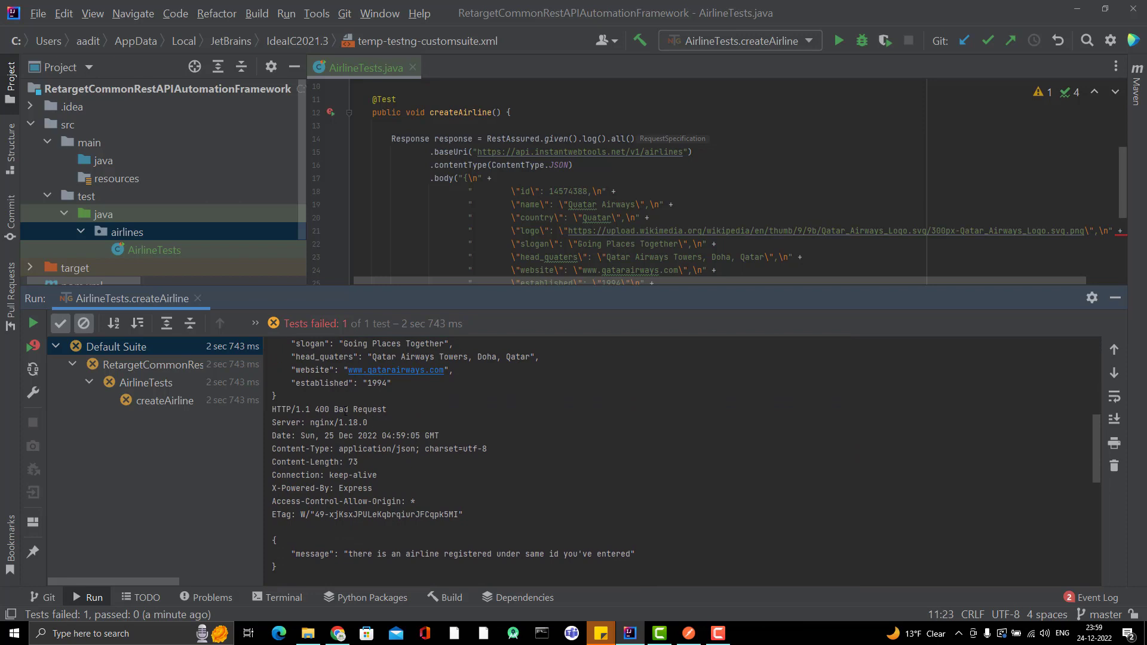
scroll(down, 3)
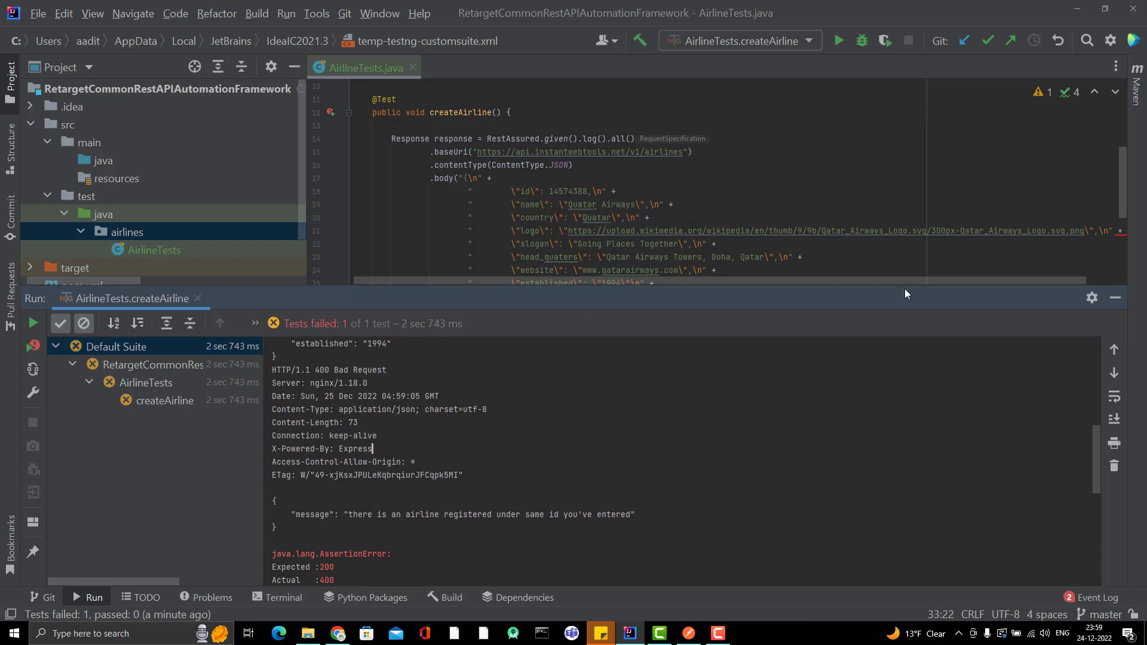
click(1115, 298)
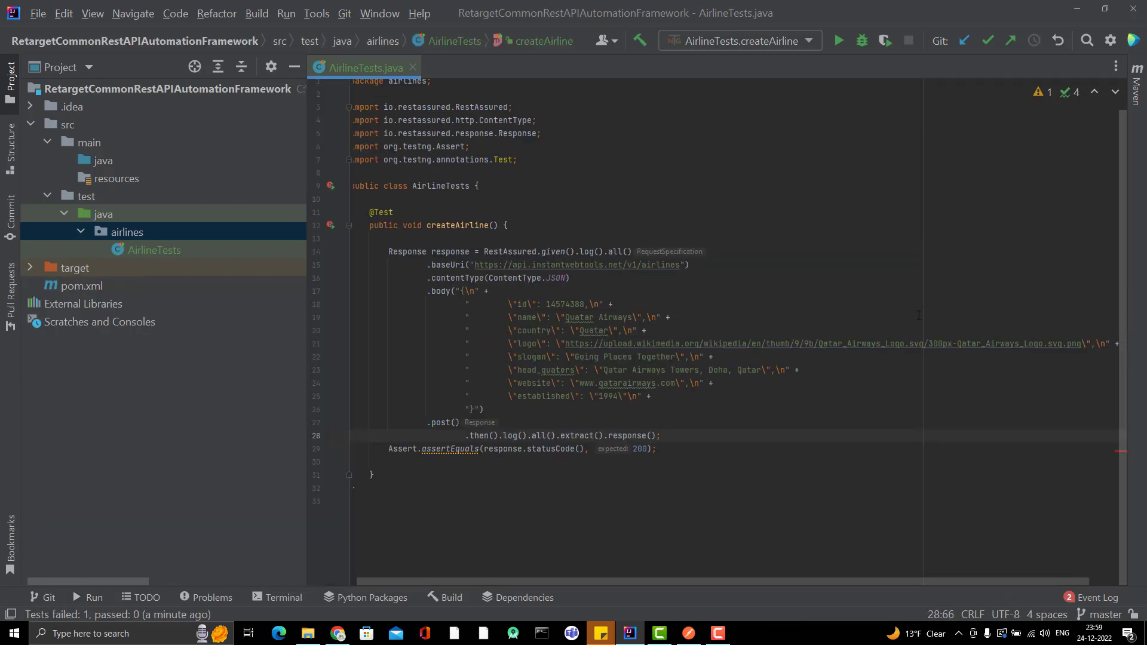